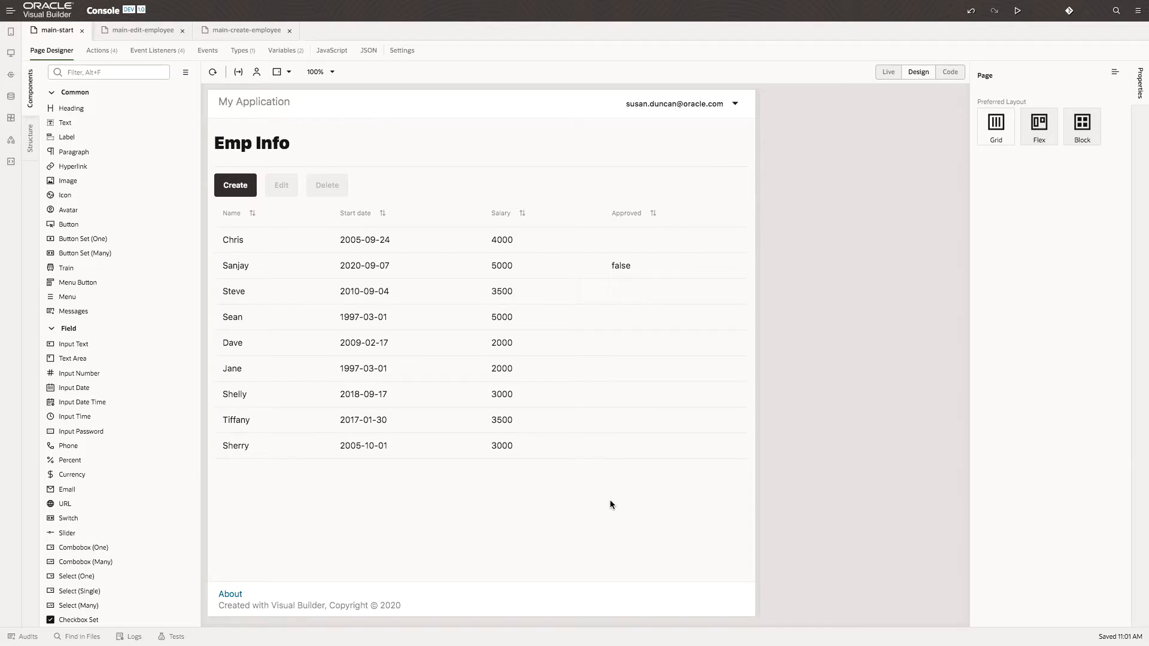
Step: Review the table's first-selected-row event mapping employeeId to the selected row's key and save it
click(570, 381)
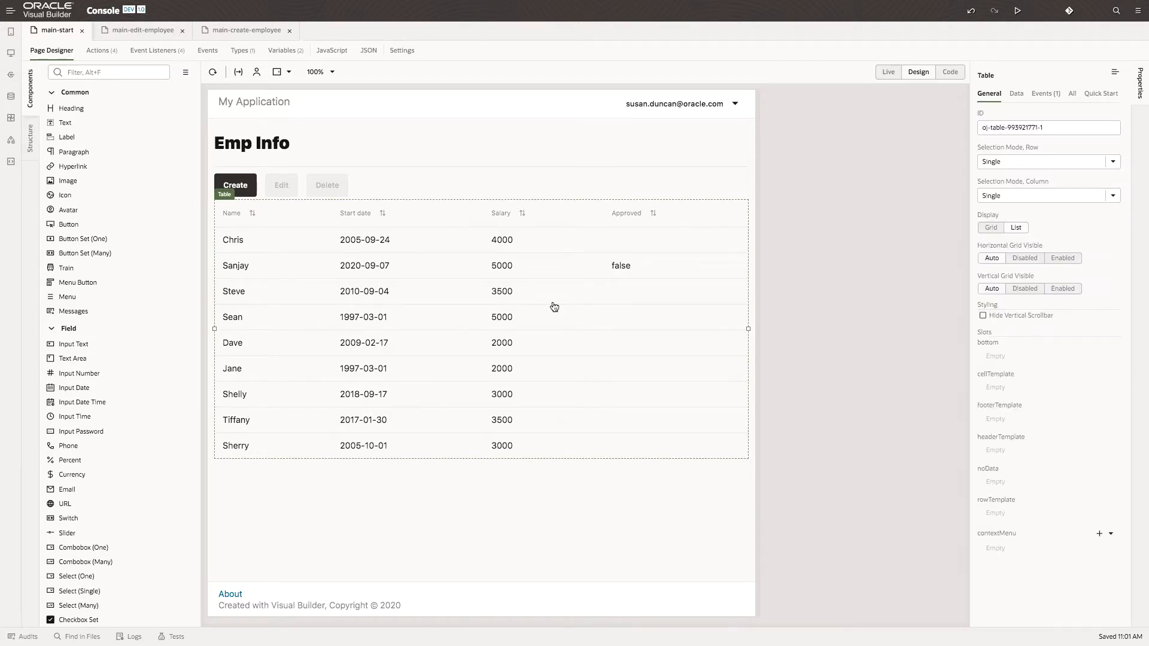
click(1042, 94)
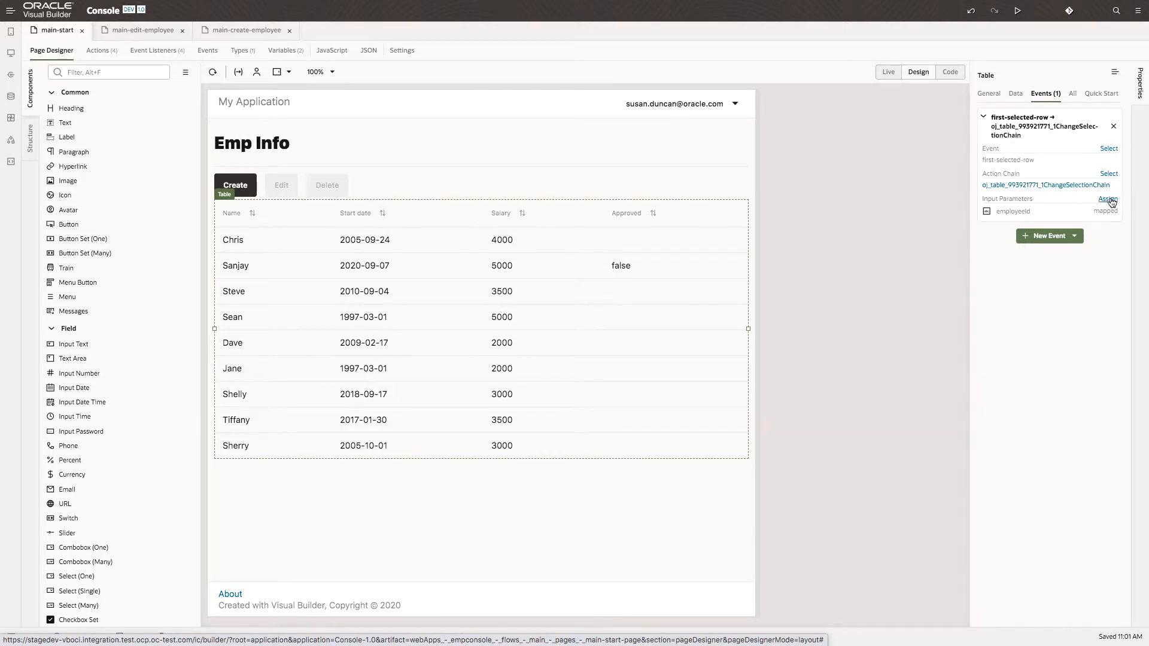
click(1108, 199)
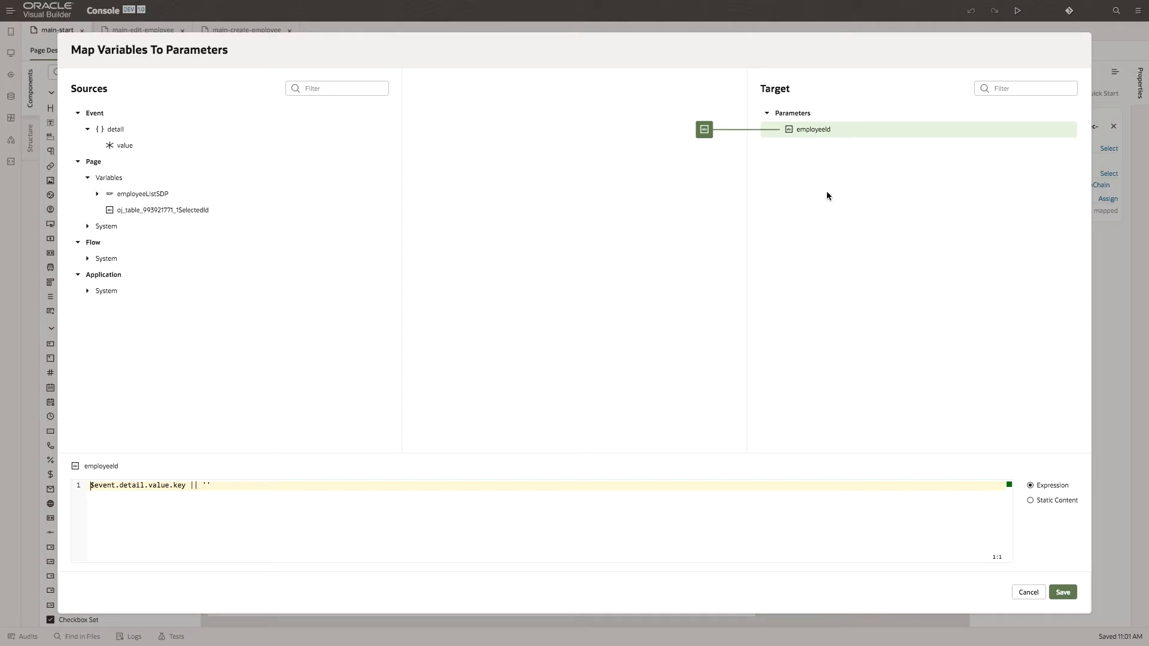
mouse_move(830, 133)
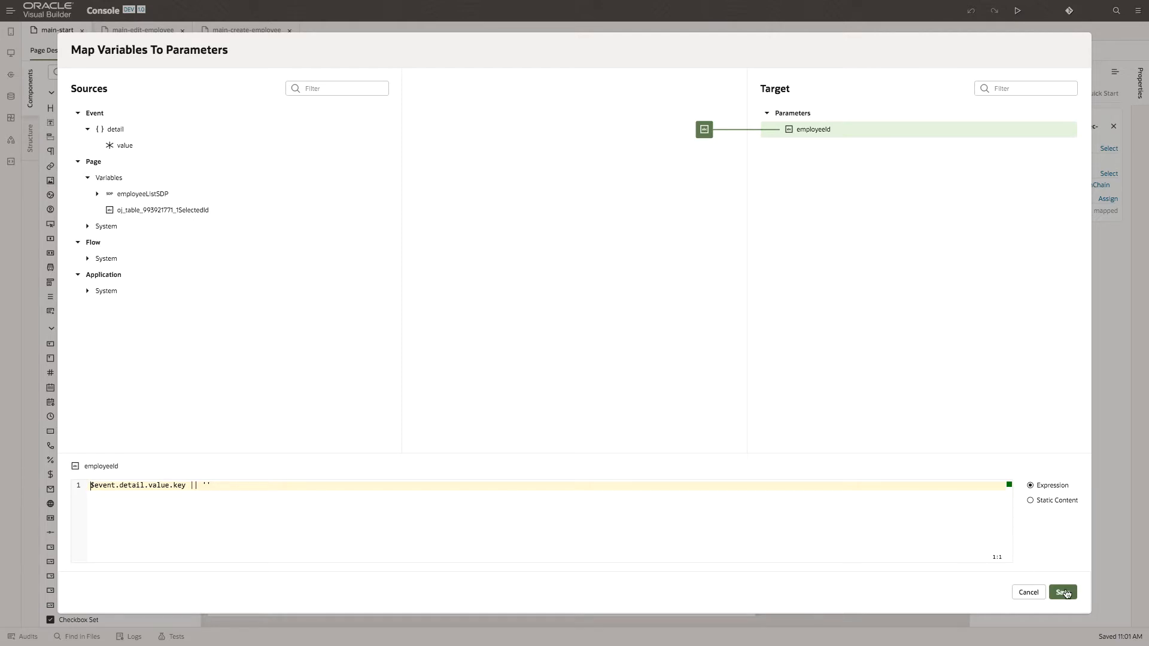
click(1062, 593)
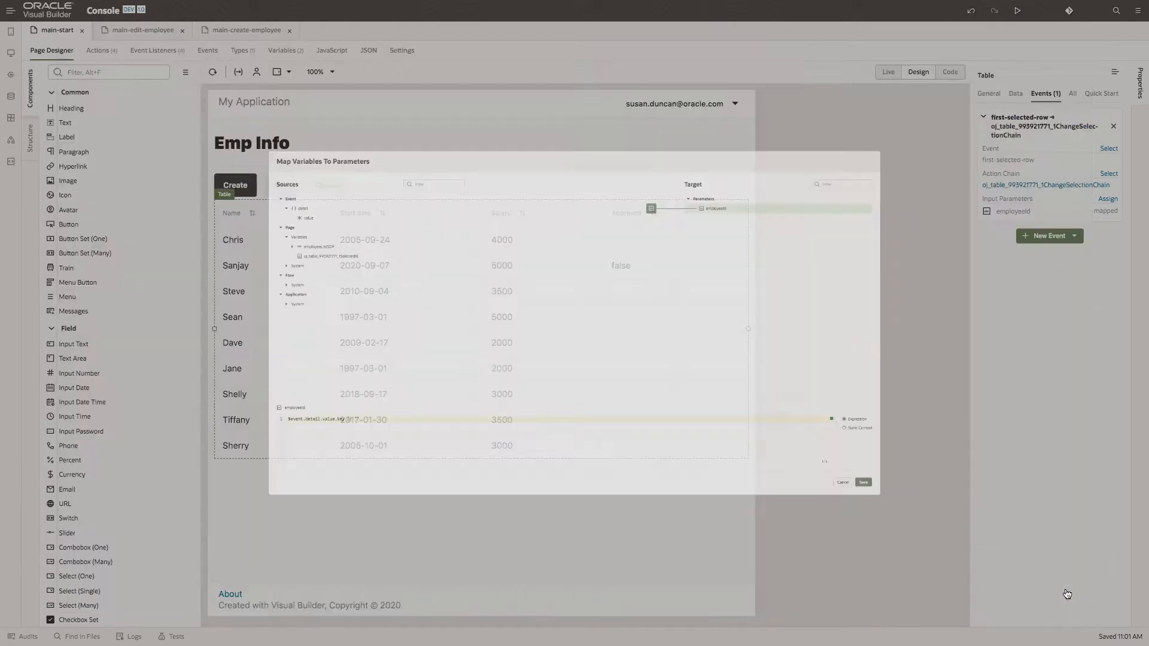
click(863, 483)
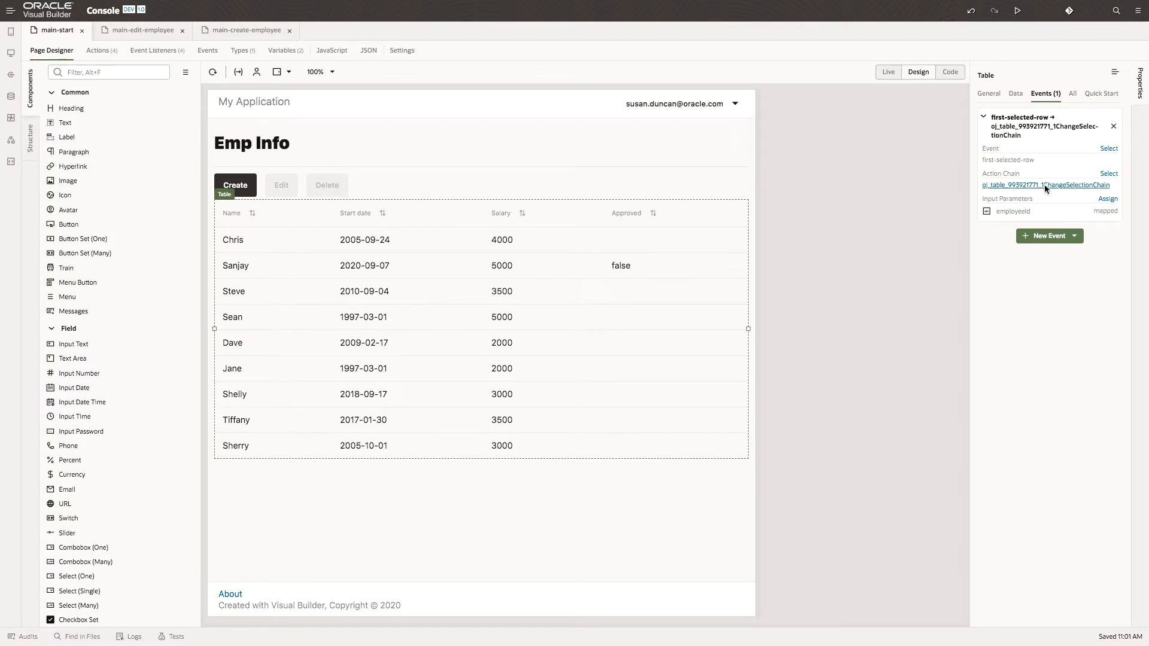
click(1046, 184)
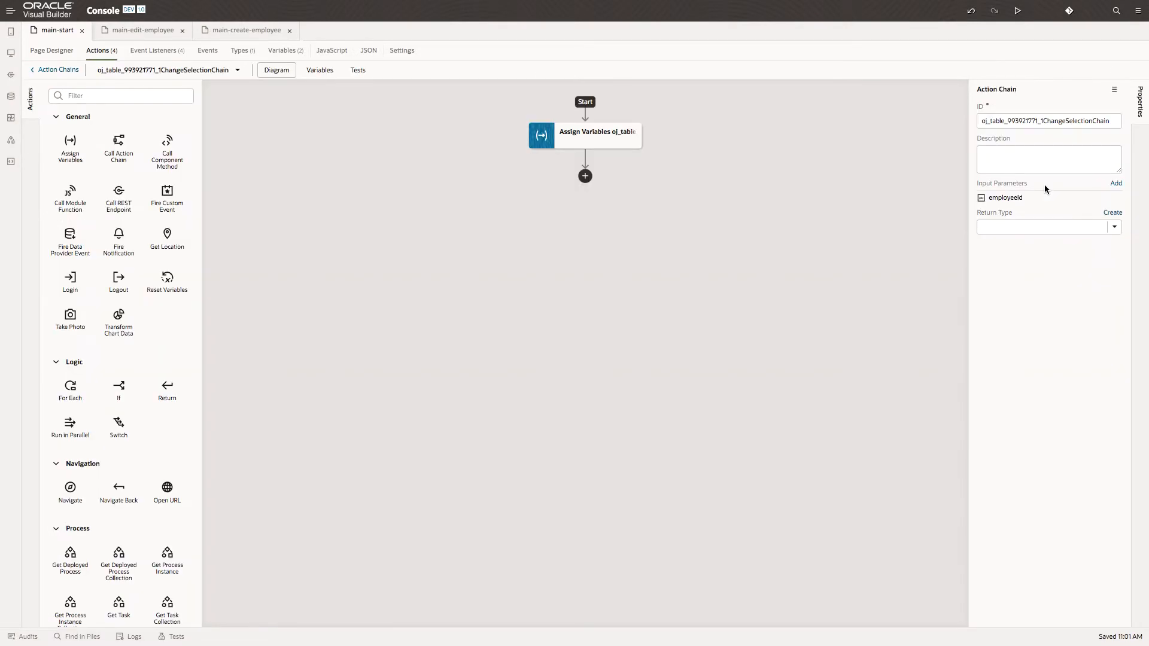
click(585, 135)
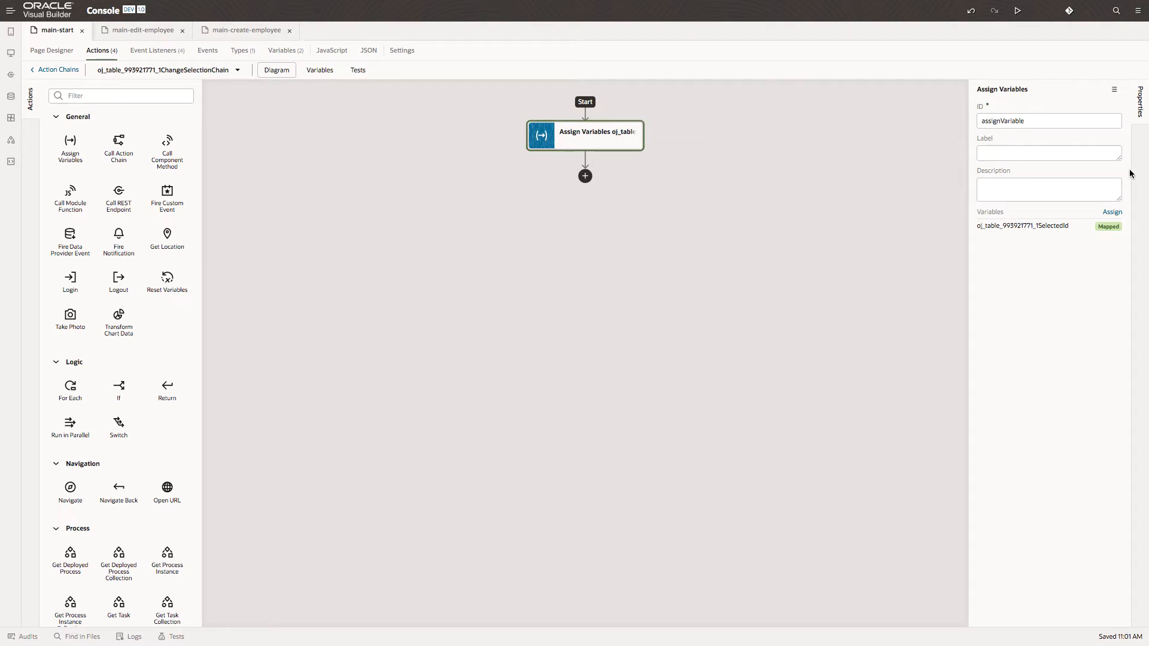
click(1112, 212)
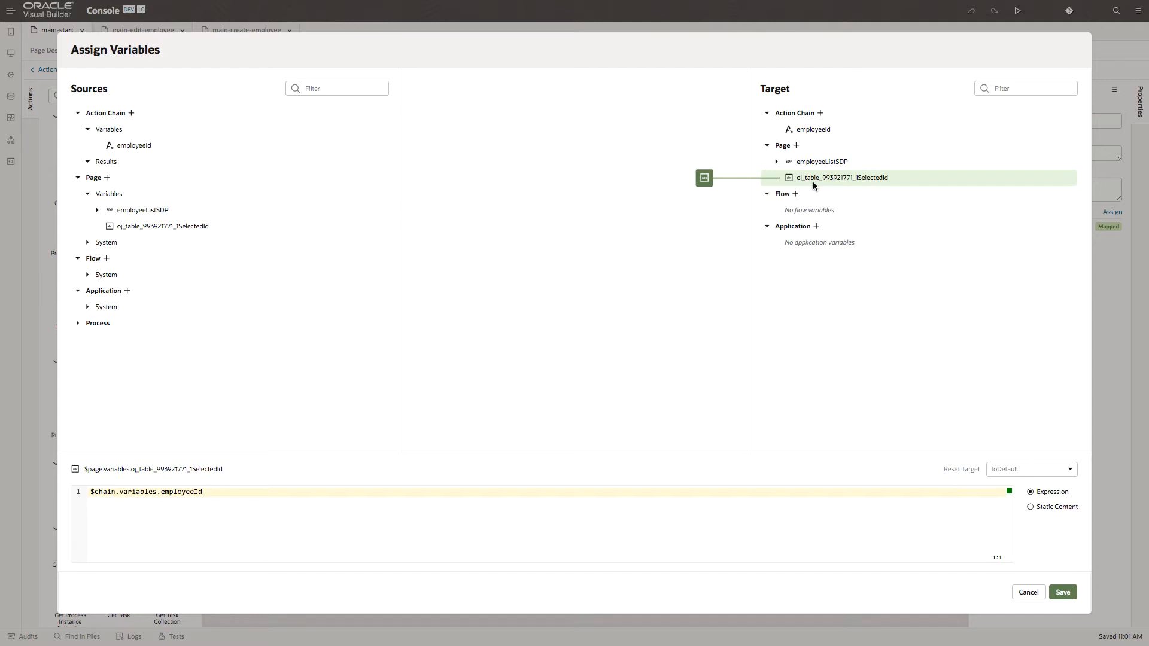
mouse_move(680, 248)
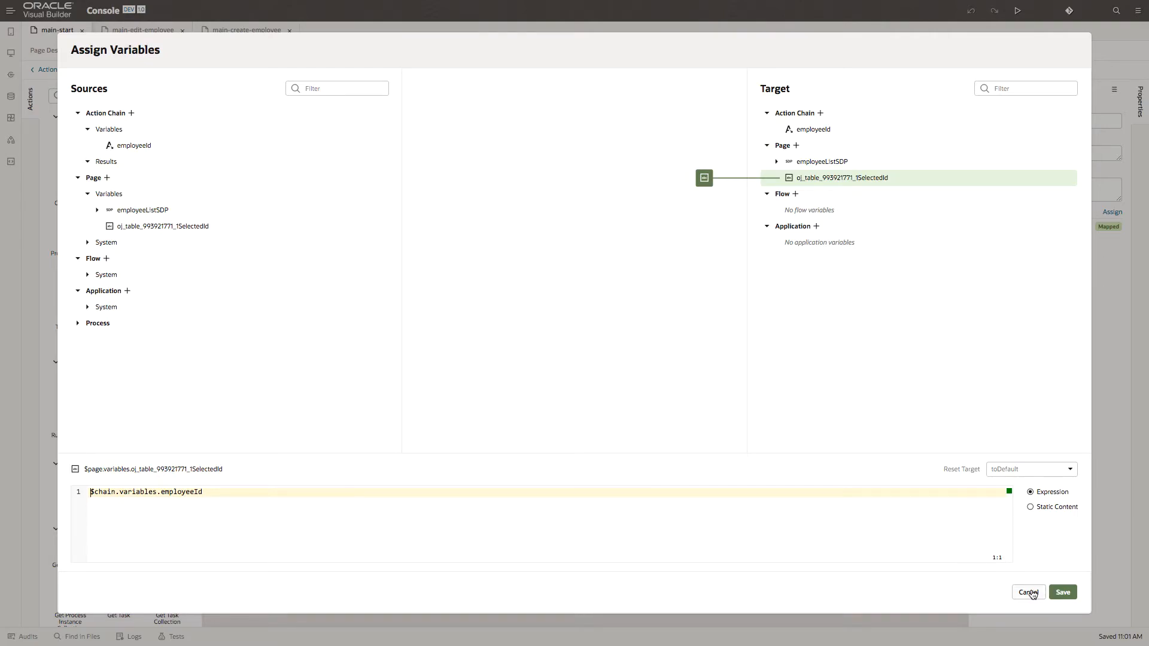
click(1062, 592)
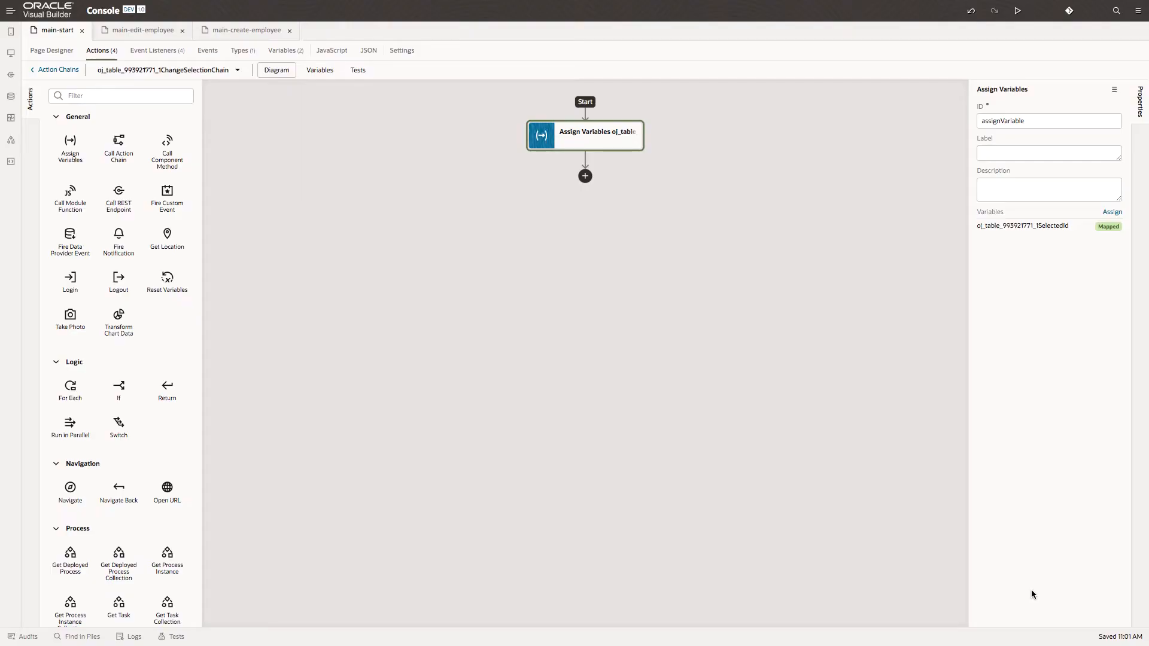
click(51, 50)
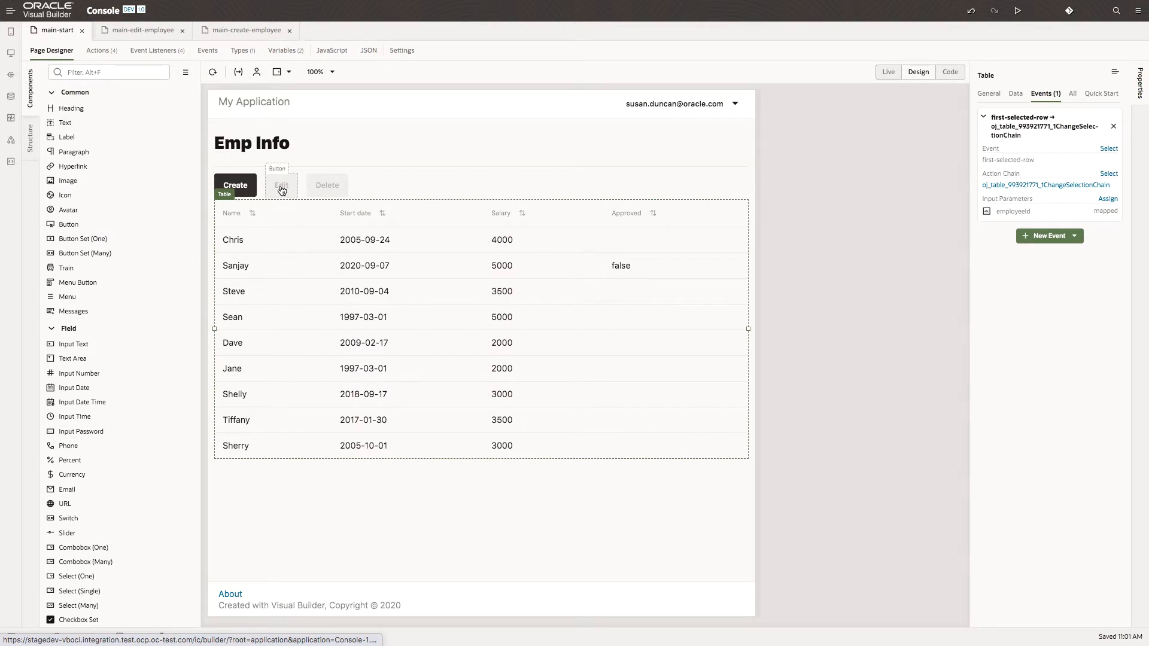
Step: Inspect the Edit button's Disabled expression, then view its navigateToEditEmployeeChain event handler
click(280, 185)
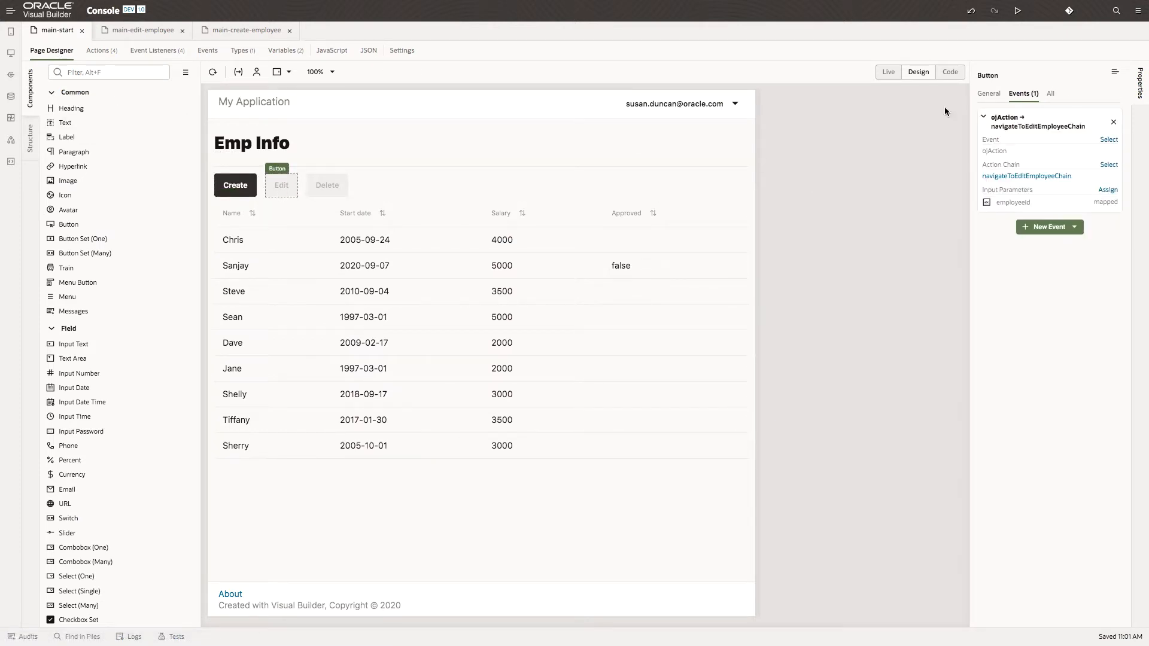
click(989, 93)
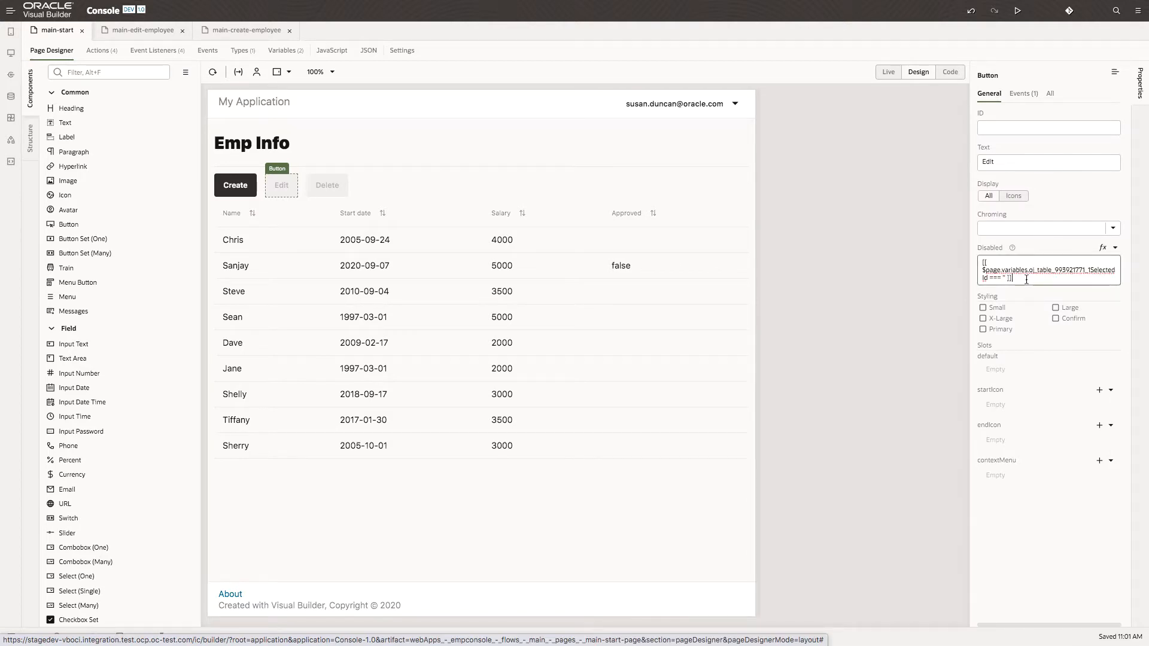
triple_click(1049, 269)
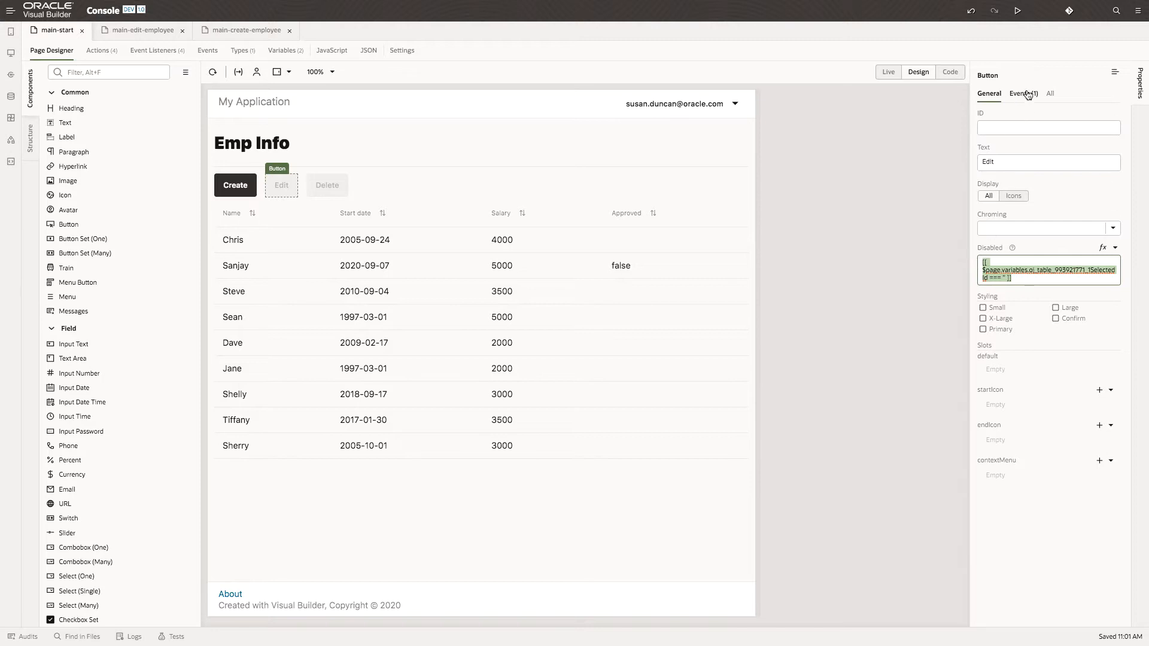
click(1023, 93)
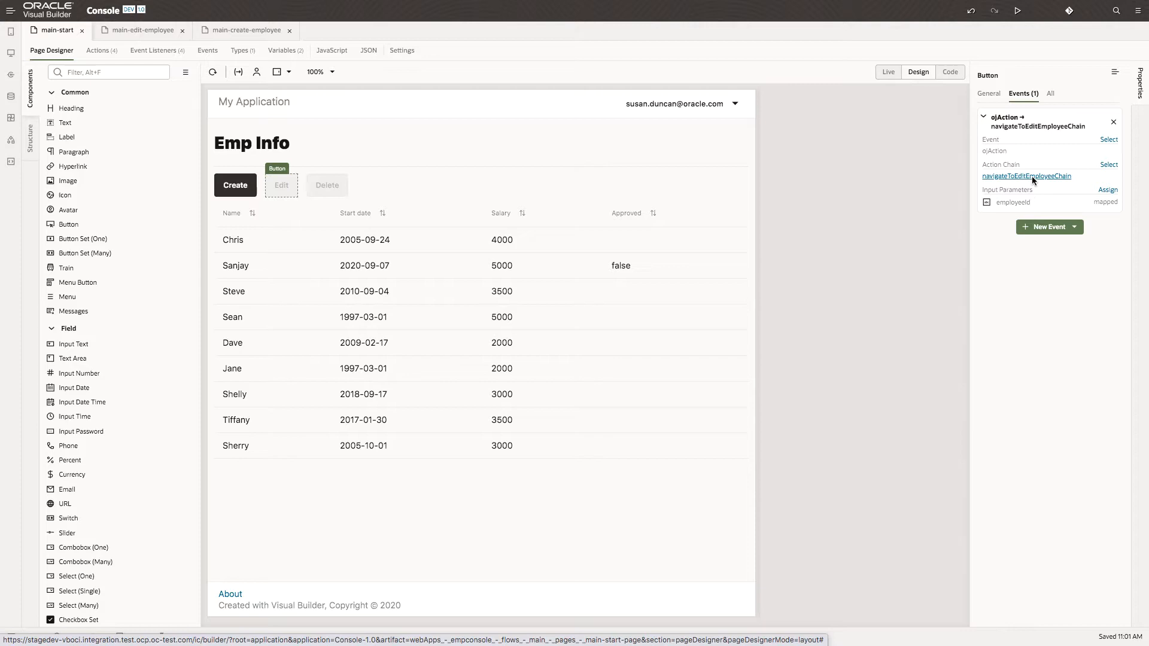
Step: Check the chain's Navigate step targets main-edit-employee with employeeId passed as an expression
click(1027, 176)
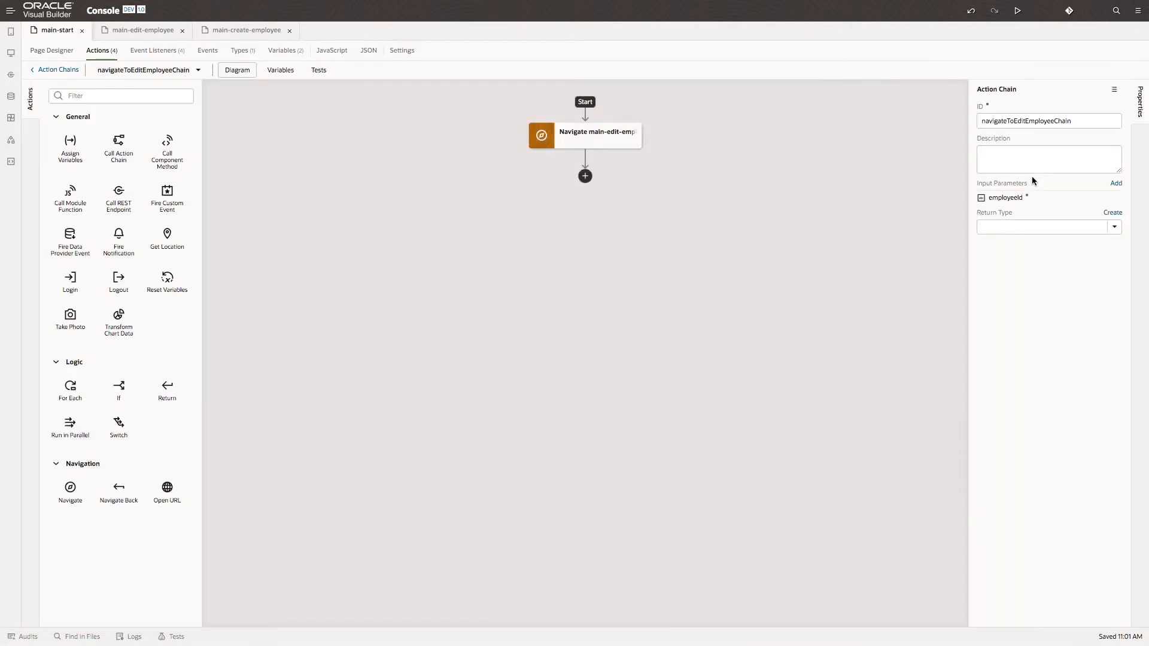
click(585, 135)
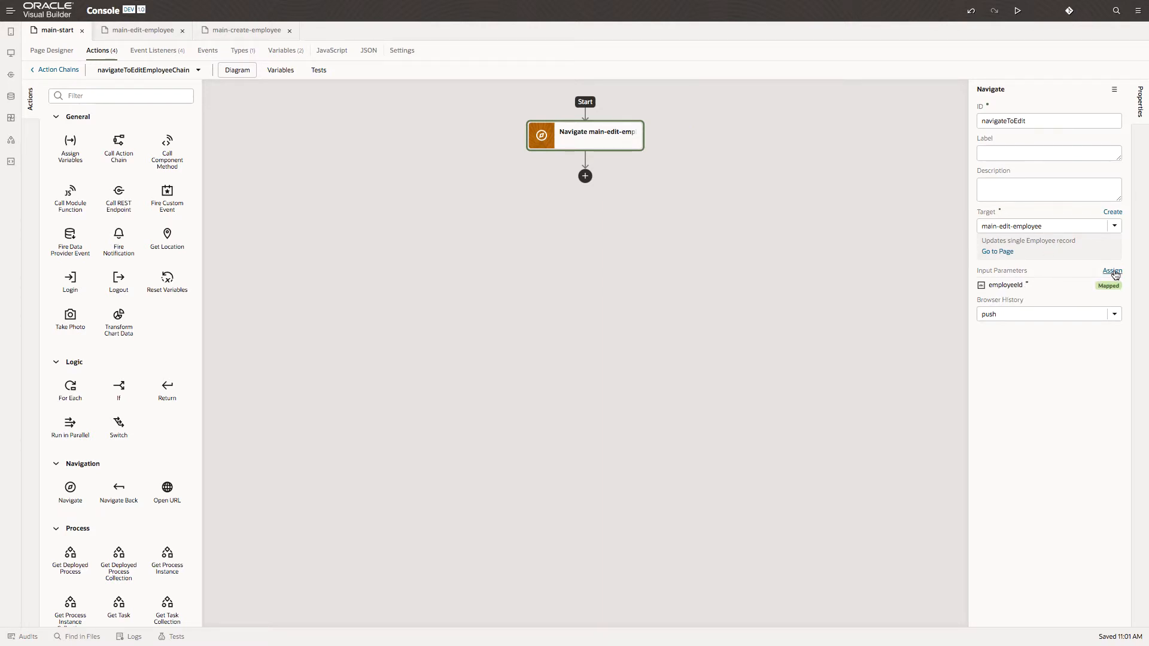
click(1112, 270)
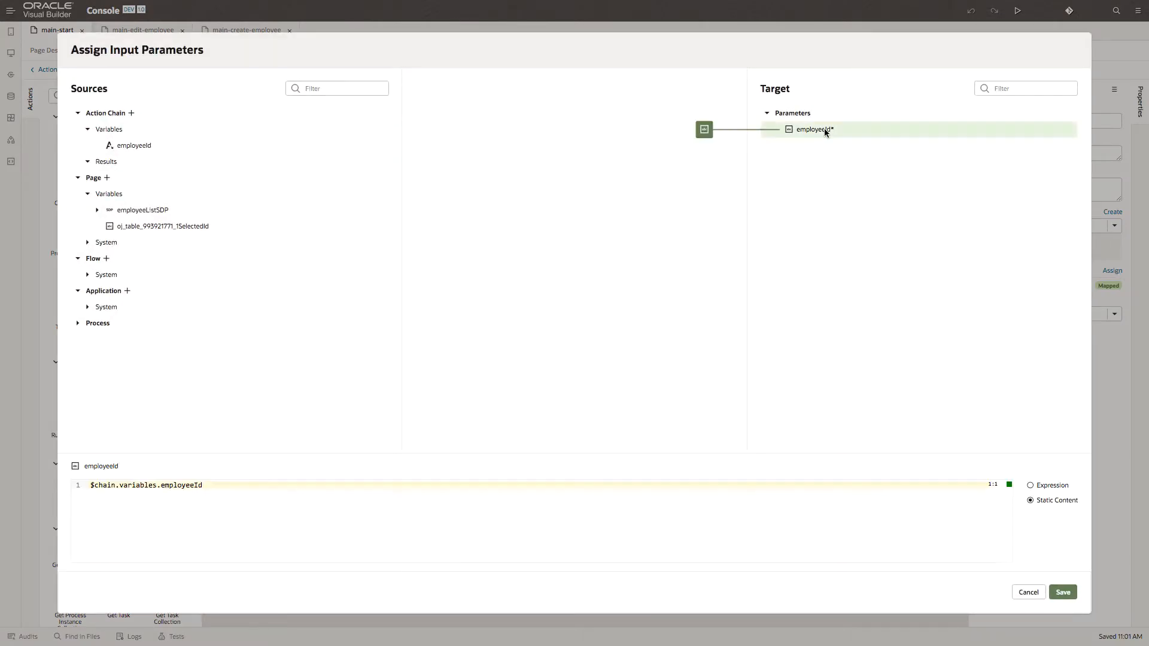
click(1031, 485)
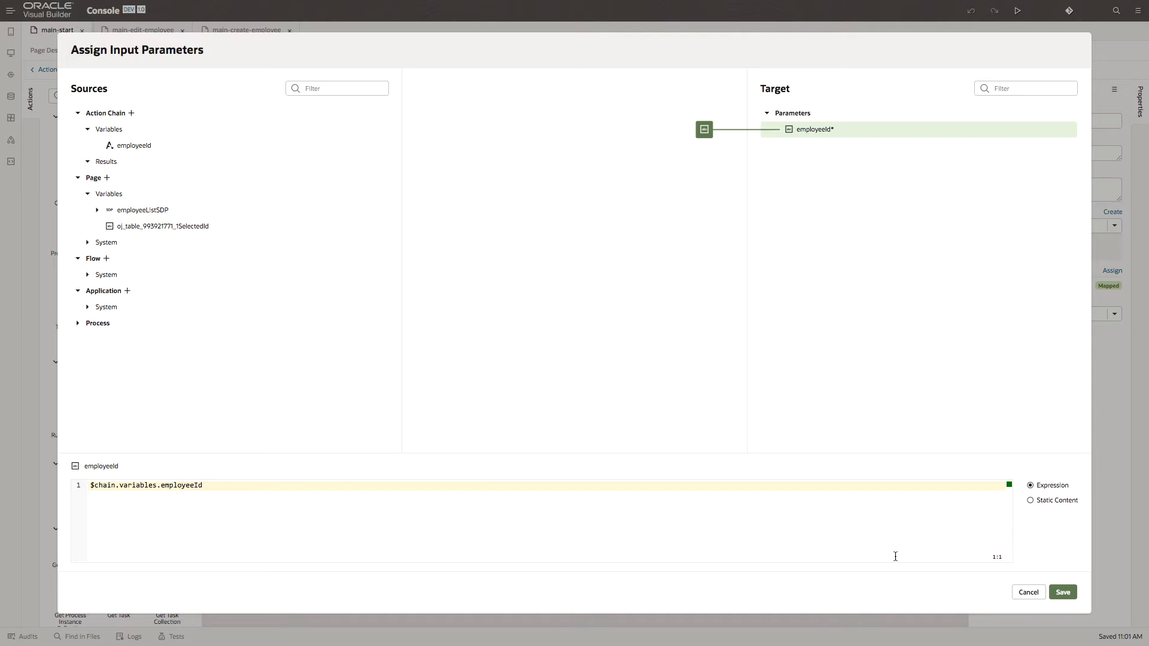
click(1061, 592)
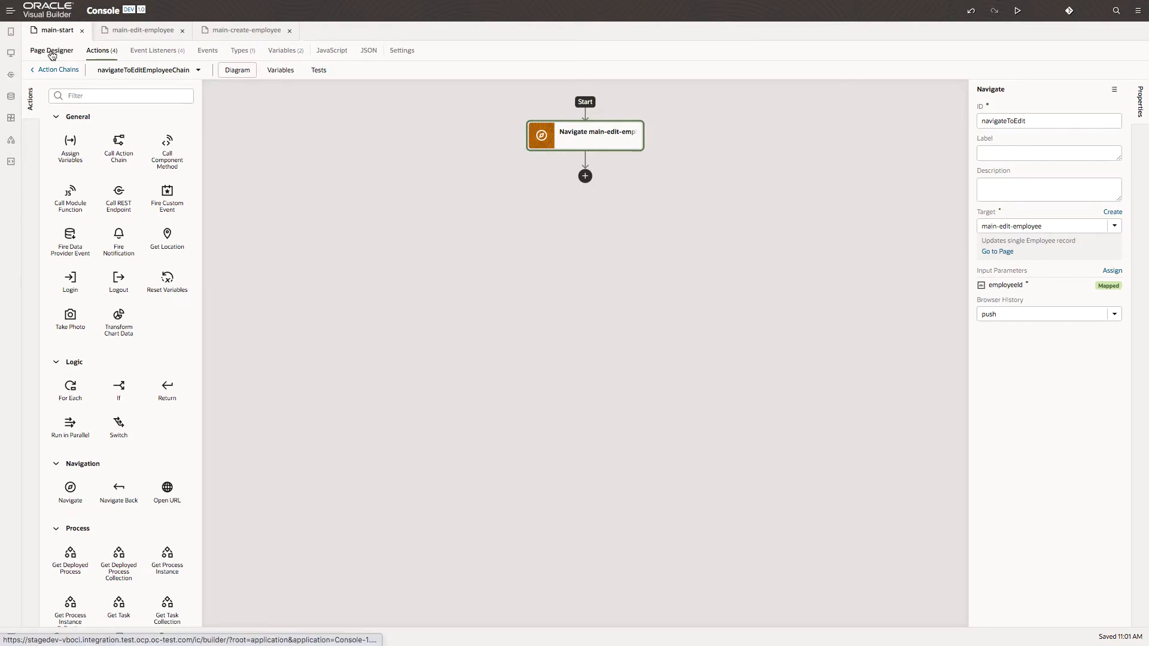
Step: Return to the page designer and reselect the employee table to show its events
click(52, 51)
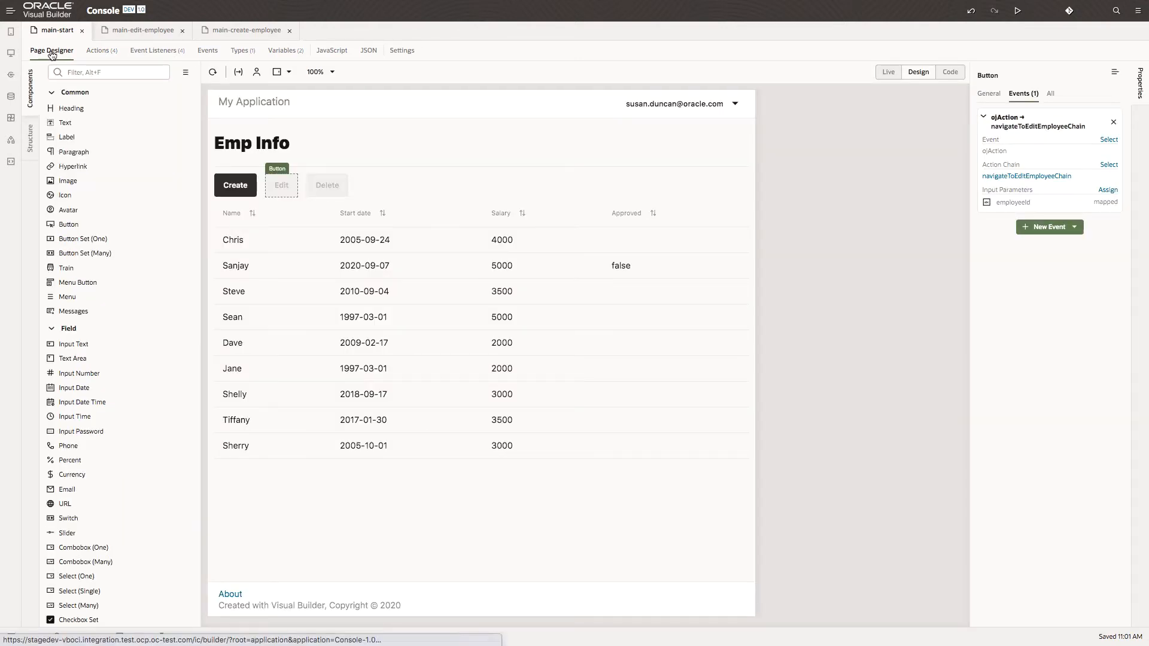
click(599, 359)
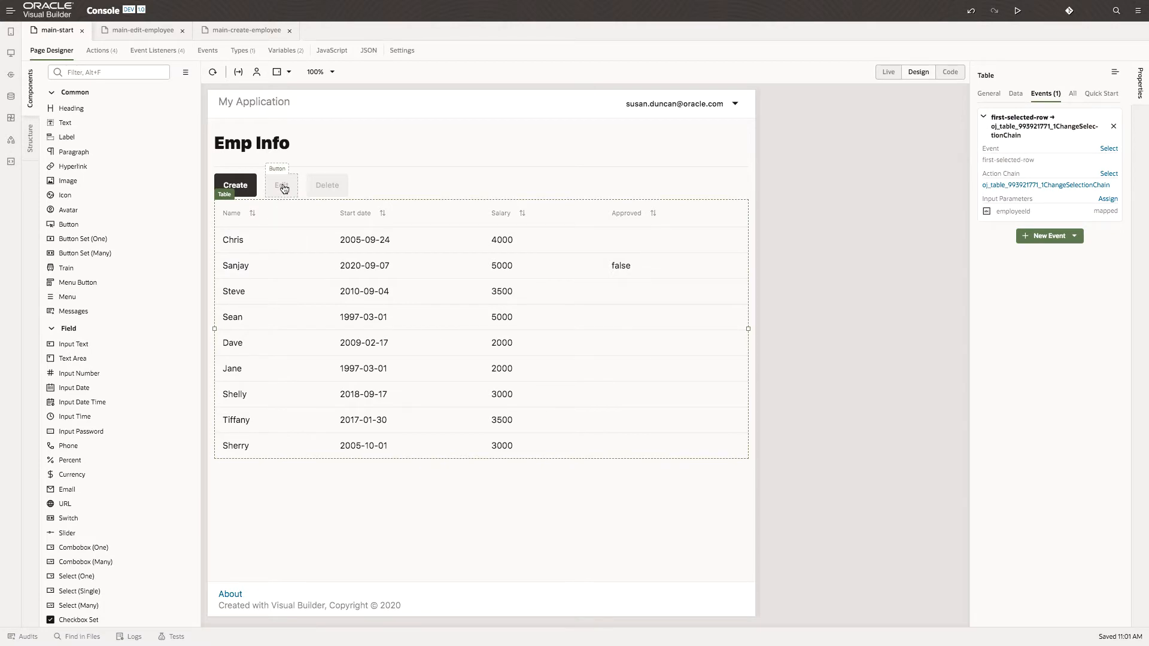
mouse_move(292, 269)
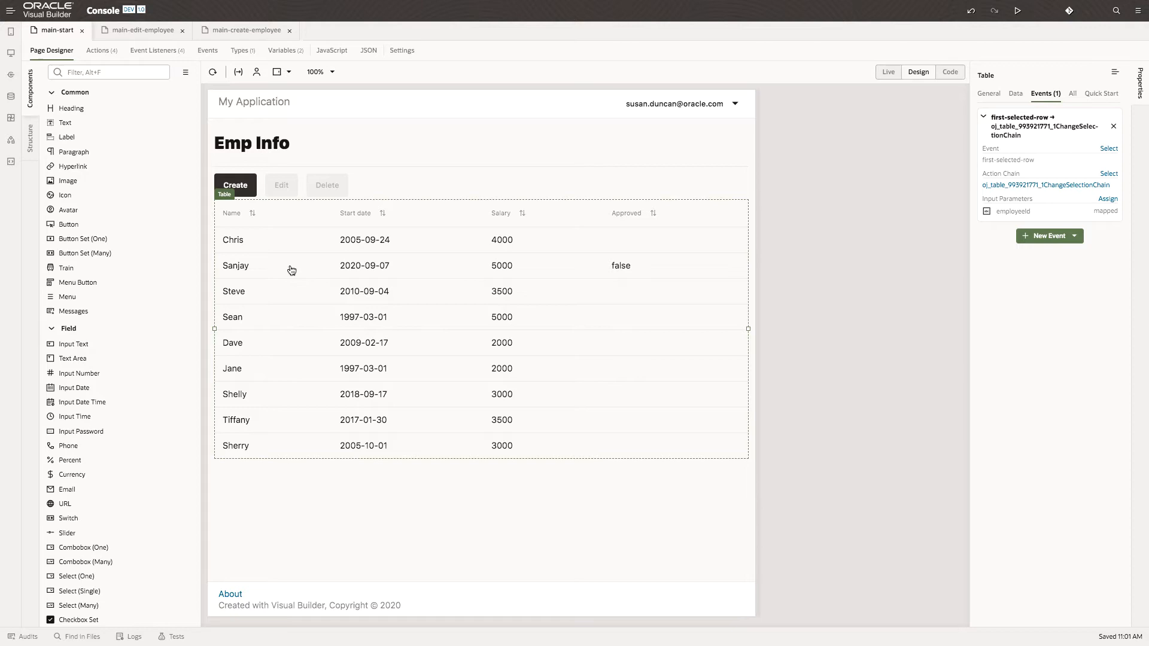
mouse_move(548, 348)
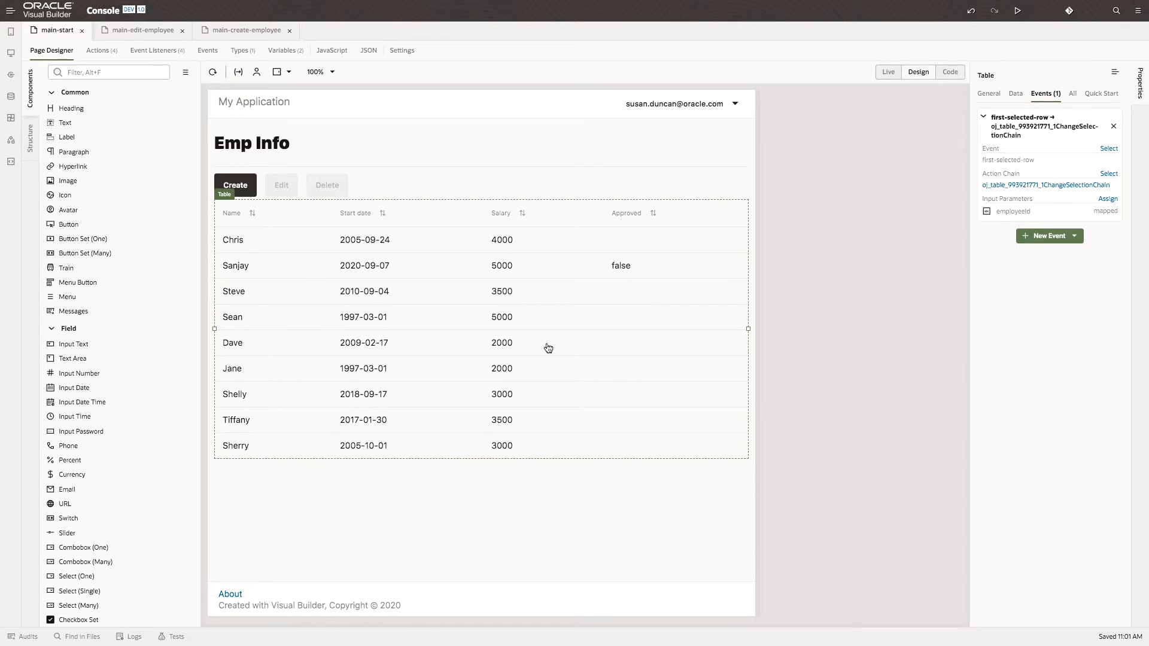
mouse_move(1046, 185)
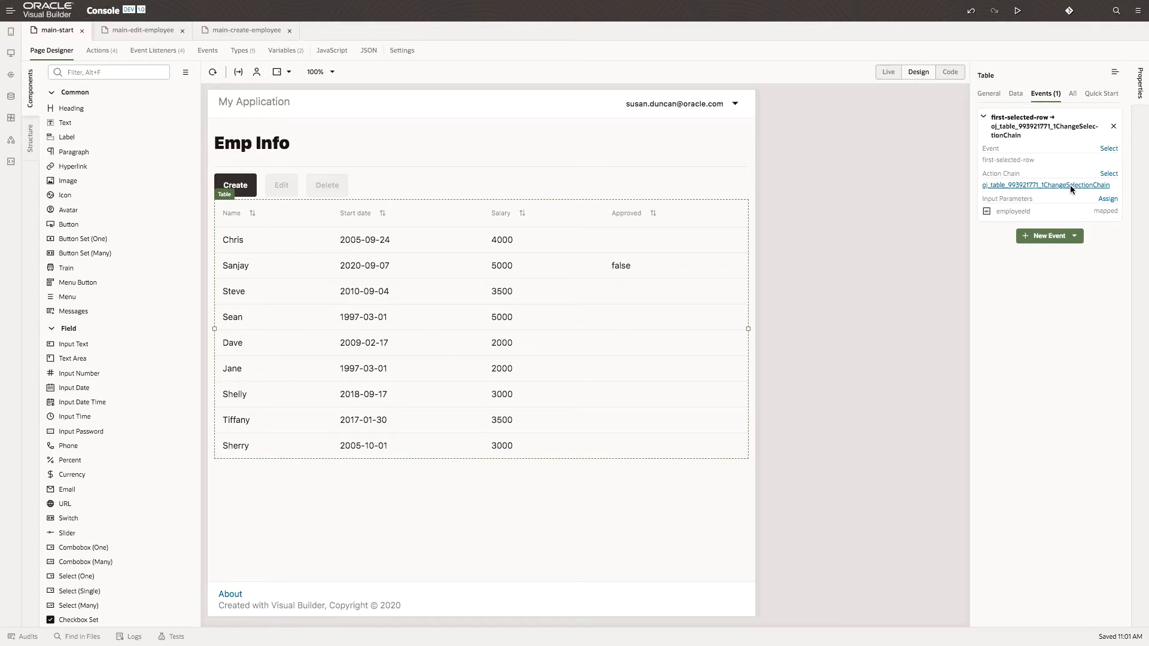
Step: Make the row-selection chain navigate to main-edit-employee with employeeId mapped, and save
click(1047, 184)
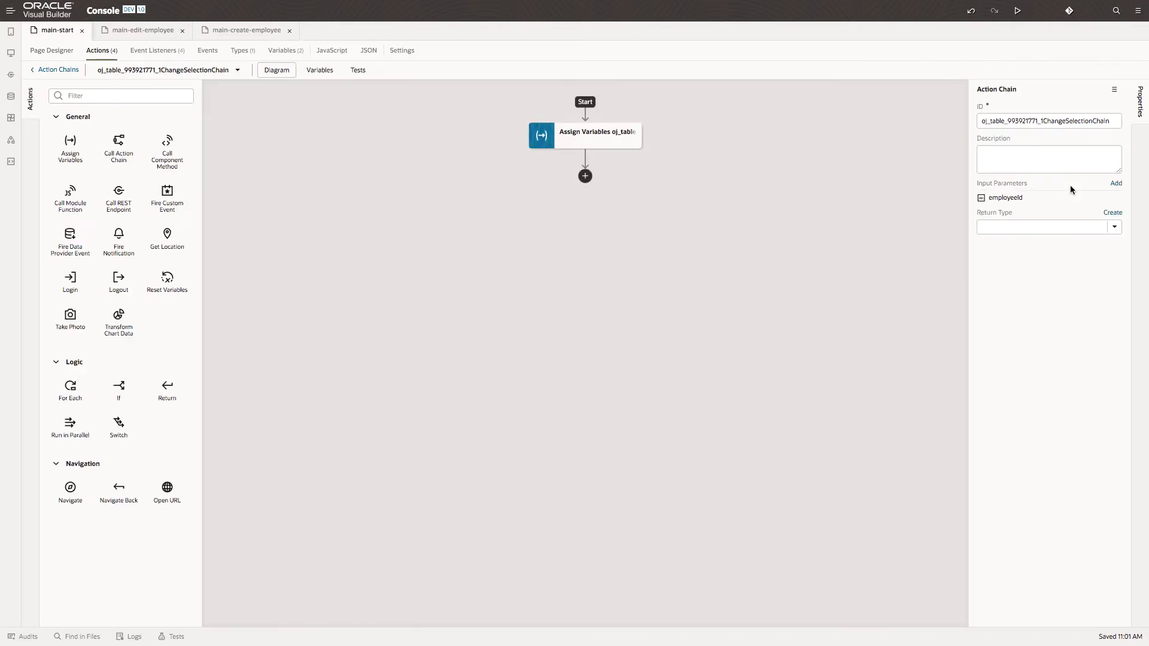
scroll(down, 3)
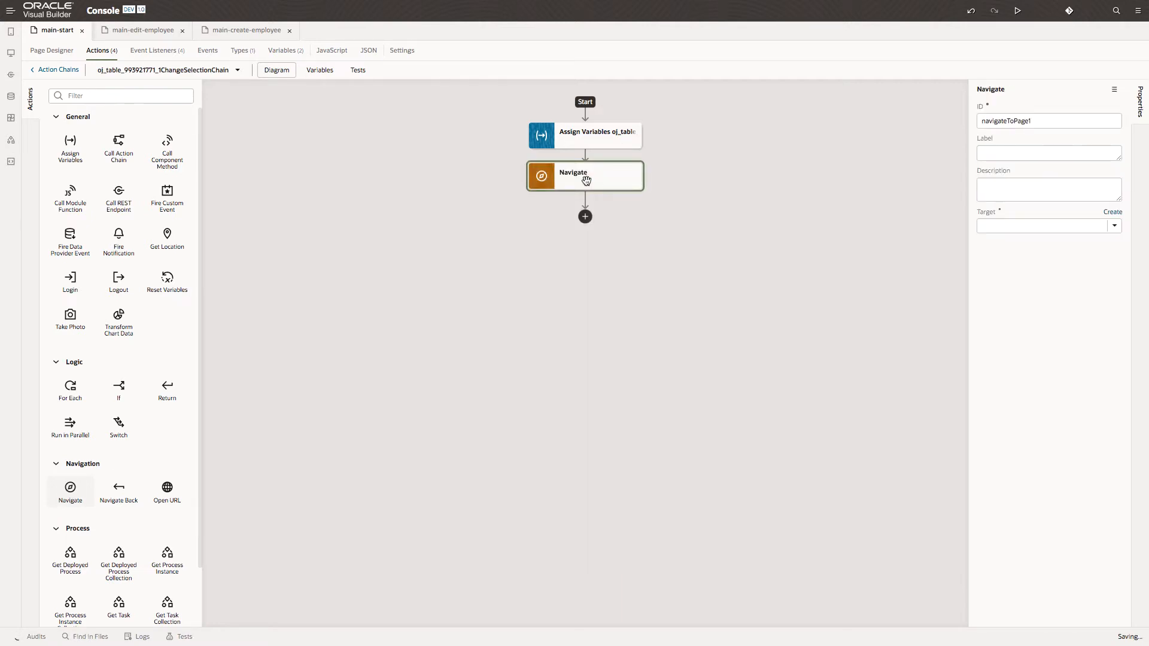
click(1114, 226)
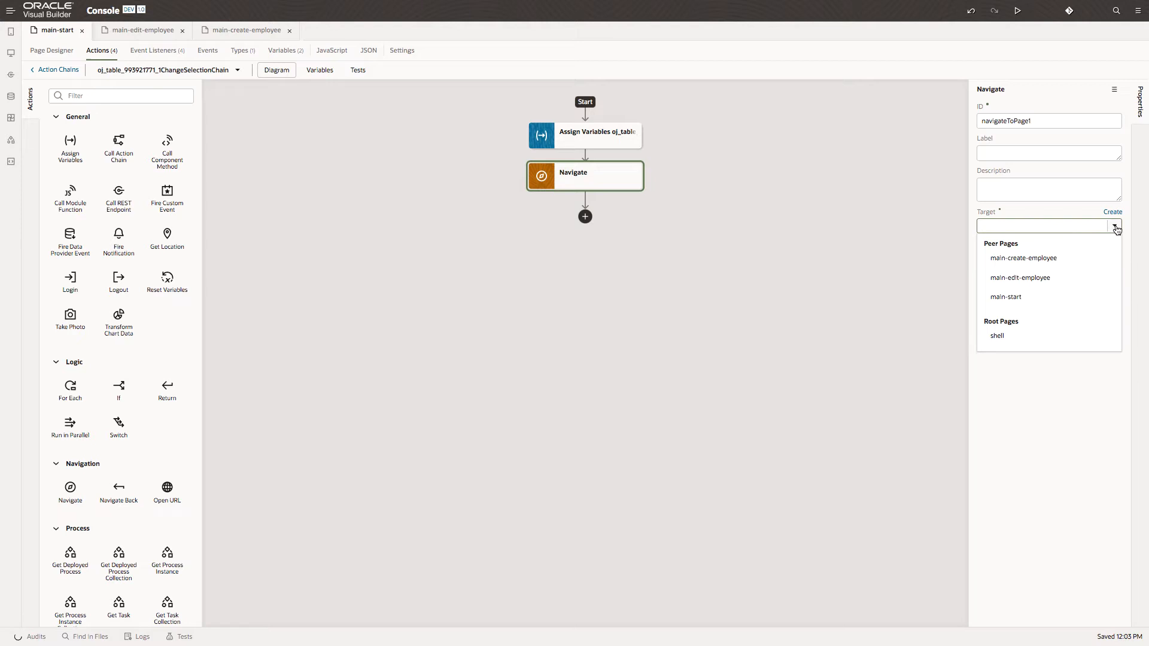
click(1020, 277)
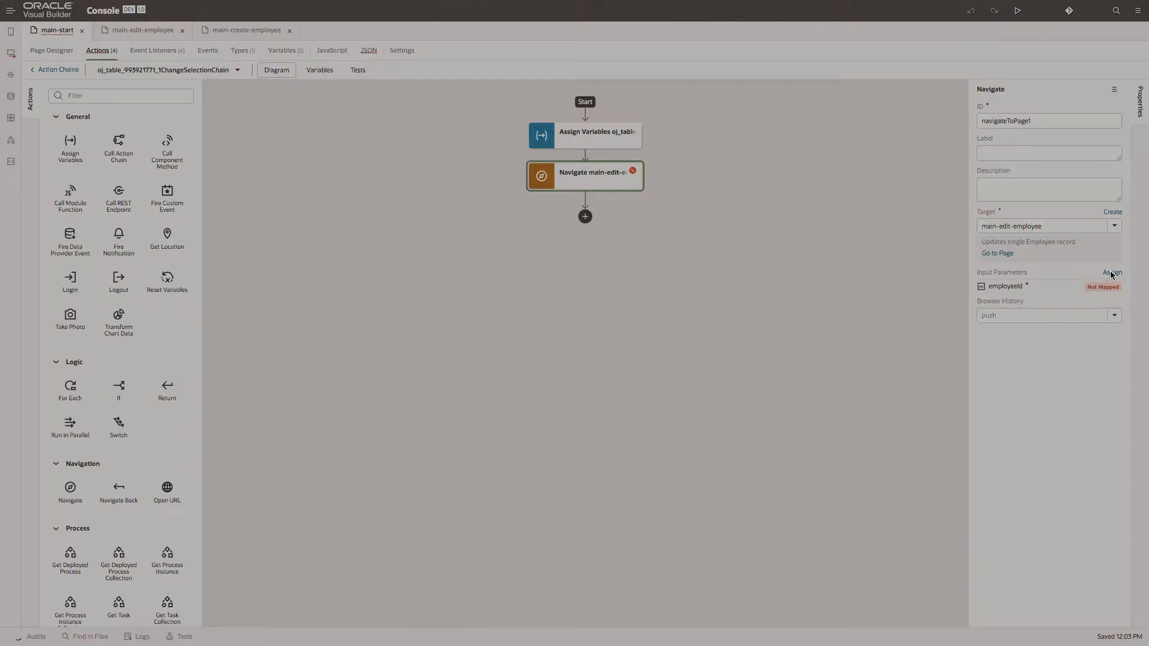
click(1111, 273)
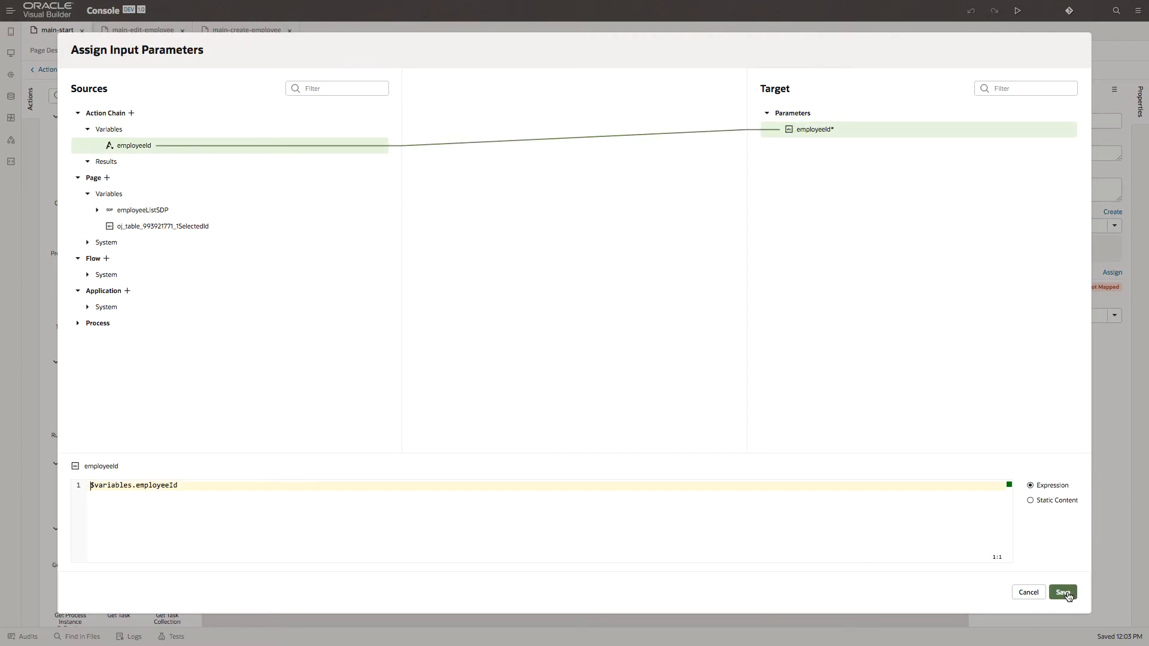
click(1061, 593)
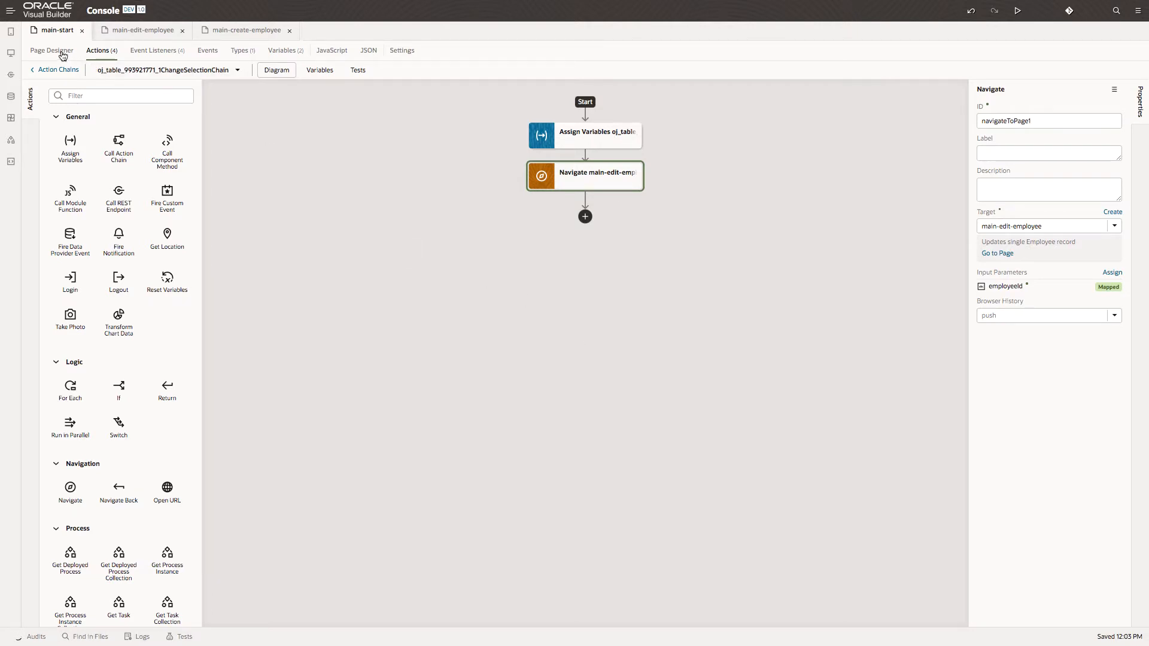
click(50, 51)
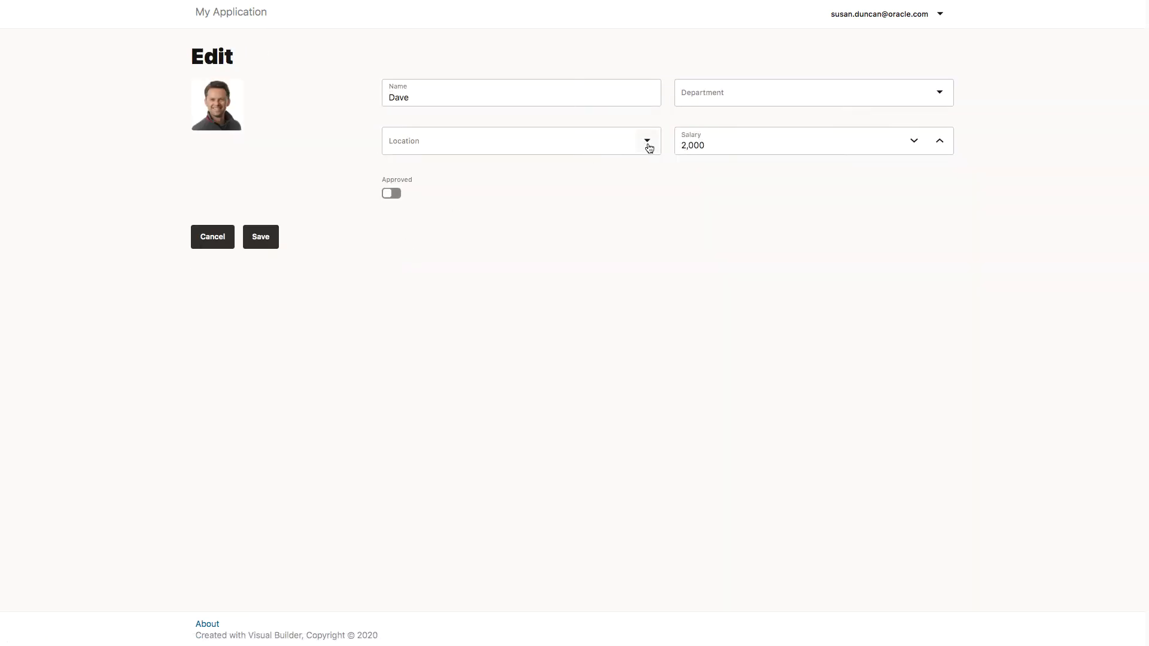
Step: In the running app, save Dave as Sales, Dallas, then open Sanjay's record and mark him approved
click(646, 141)
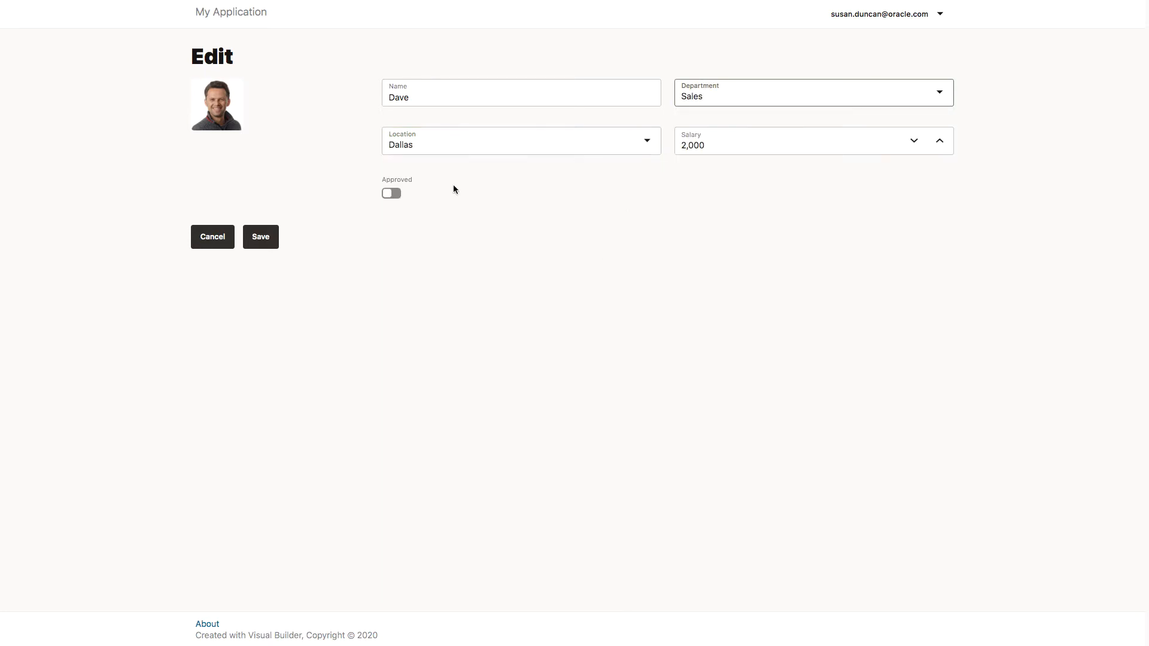
click(260, 236)
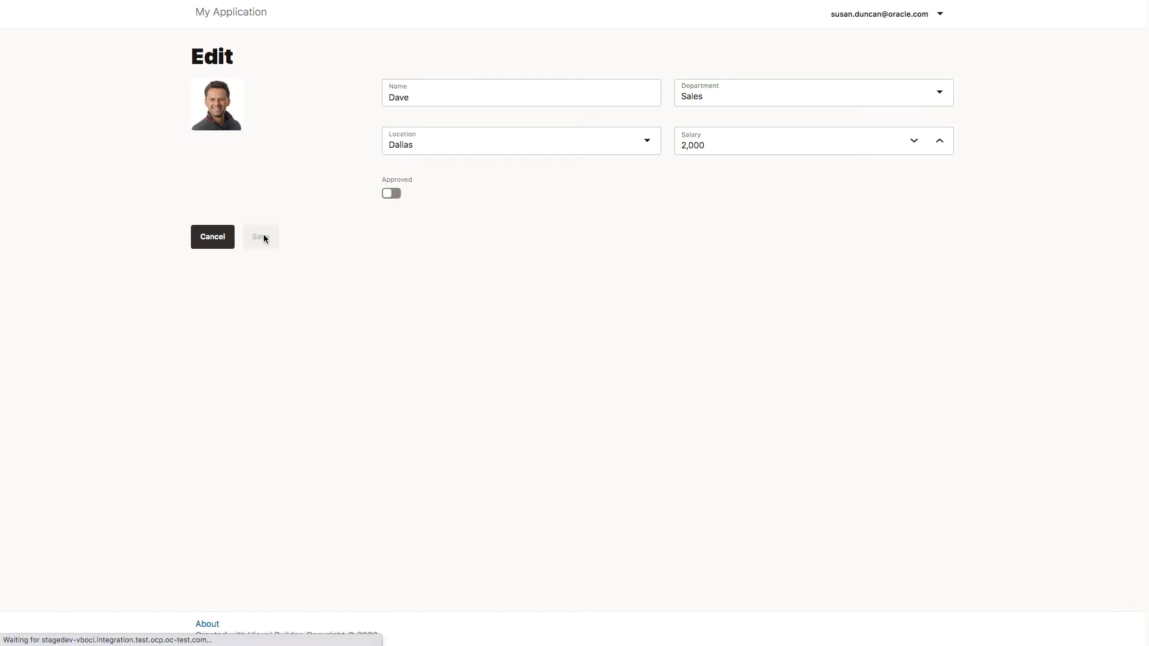
click(260, 235)
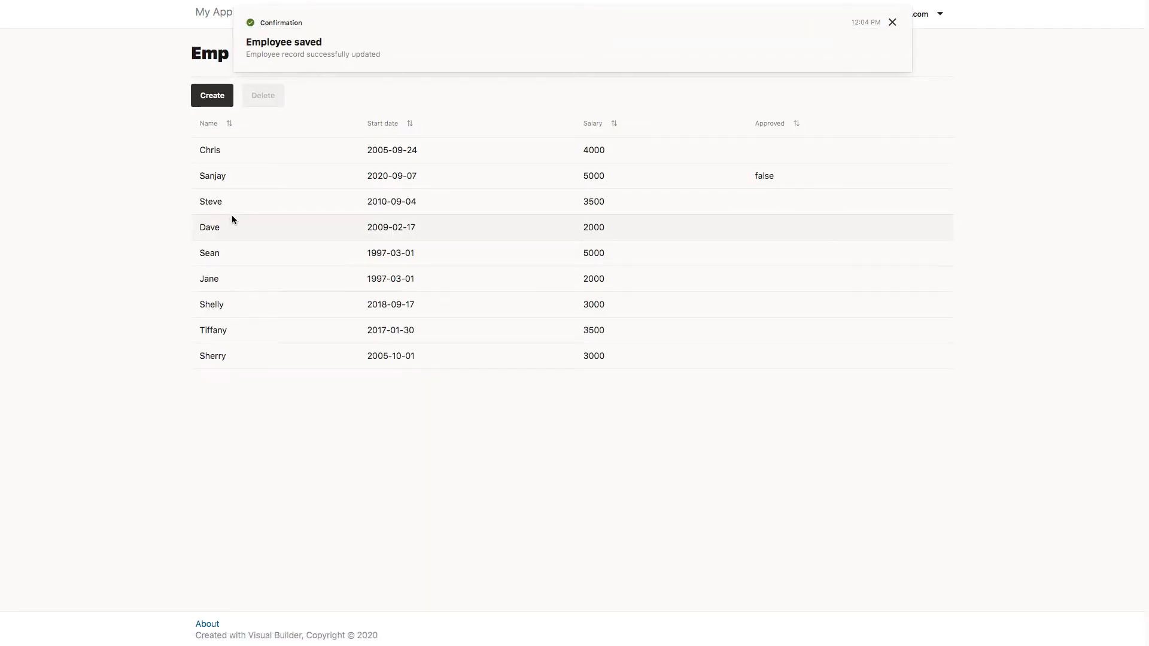
click(213, 174)
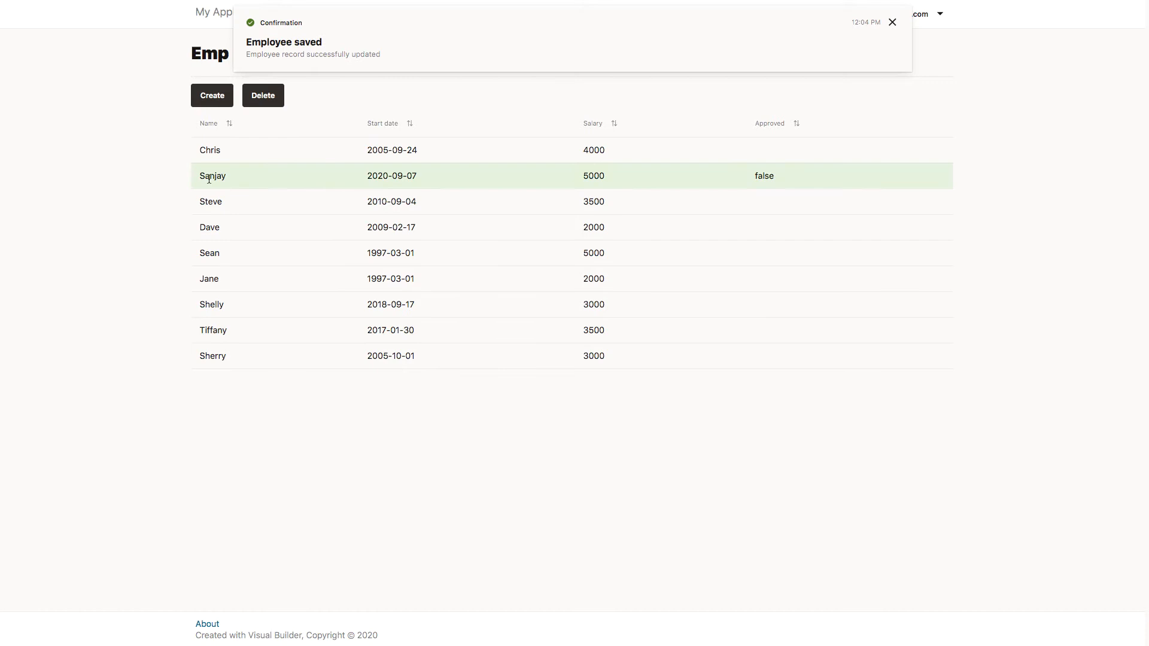
click(213, 176)
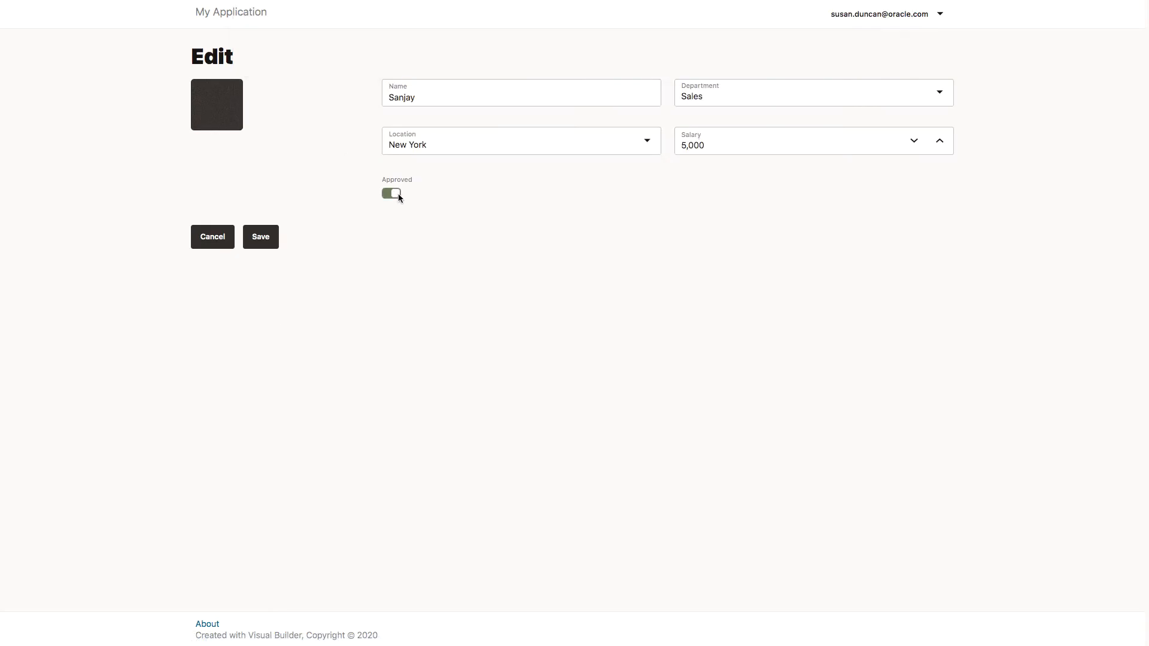
click(260, 237)
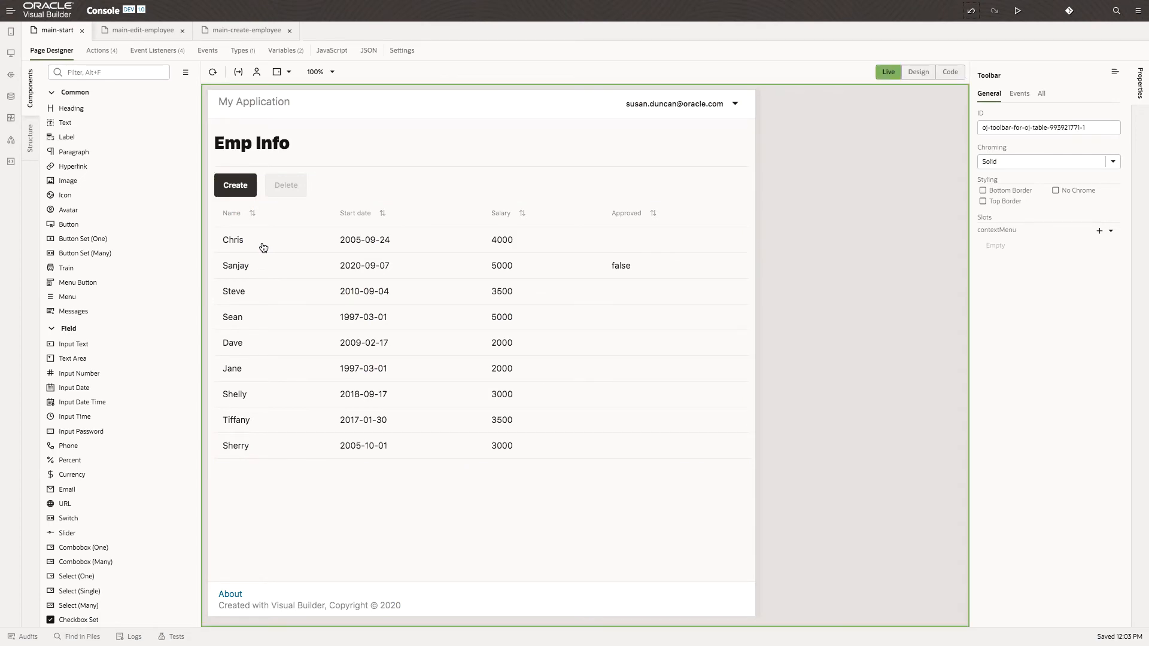
mouse_move(347, 514)
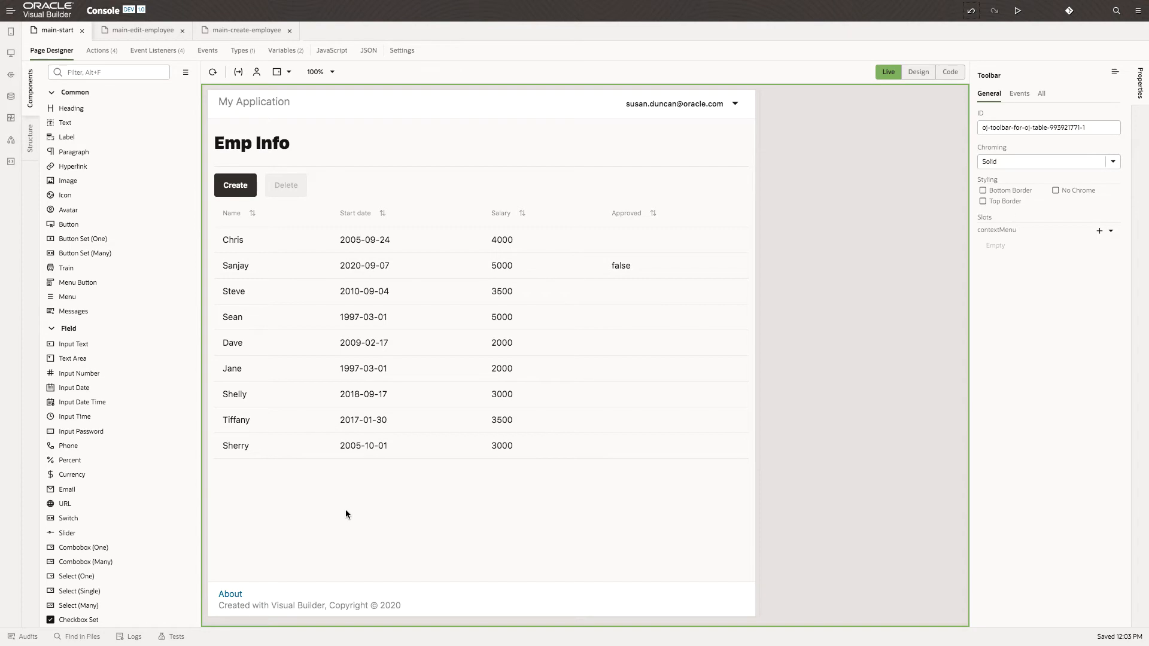
Step: Start a new page in the main flow with Page ID main-statistics
click(11, 53)
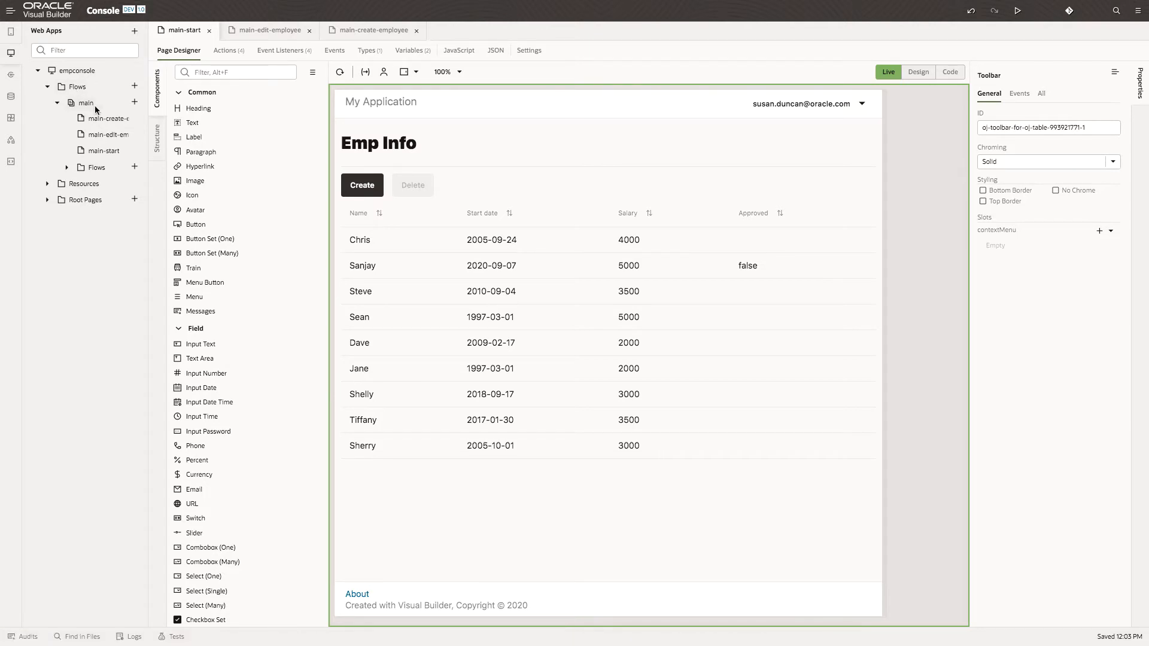
mouse_move(105, 156)
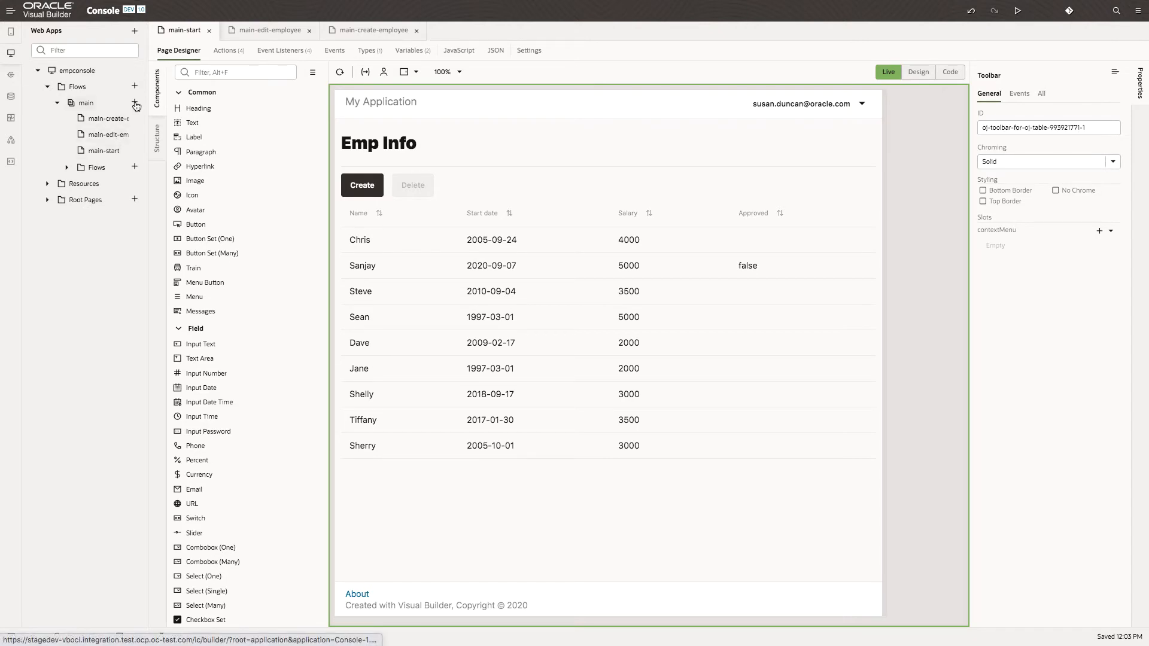
click(135, 103)
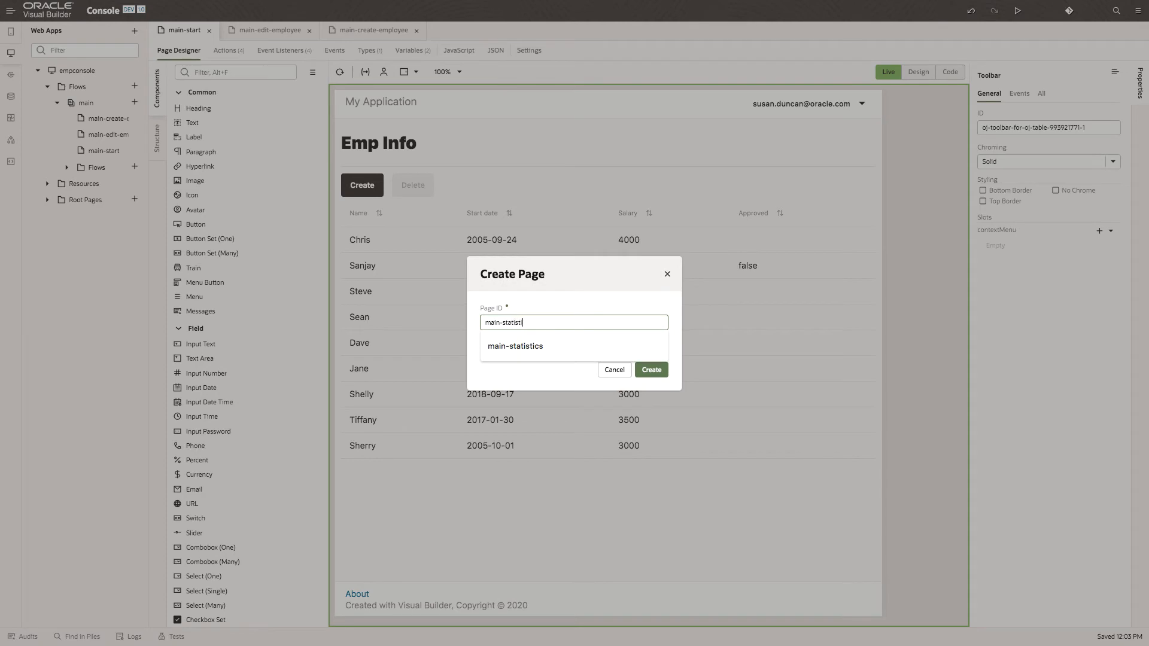
Step: Create main-statistics and place an H3 heading reading Stats on it
click(515, 346)
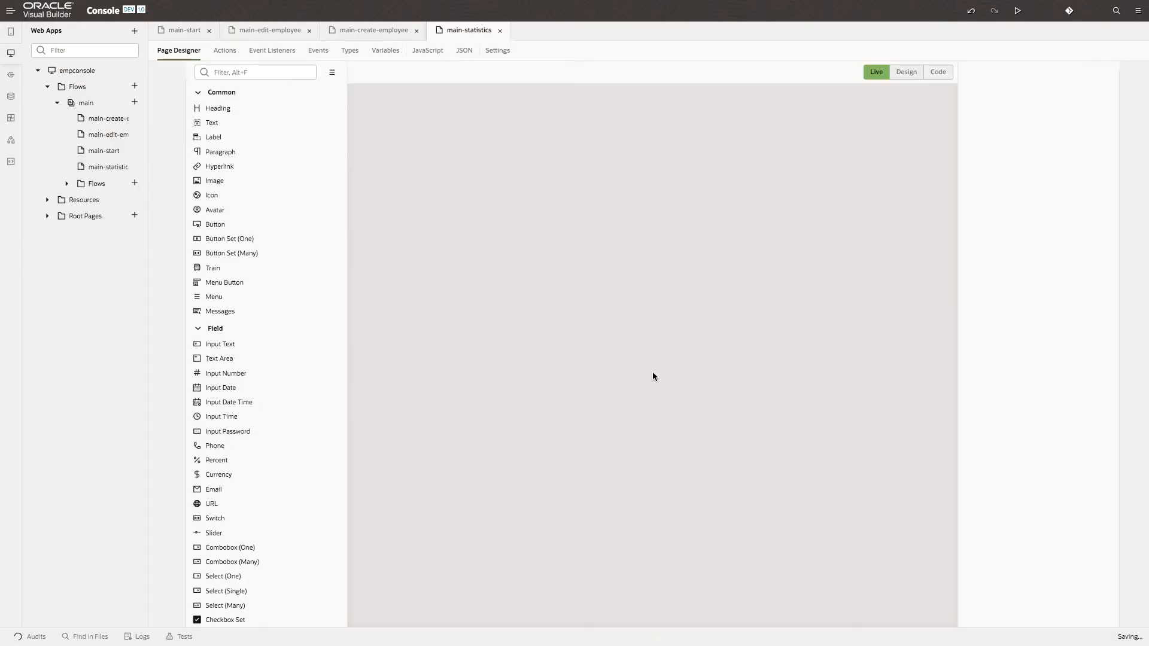
click(918, 72)
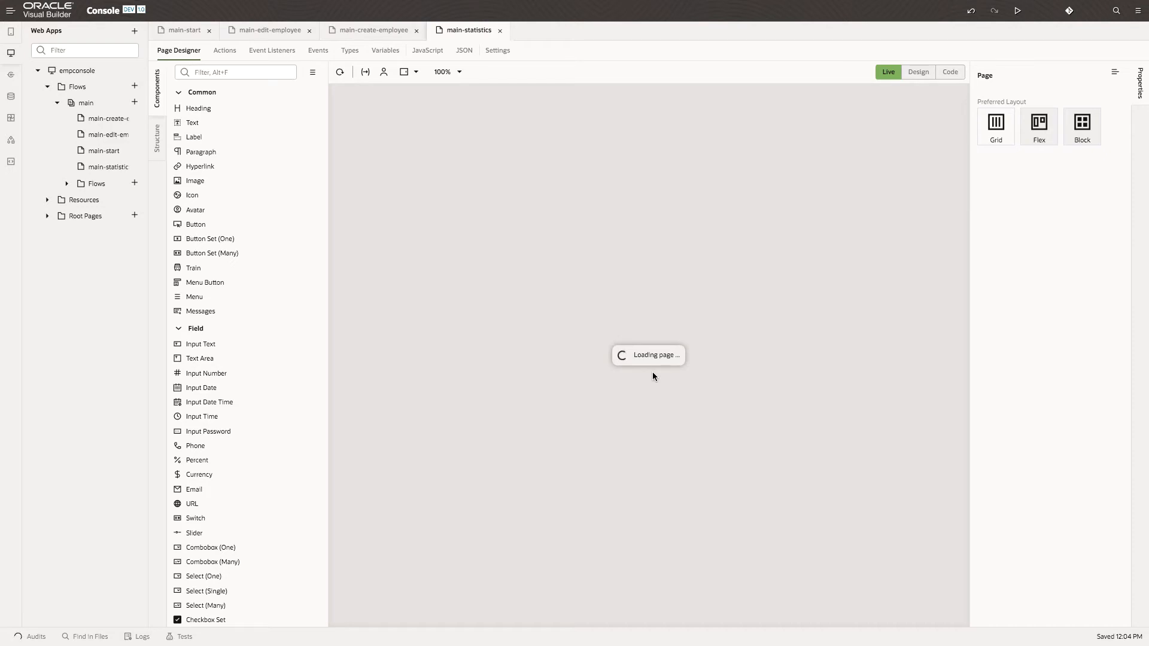
click(918, 72)
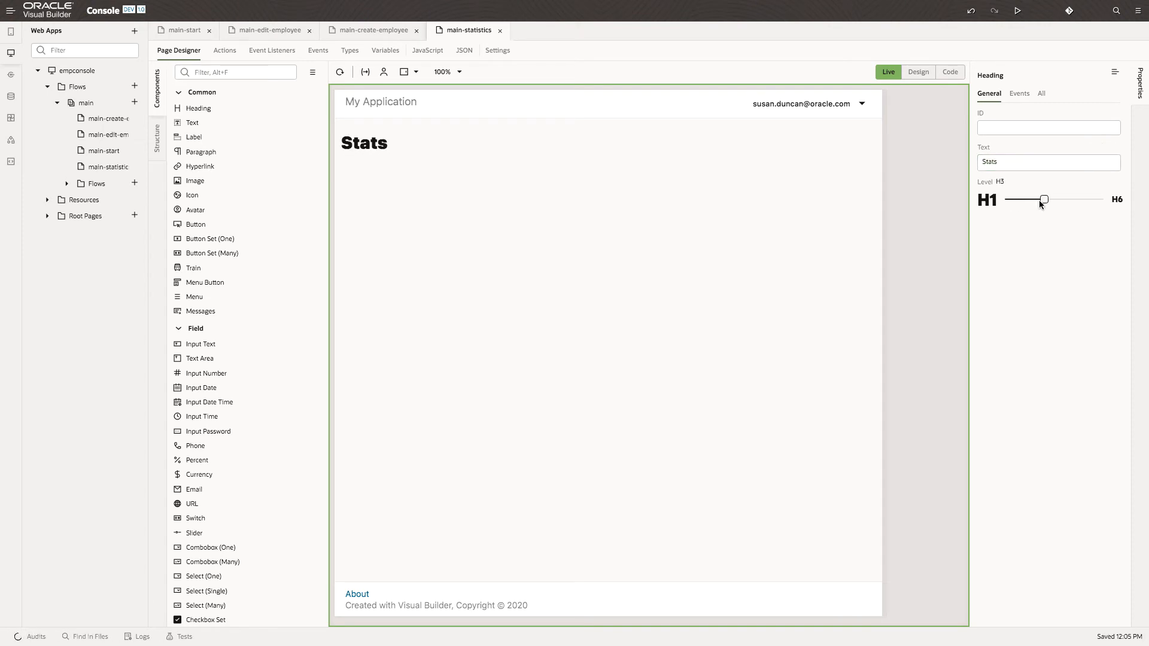
Step: Drop a Bar Chart under the Stats heading and start its Add Data wizard
scroll(down, 3)
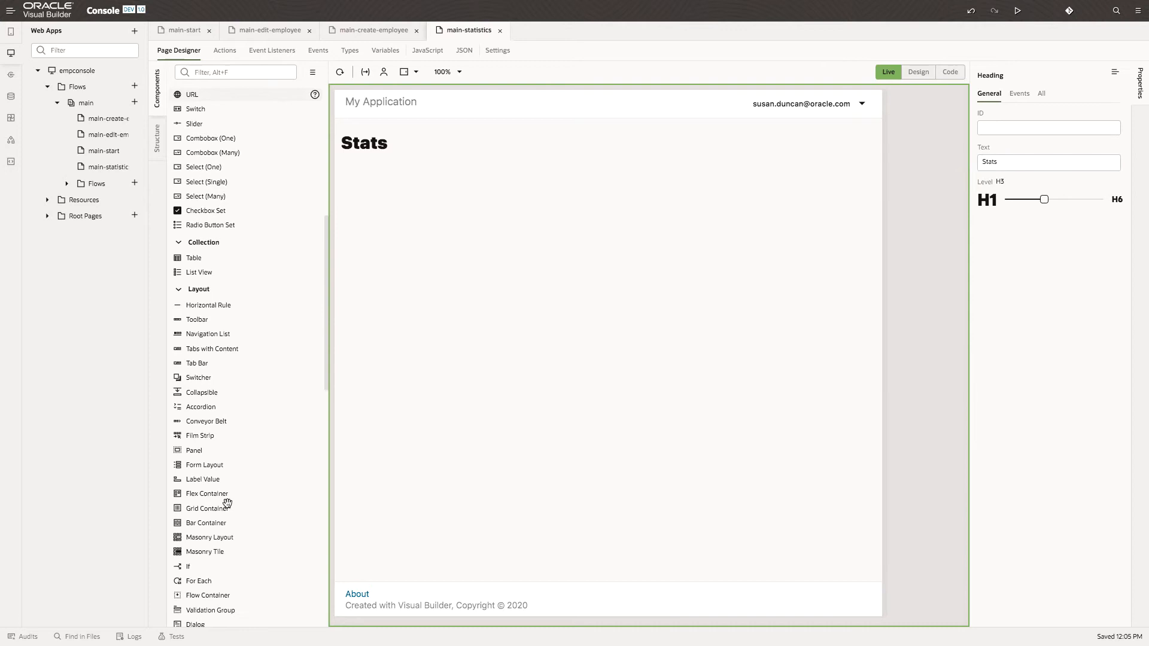
scroll(down, 3)
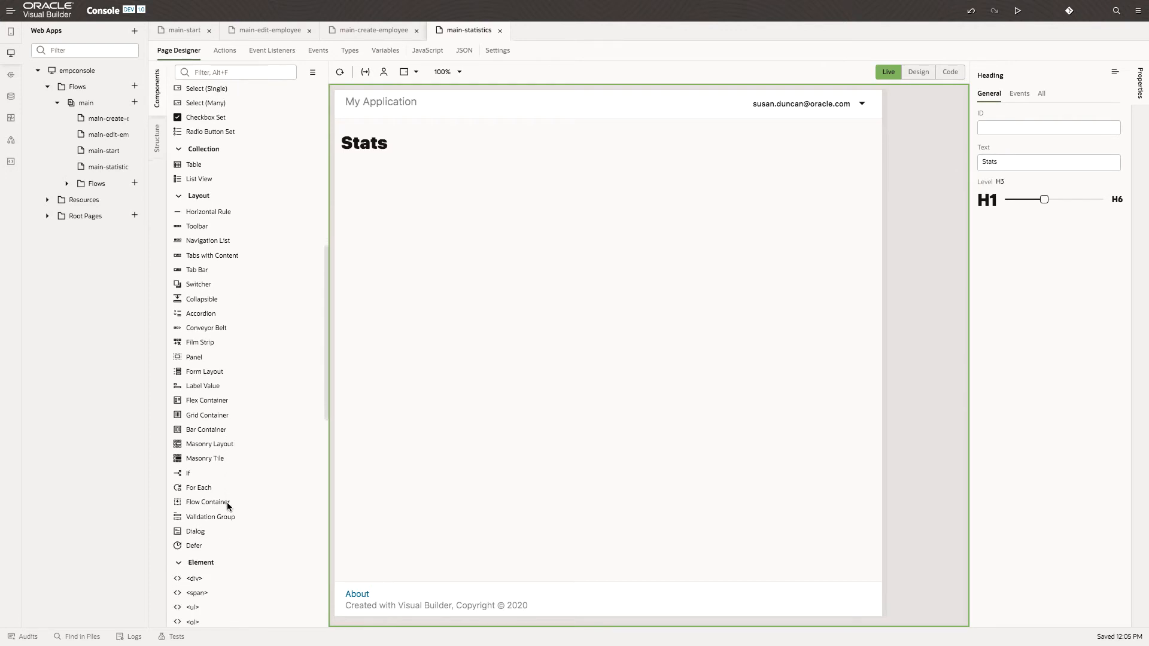
scroll(down, 3)
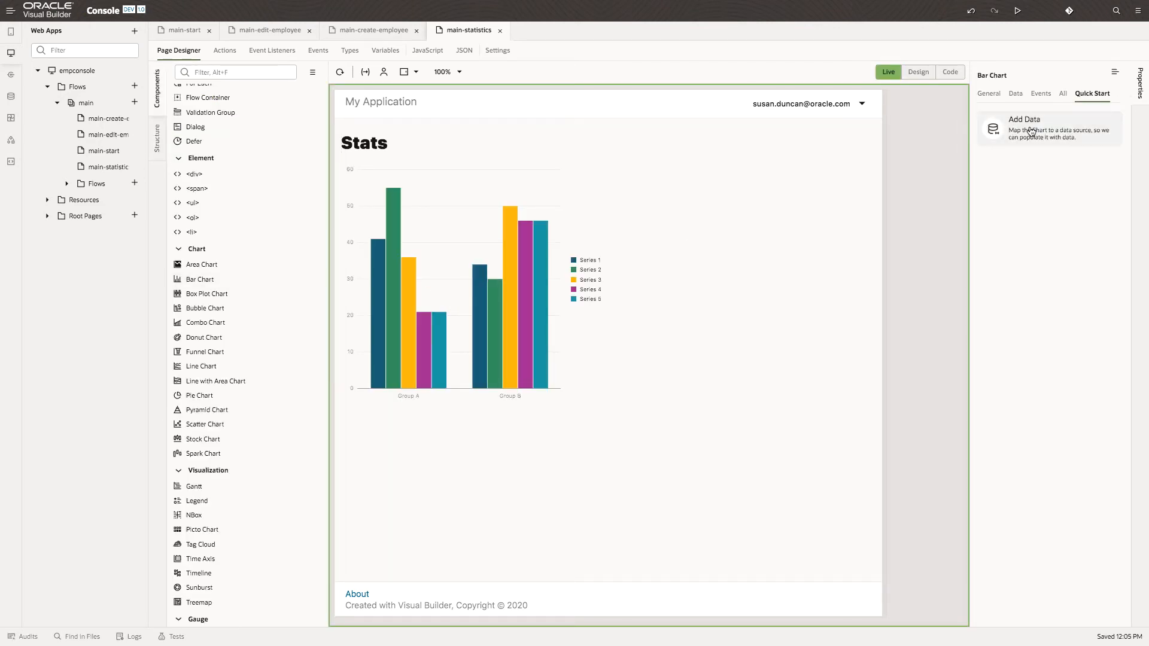
click(1024, 128)
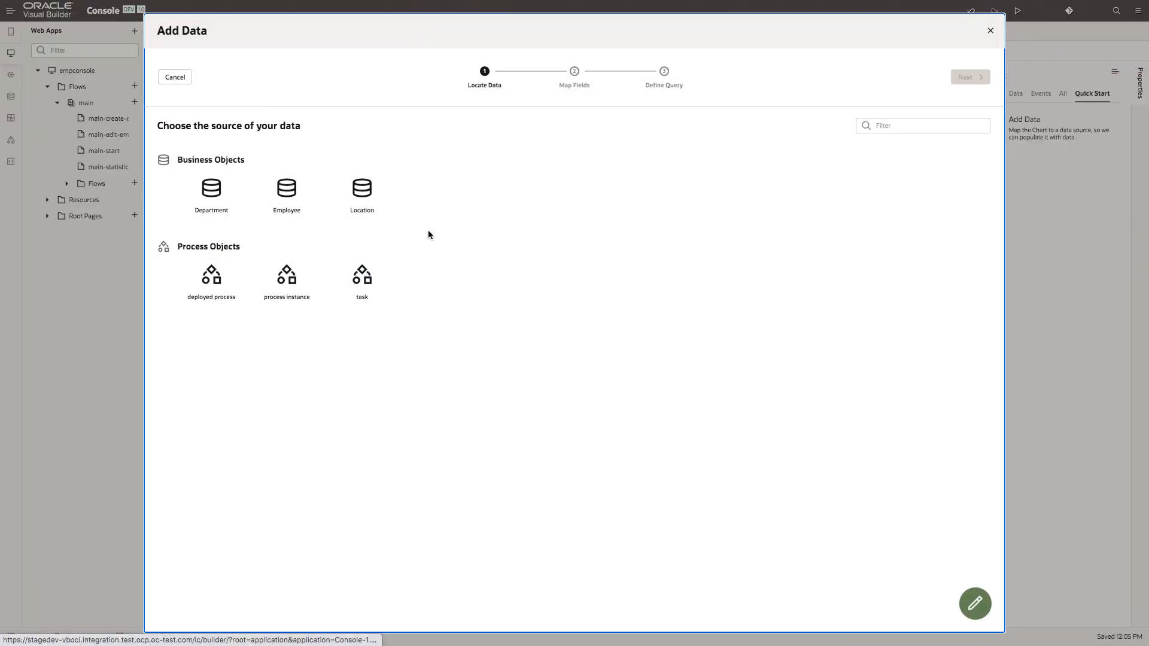
Step: Bind the chart to Department data with totalEmps as Values and name as Categories, then finish
click(210, 194)
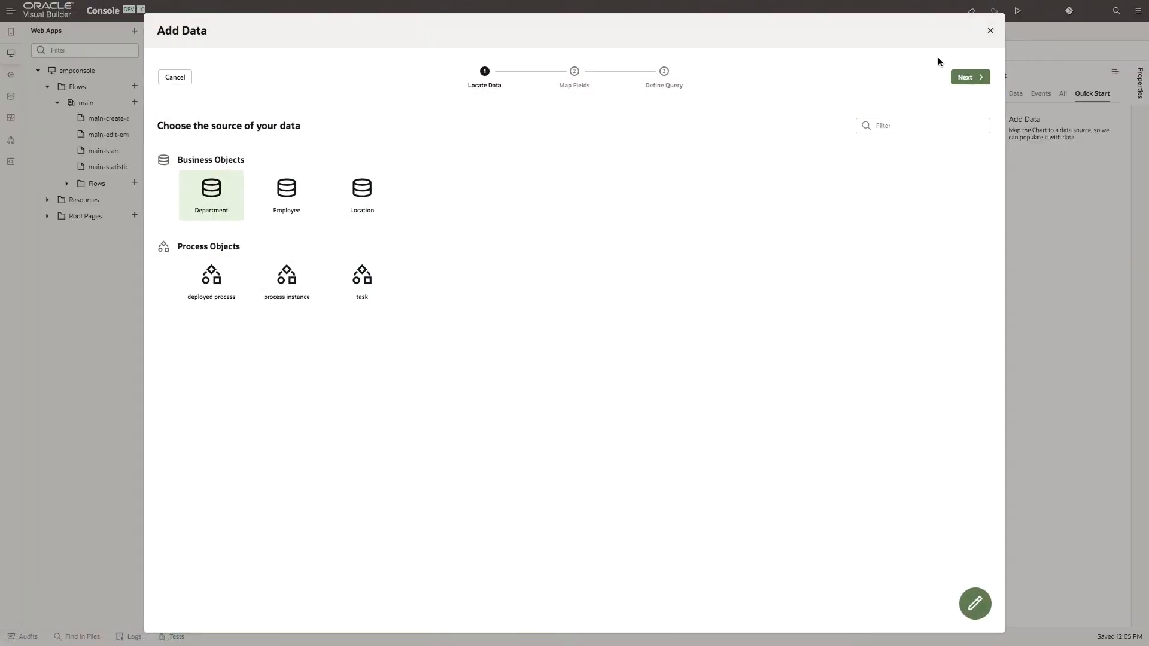
click(969, 76)
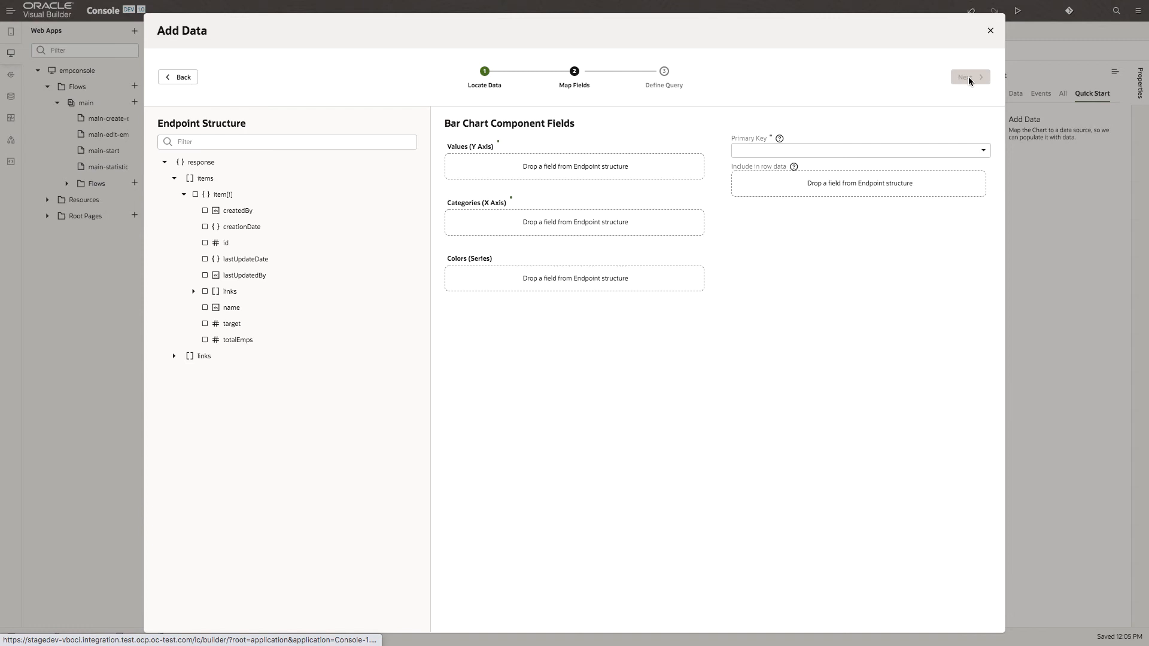
mouse_move(257, 404)
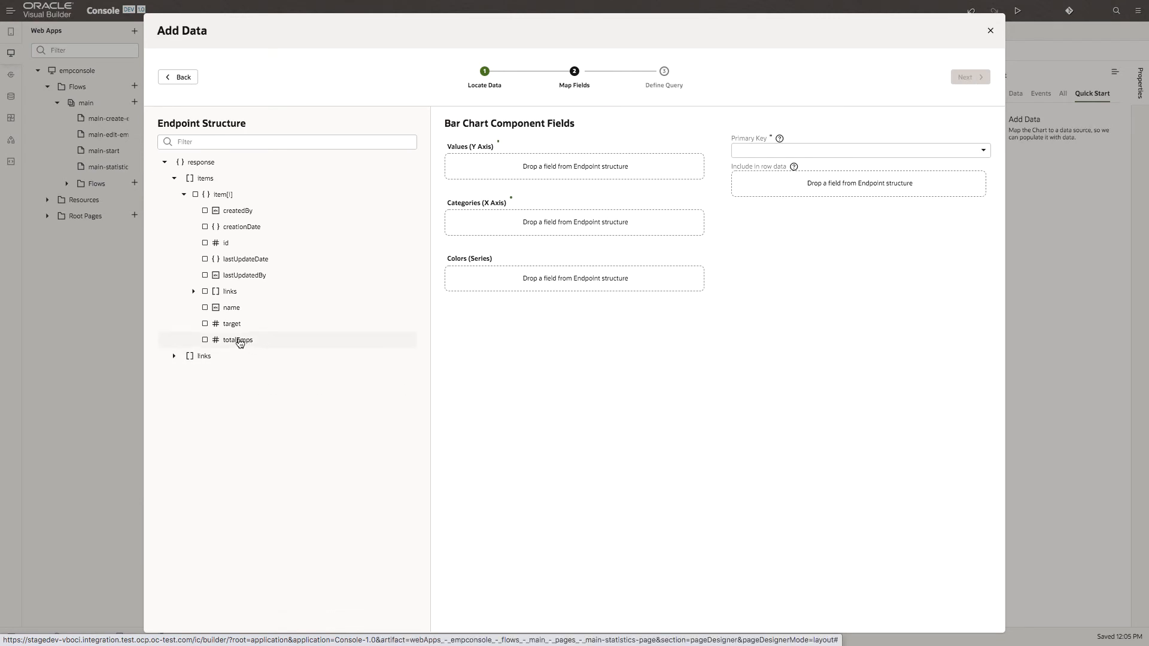
click(204, 338)
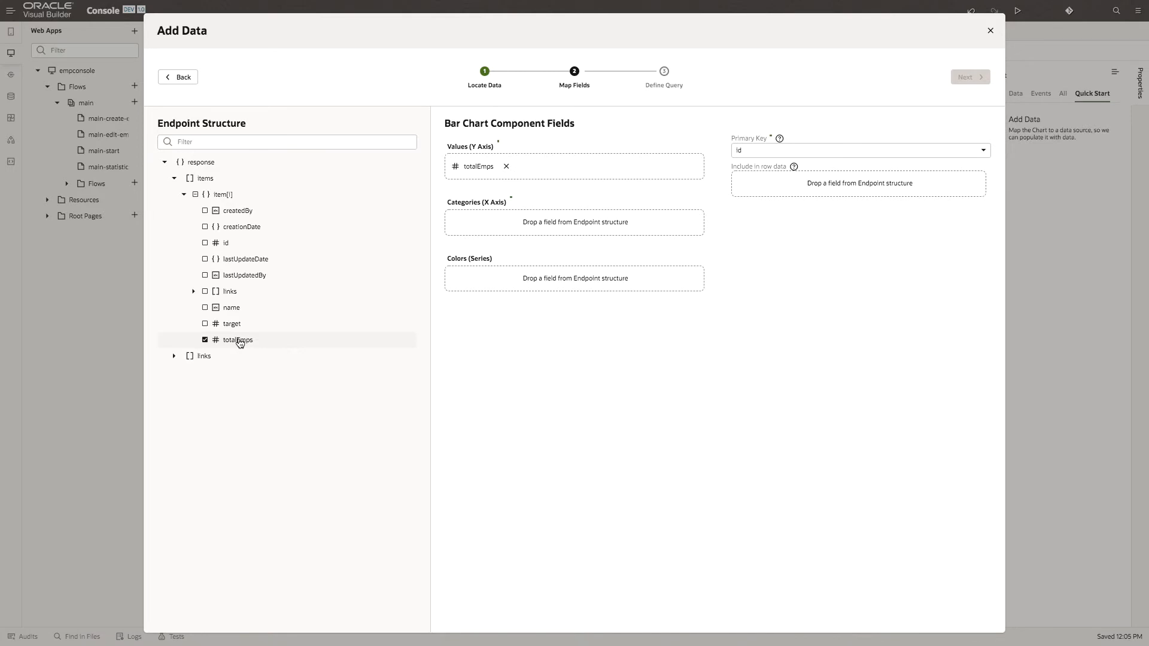
mouse_move(230, 307)
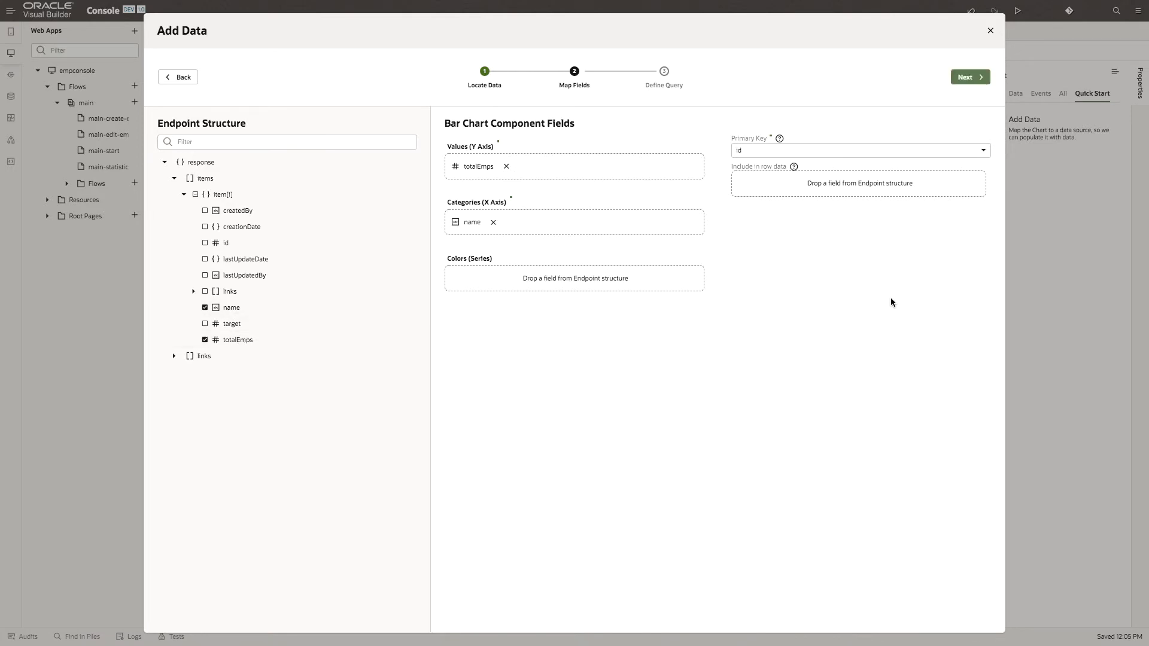
click(971, 77)
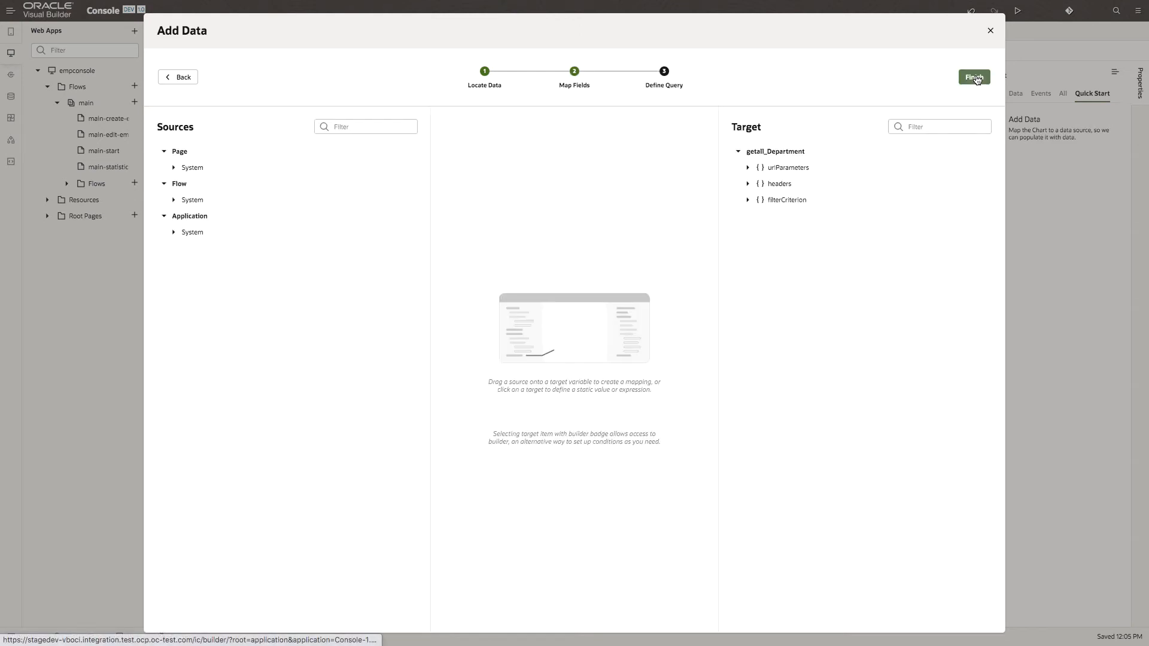
click(973, 77)
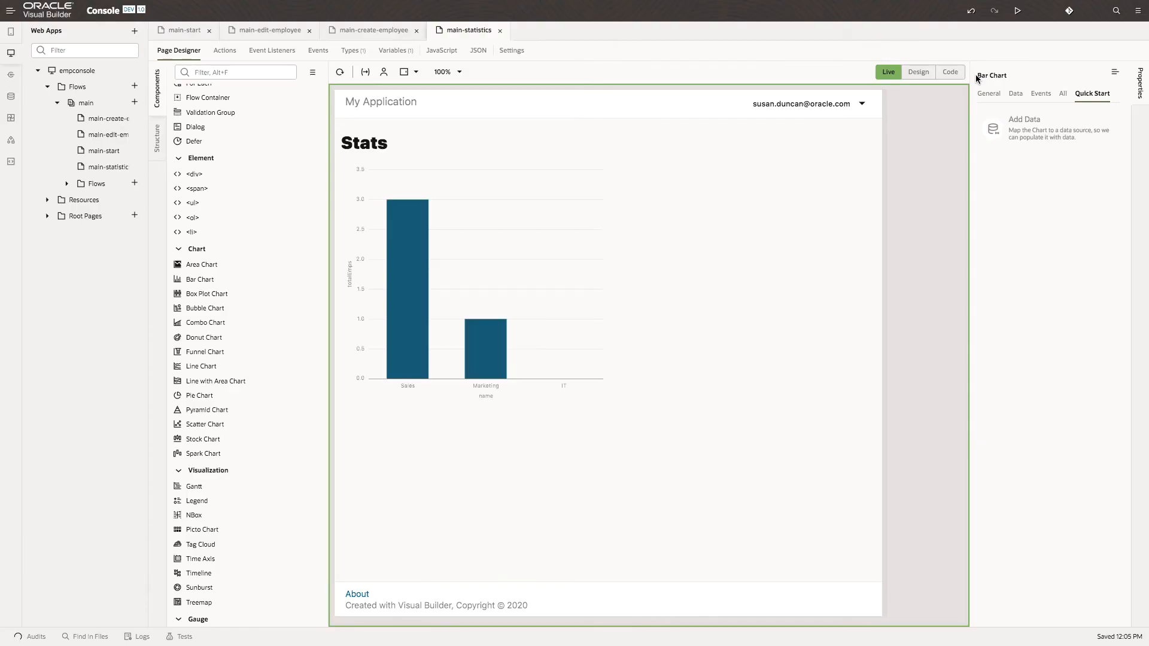
mouse_move(603, 410)
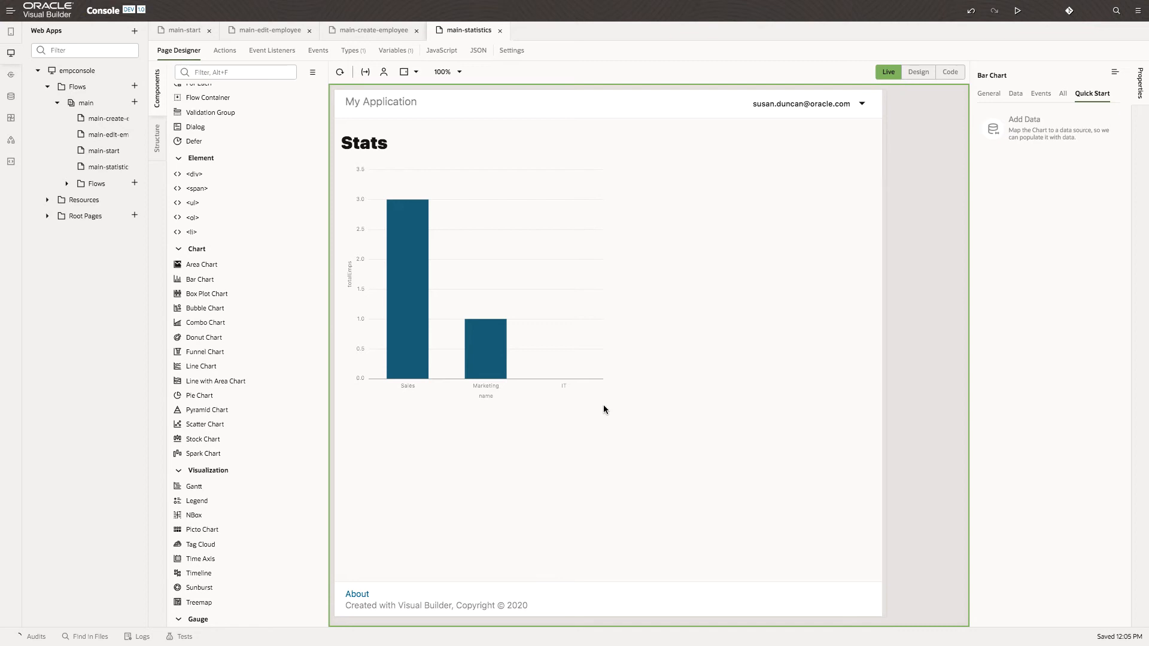
mouse_move(570, 390)
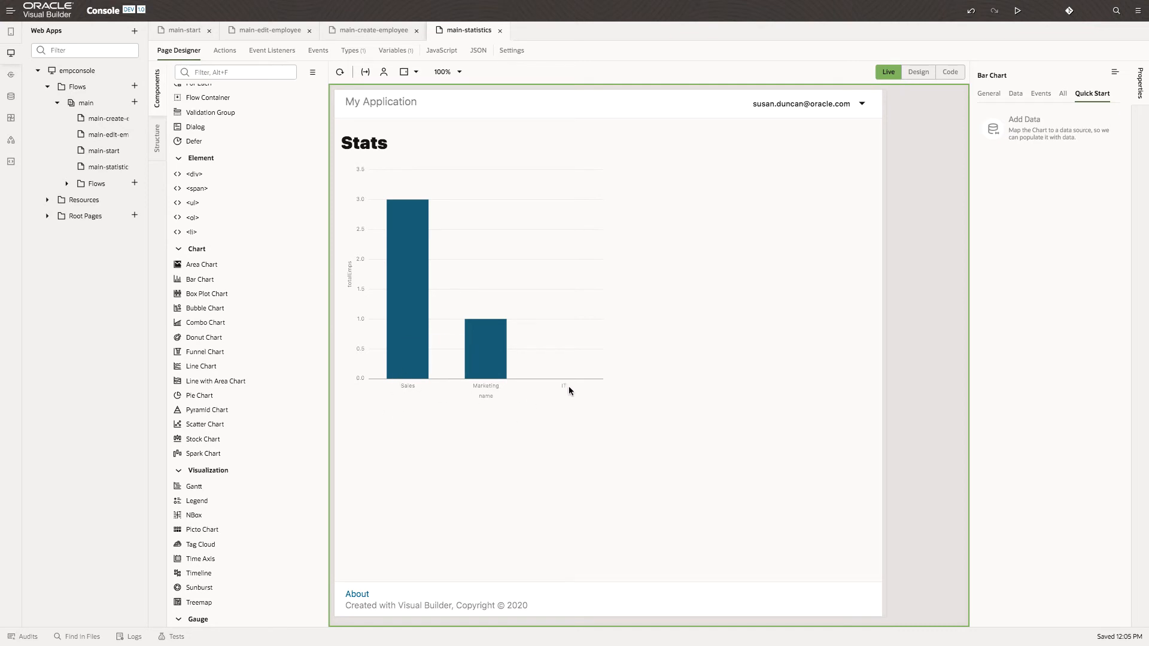
mouse_move(356, 185)
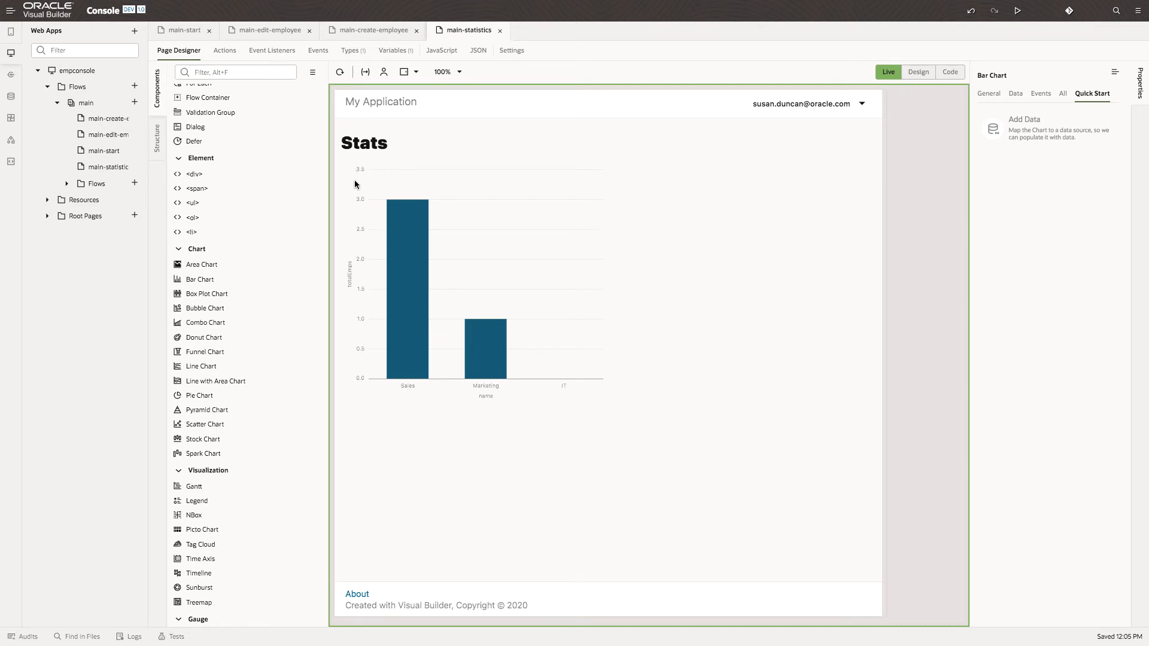
mouse_move(359, 339)
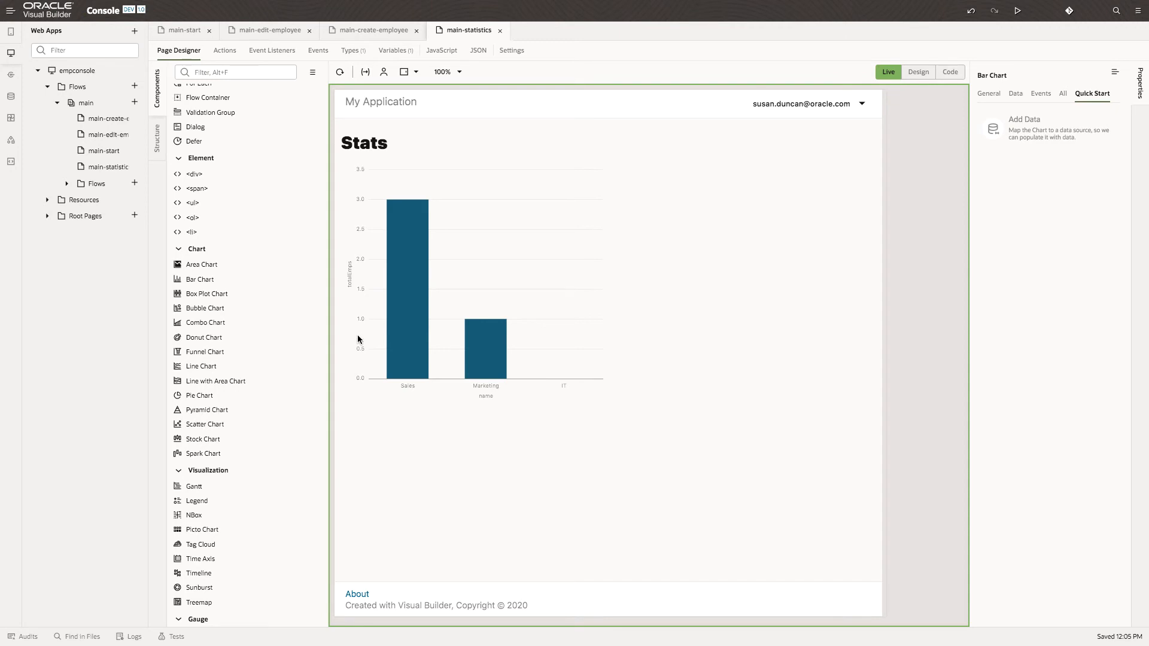
mouse_move(750, 479)
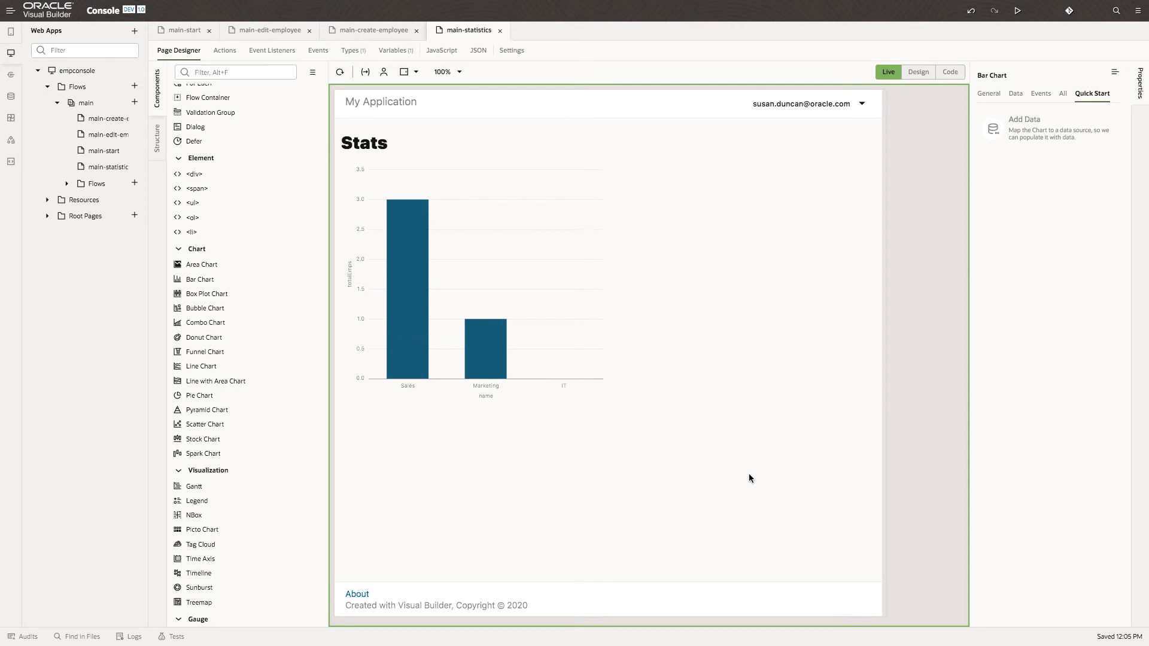
mouse_move(942, 109)
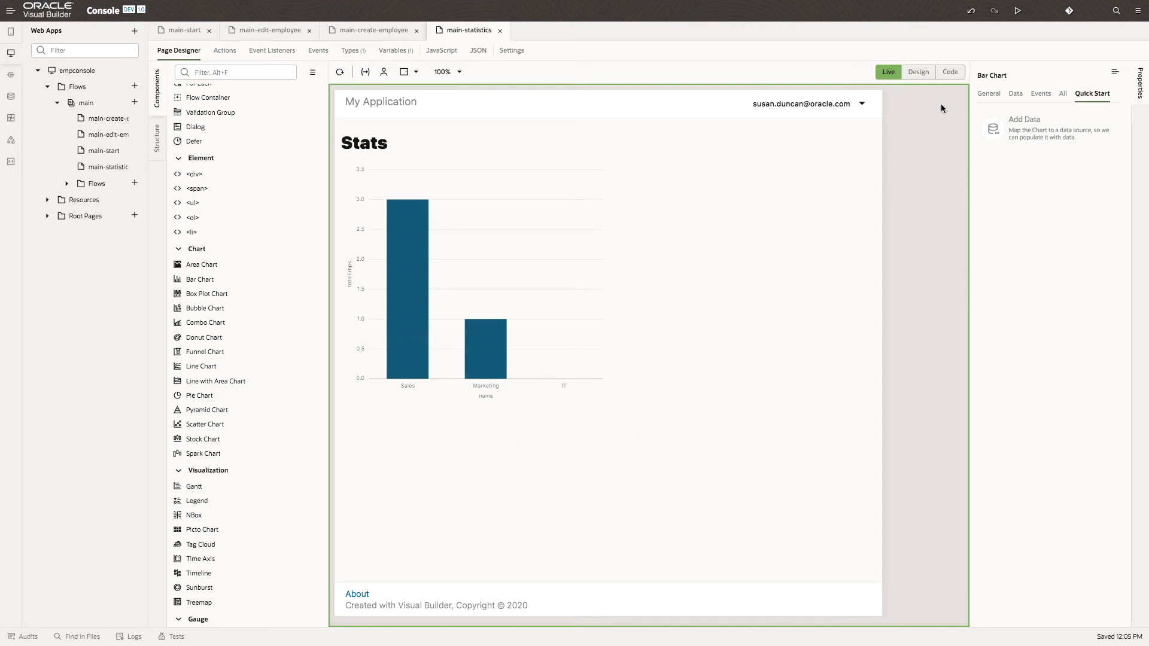
Step: Show the bar chart's general properties with axis titles name and totalEmps
click(988, 93)
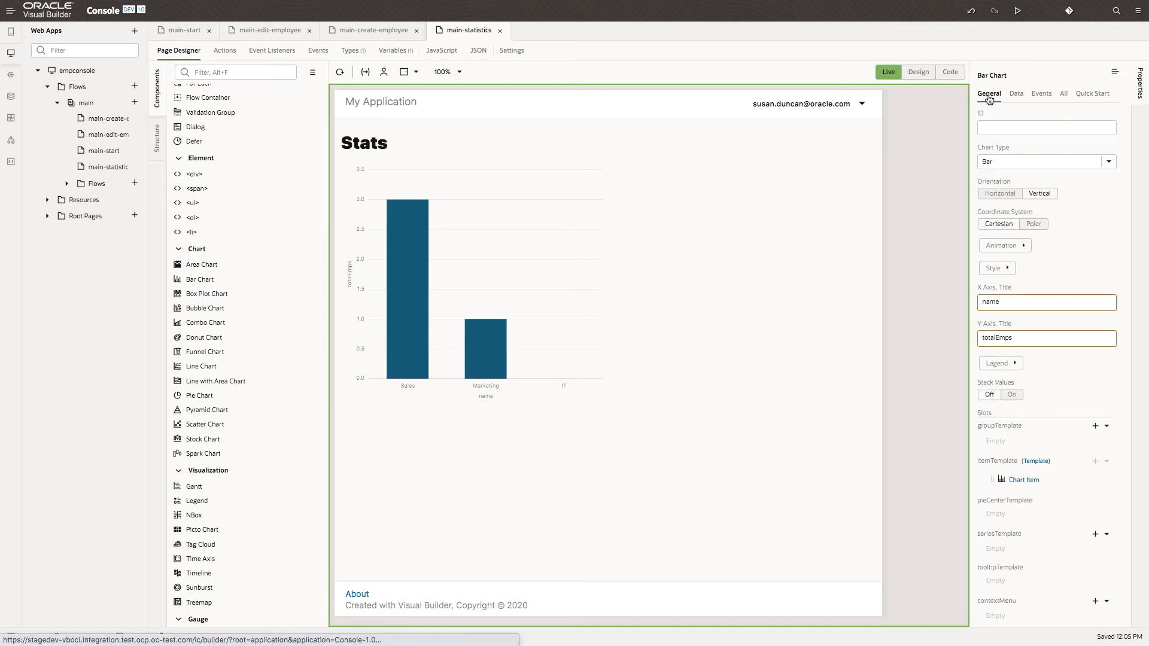
Step: Set the chart's X Axis Title to Name and Y Axis Title to Employees
click(1046, 302)
text(N)
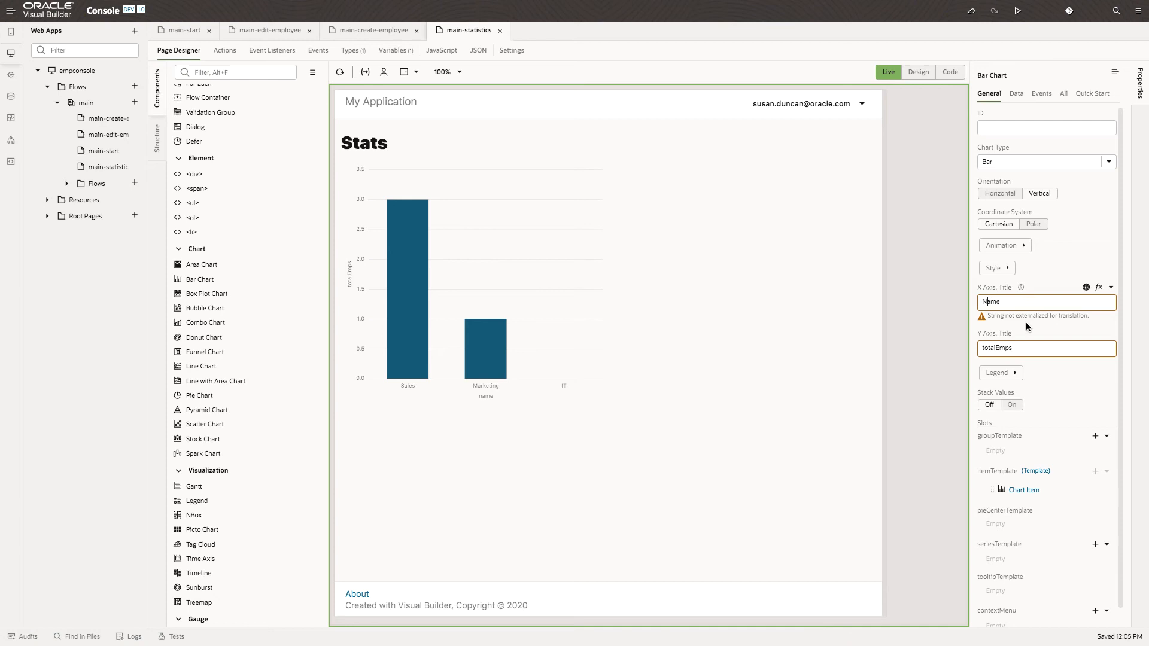
click(1046, 338)
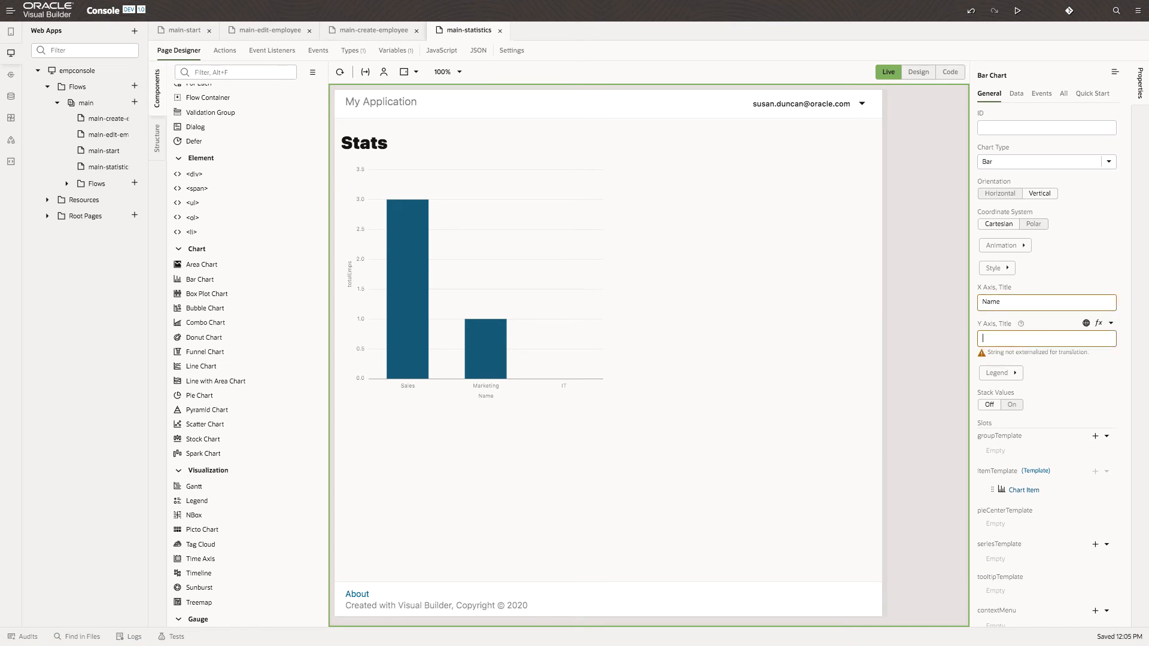
text(Employees)
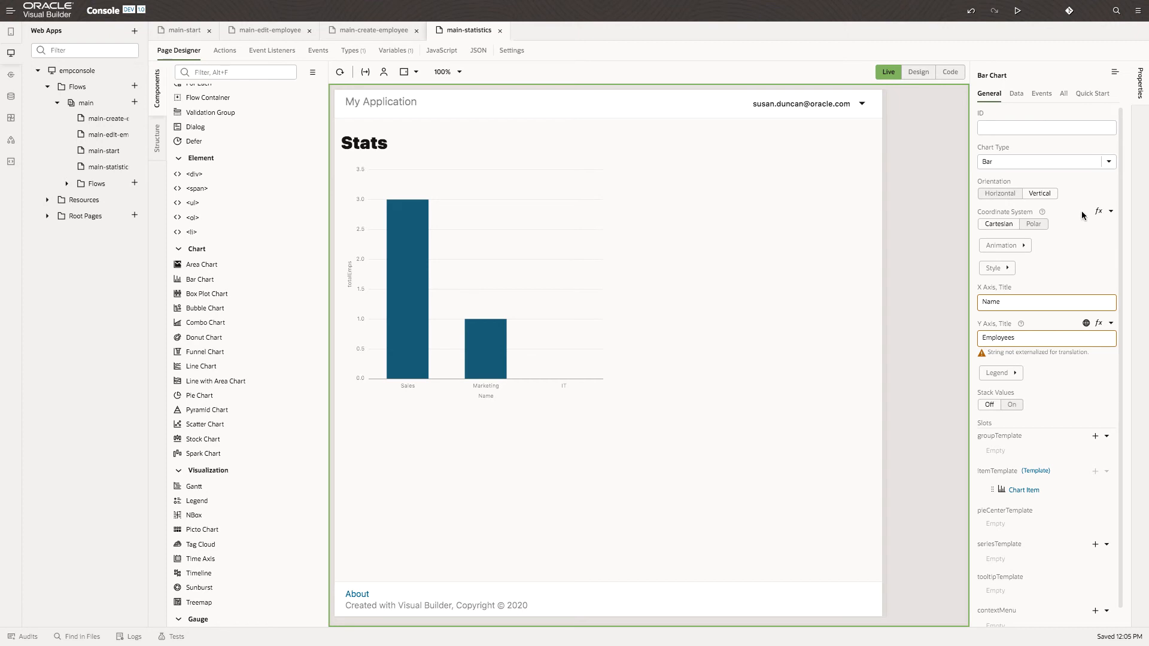
click(1063, 93)
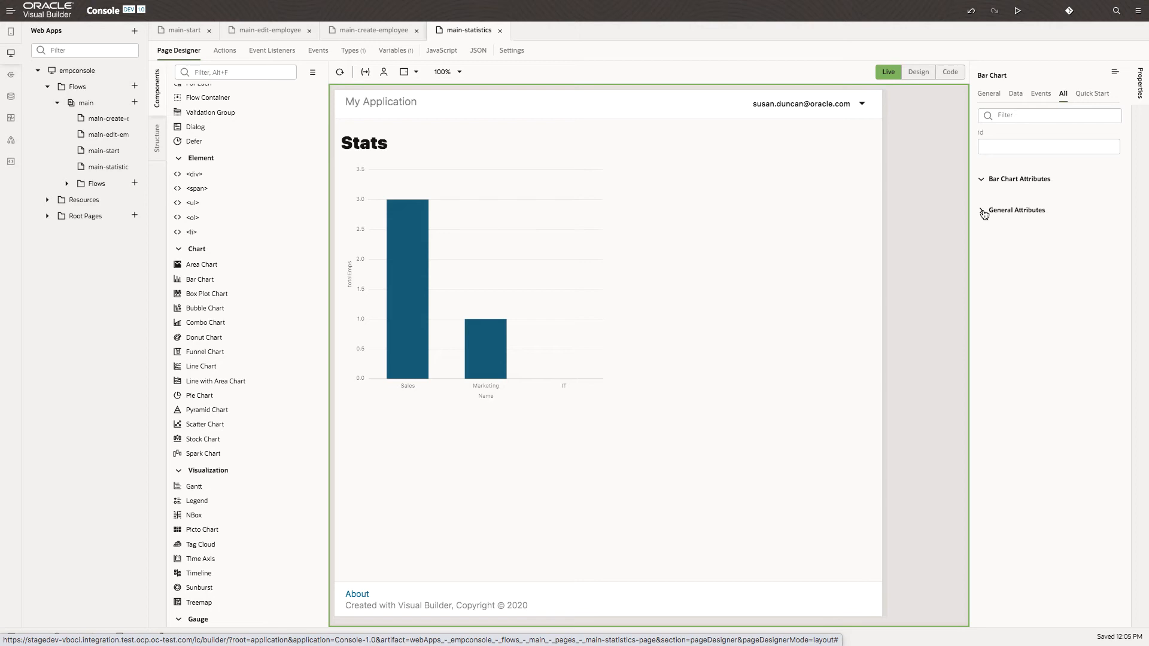
Step: Give the chart's y-axis a minimum step of 1 so employee counts show as whole numbers
click(1018, 179)
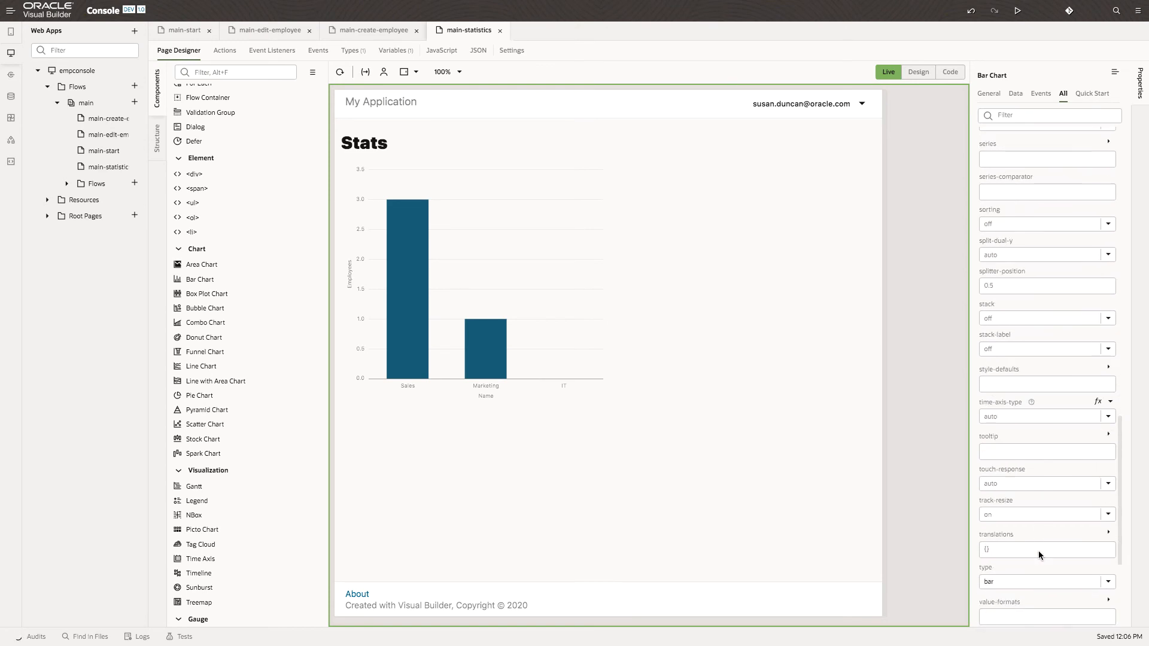
scroll(down, 3)
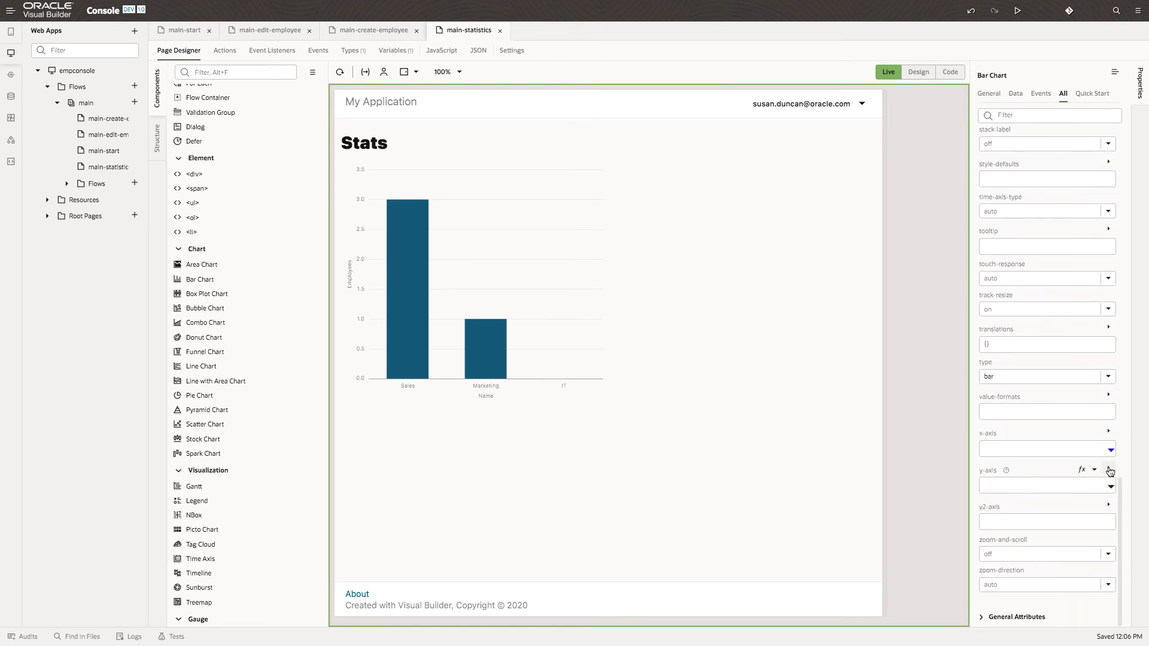
click(1108, 471)
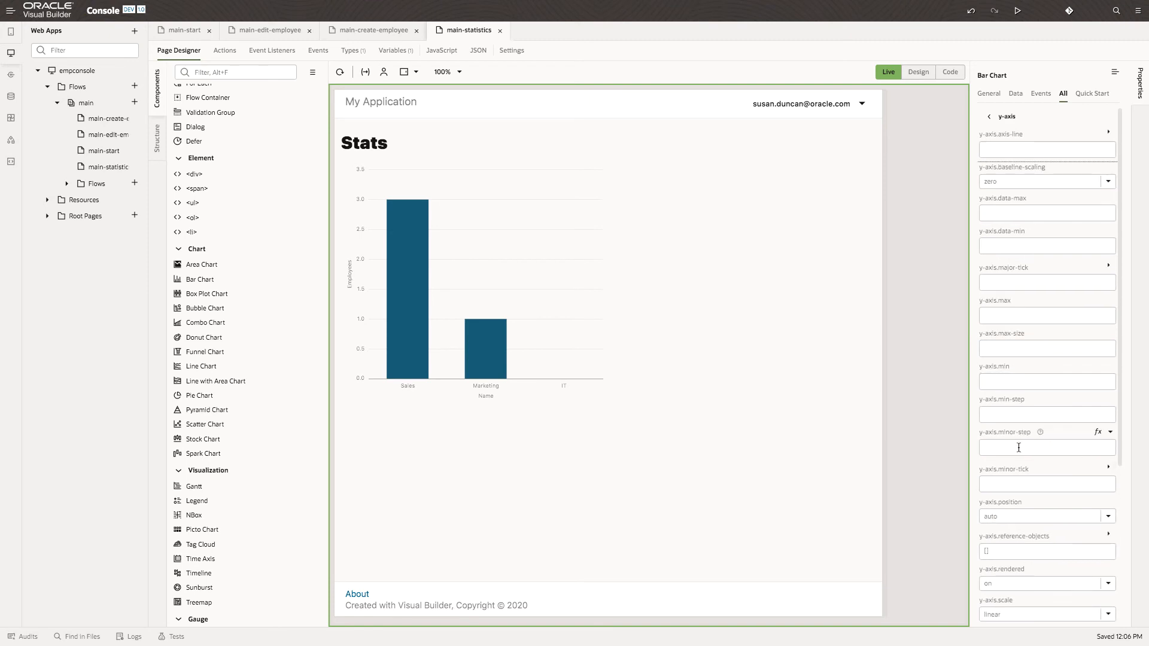
click(1046, 415)
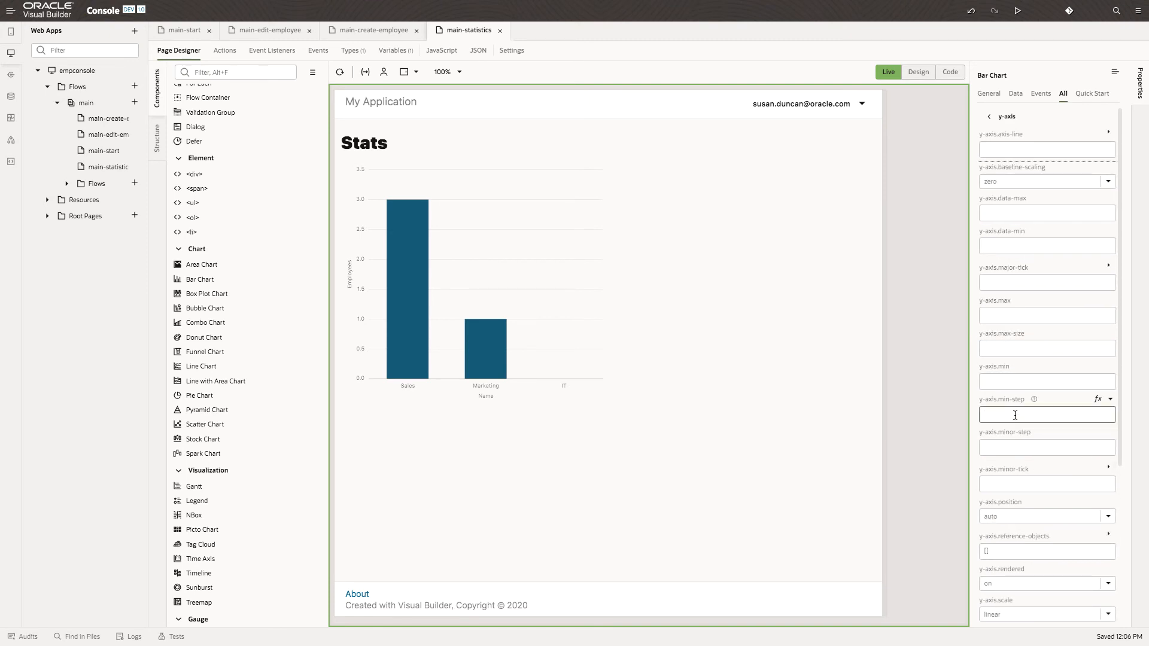
text(1)
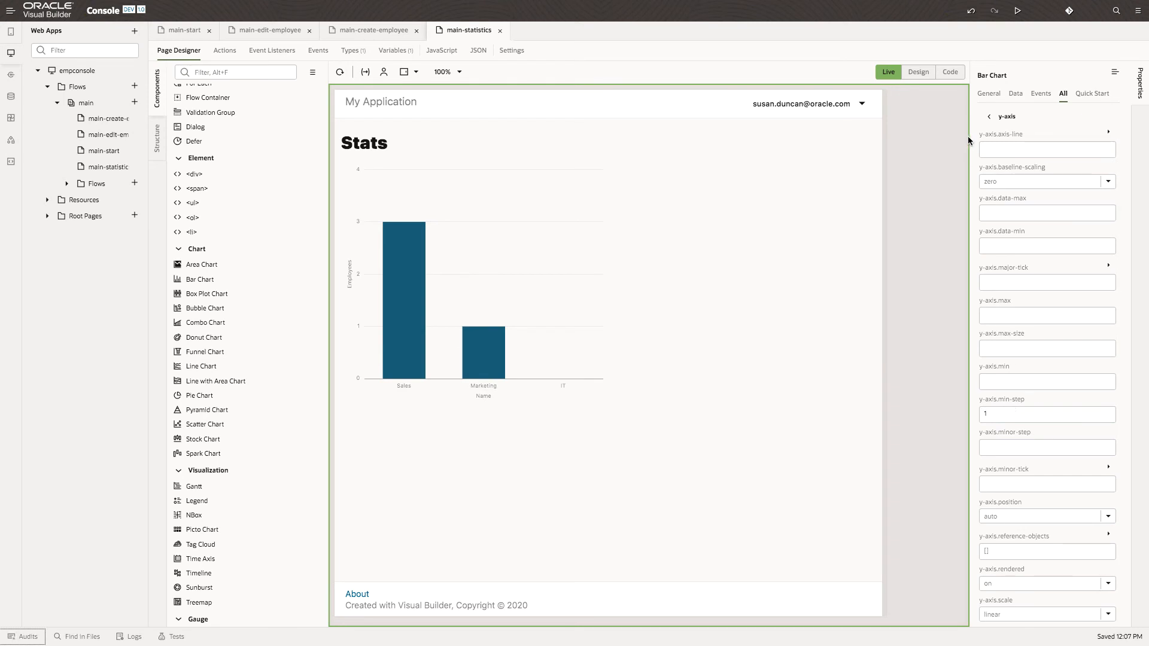
Step: Set the chart Orientation to Horizontal and return to the Emp Info start page
click(987, 93)
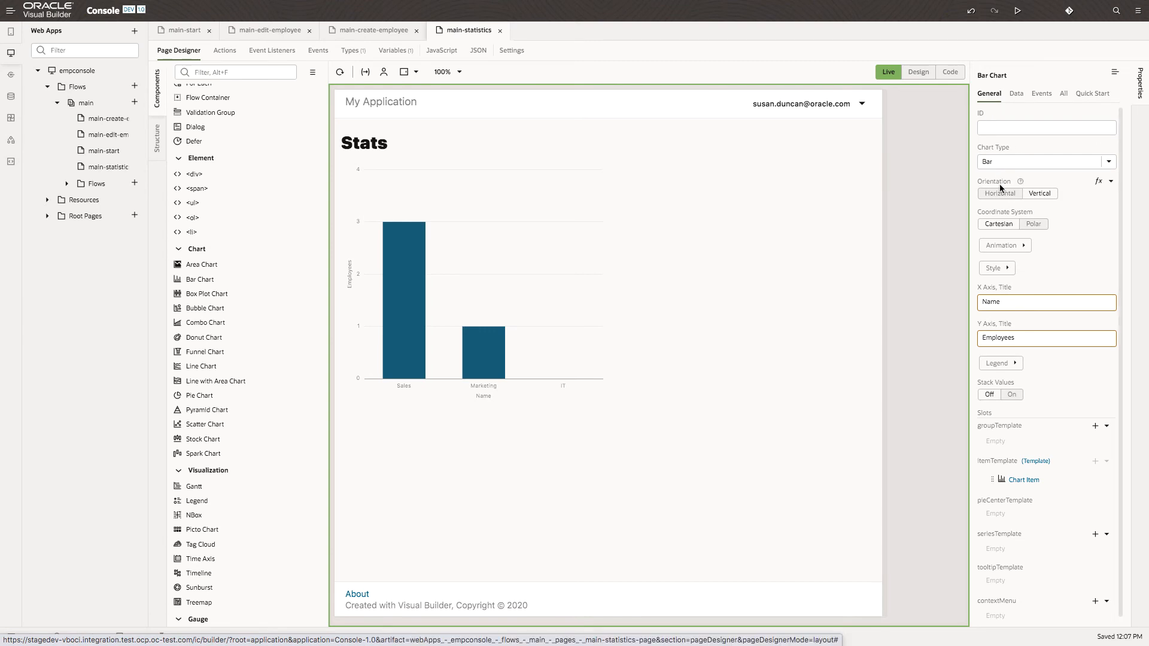
click(998, 194)
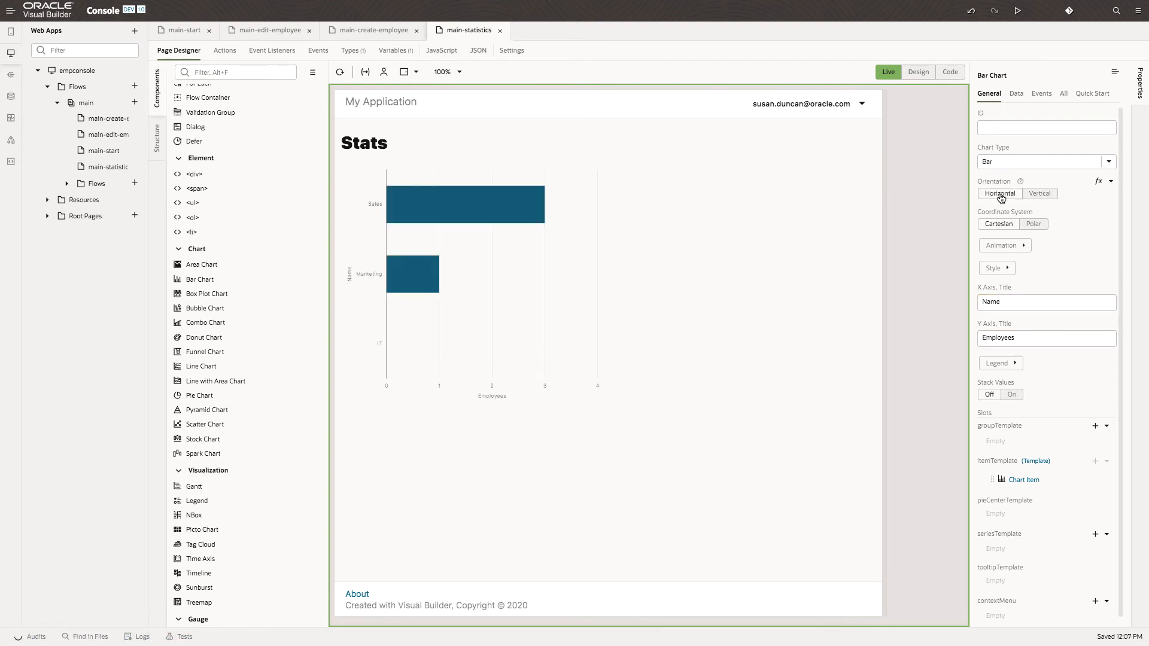
click(1046, 302)
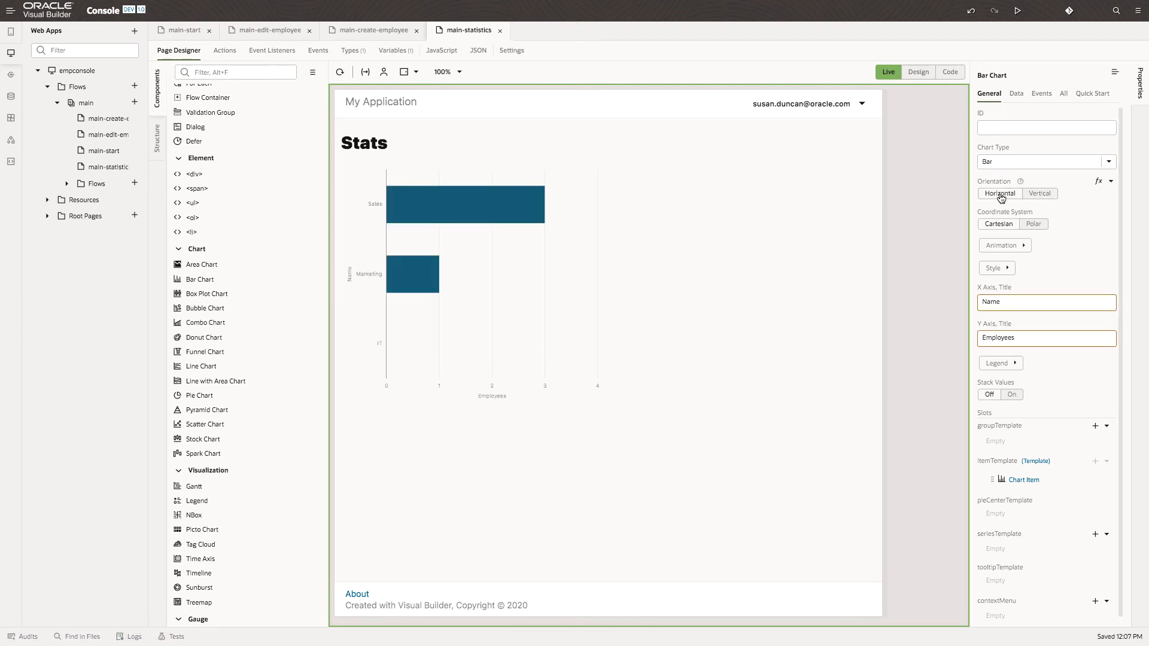
click(183, 30)
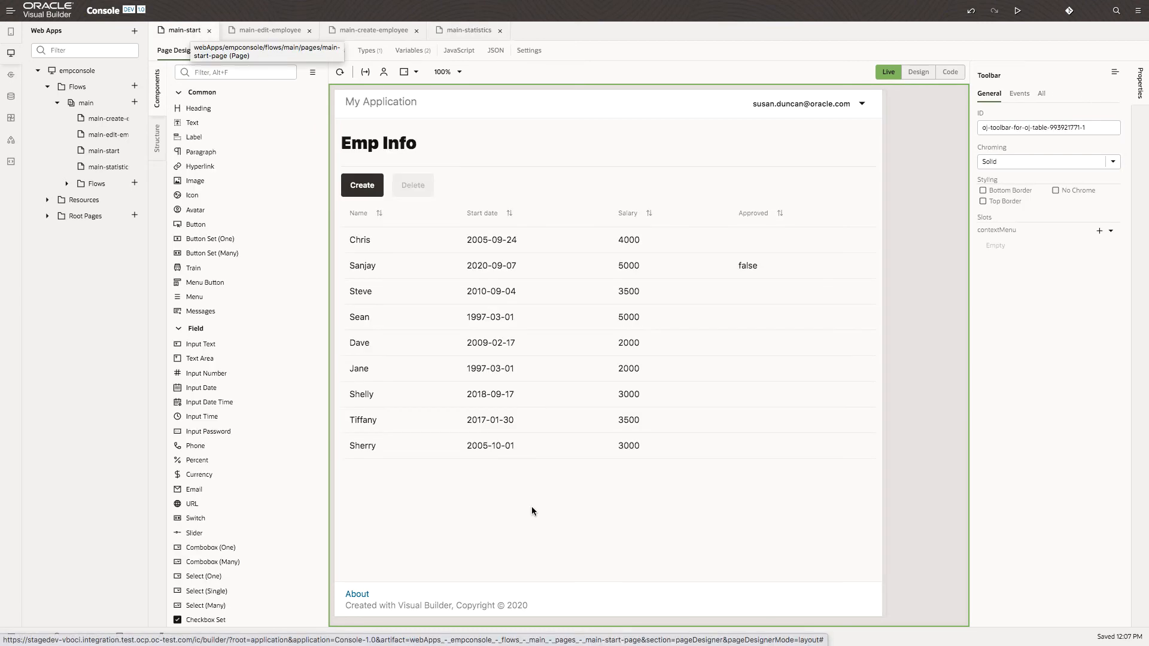
Step: Change Jane's Department to IT, save the record and reload the statistics chart
click(270, 30)
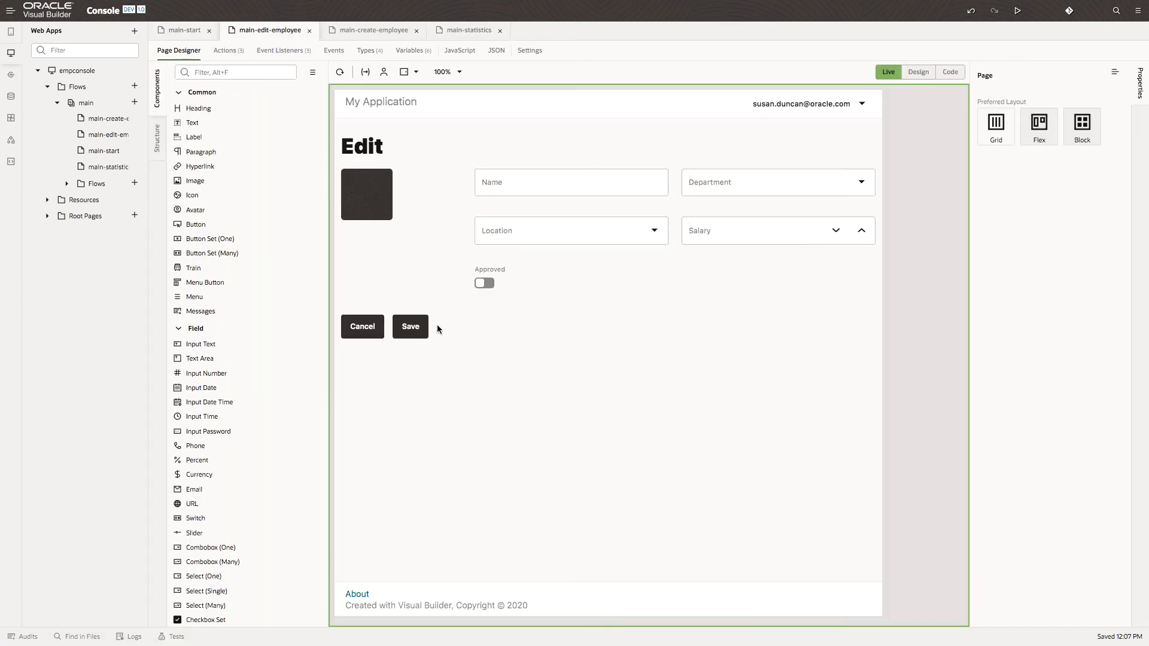
click(777, 182)
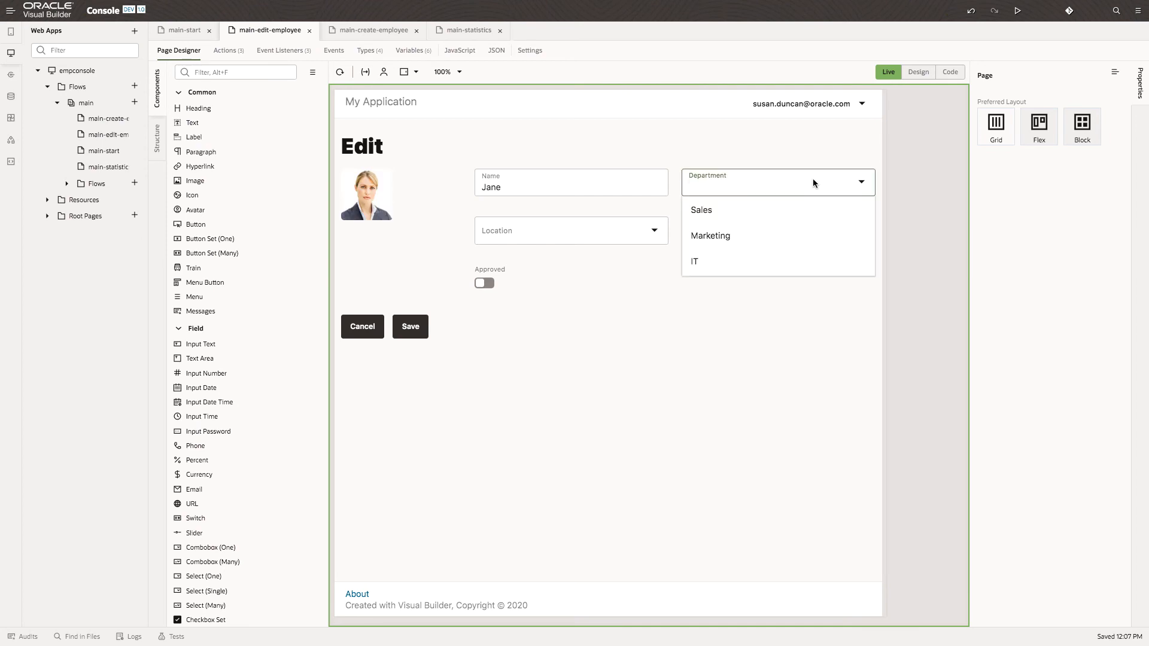
click(693, 262)
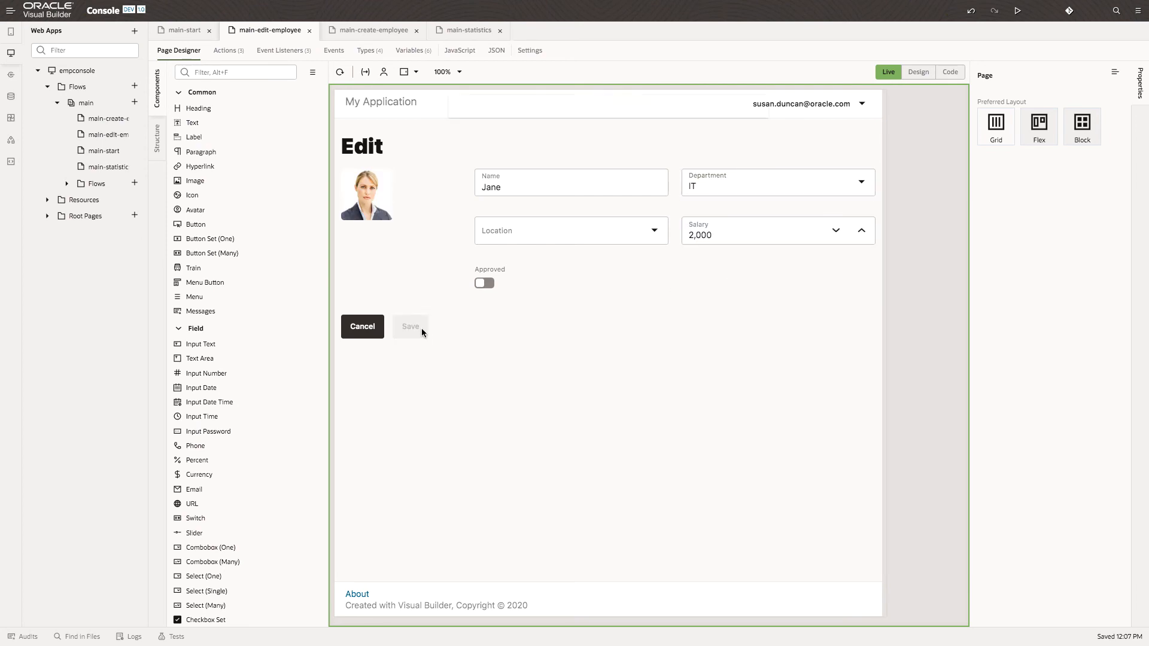
click(467, 29)
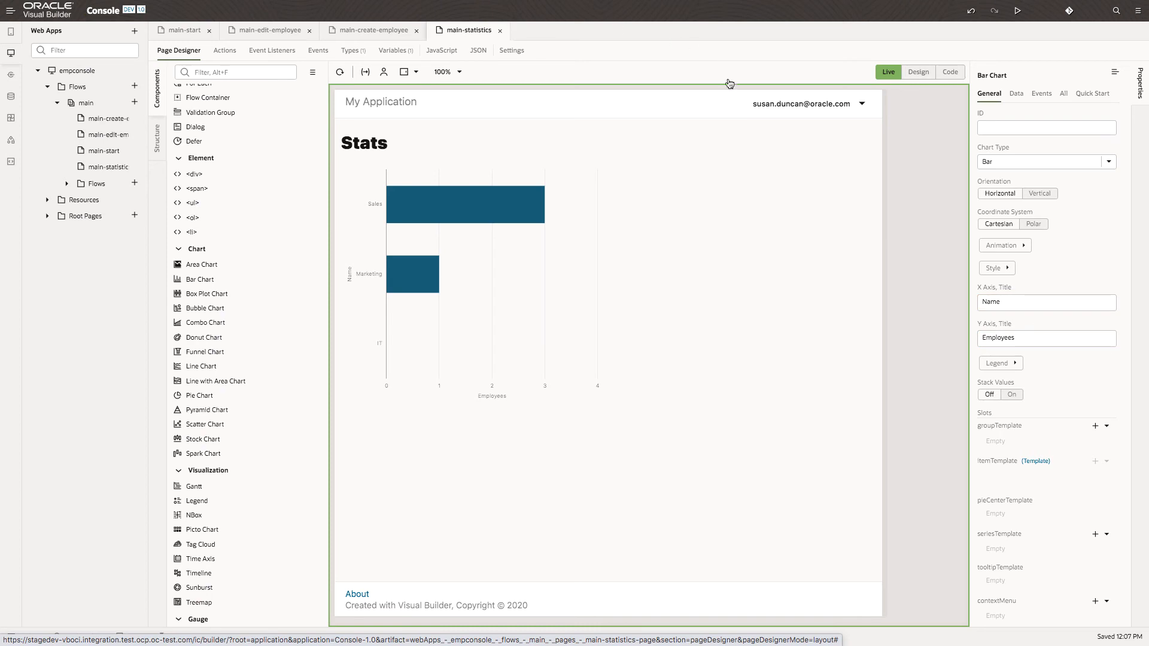
click(339, 72)
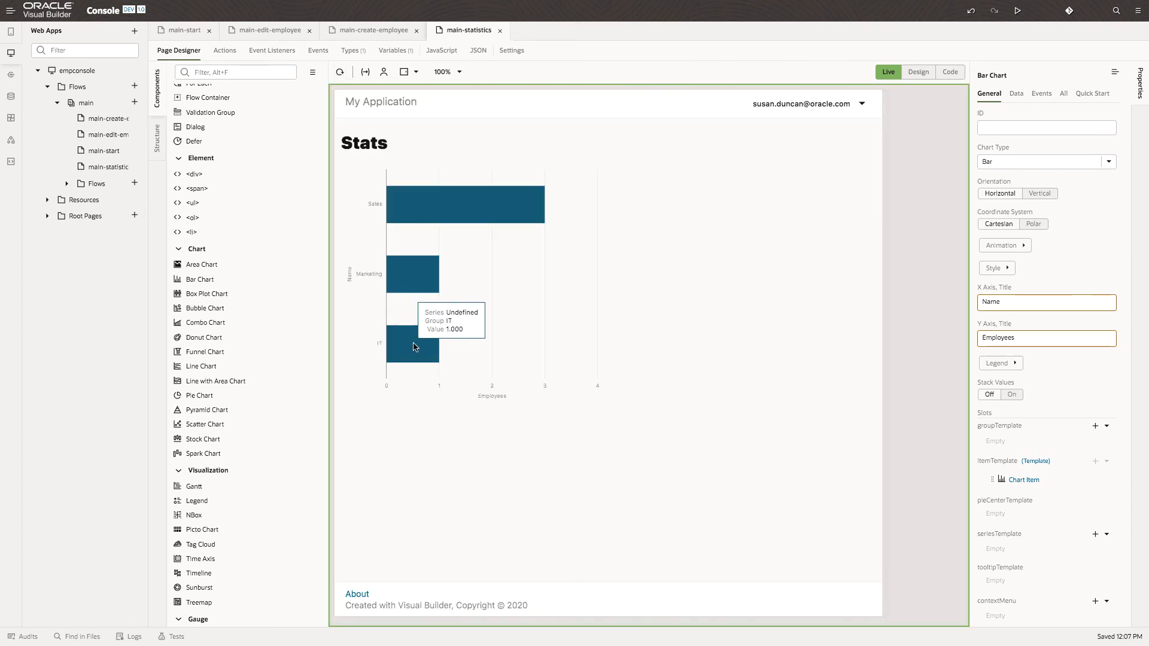
mouse_move(277, 205)
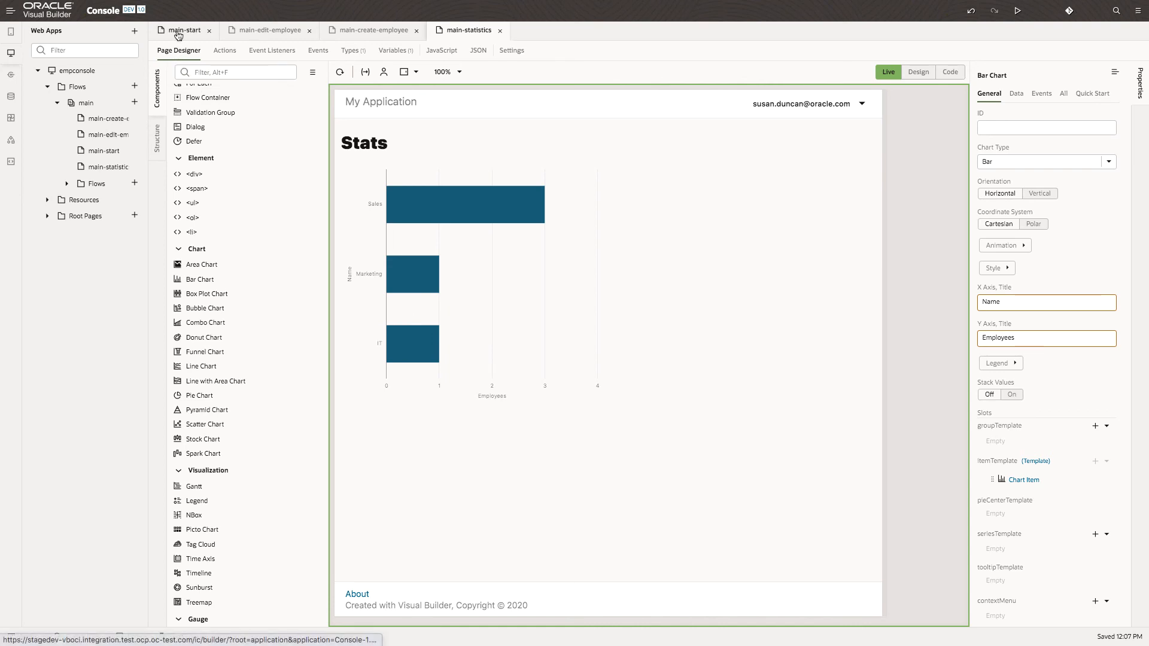
Step: Label the new button on main-start Stats and move to its Events list
click(182, 30)
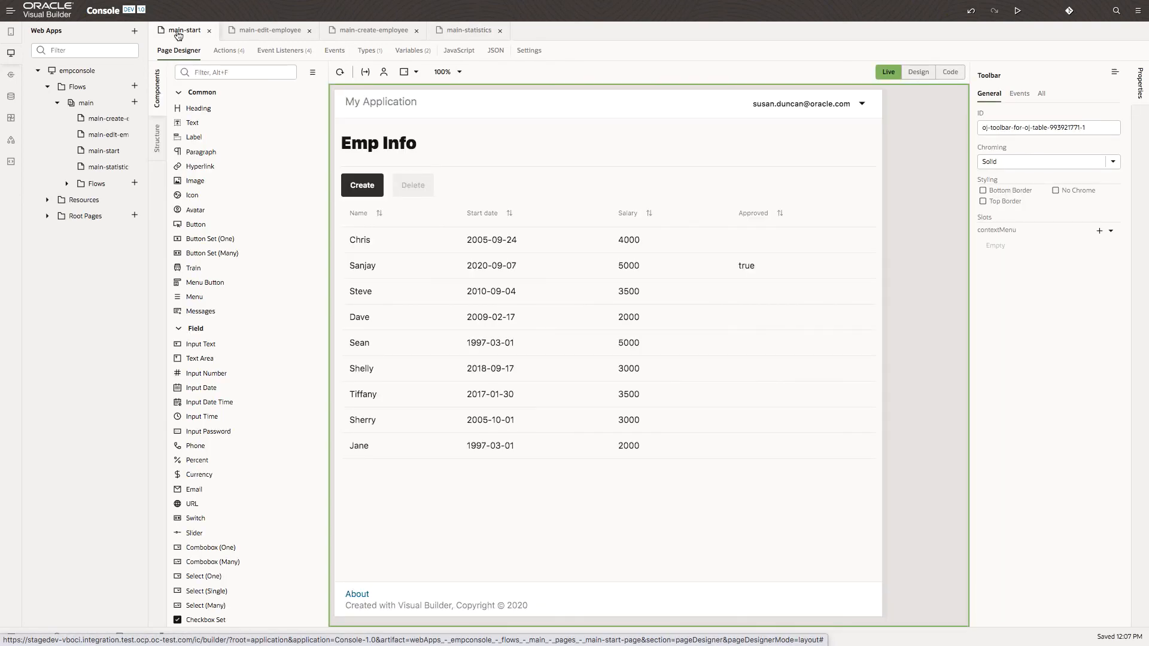
mouse_move(233, 267)
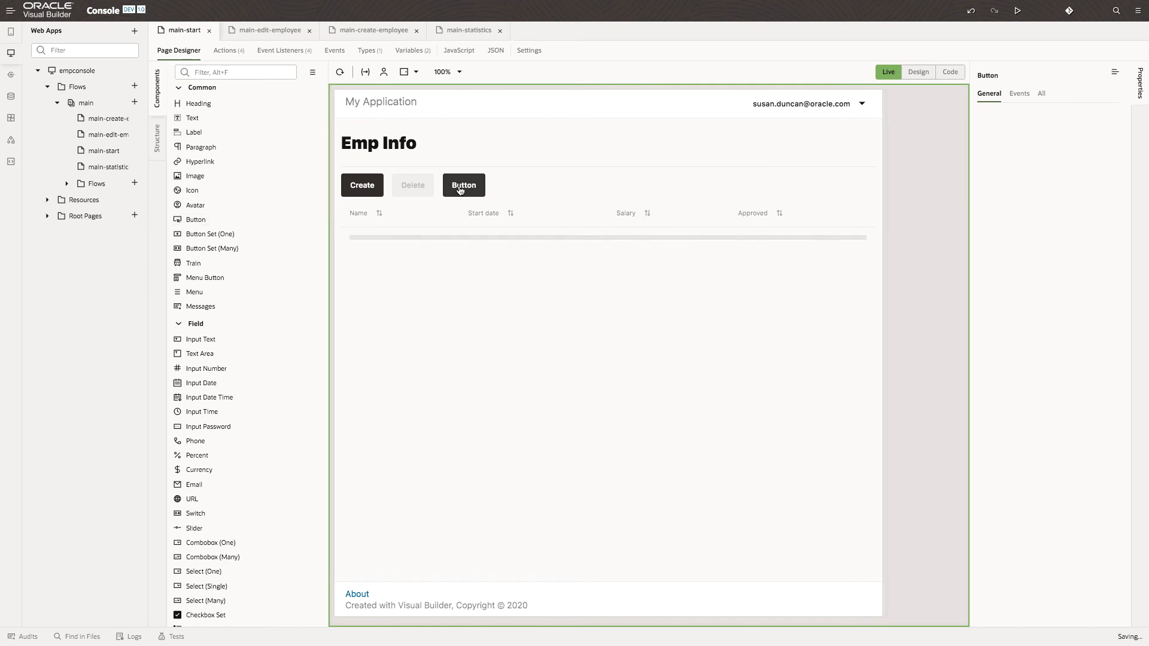
click(463, 184)
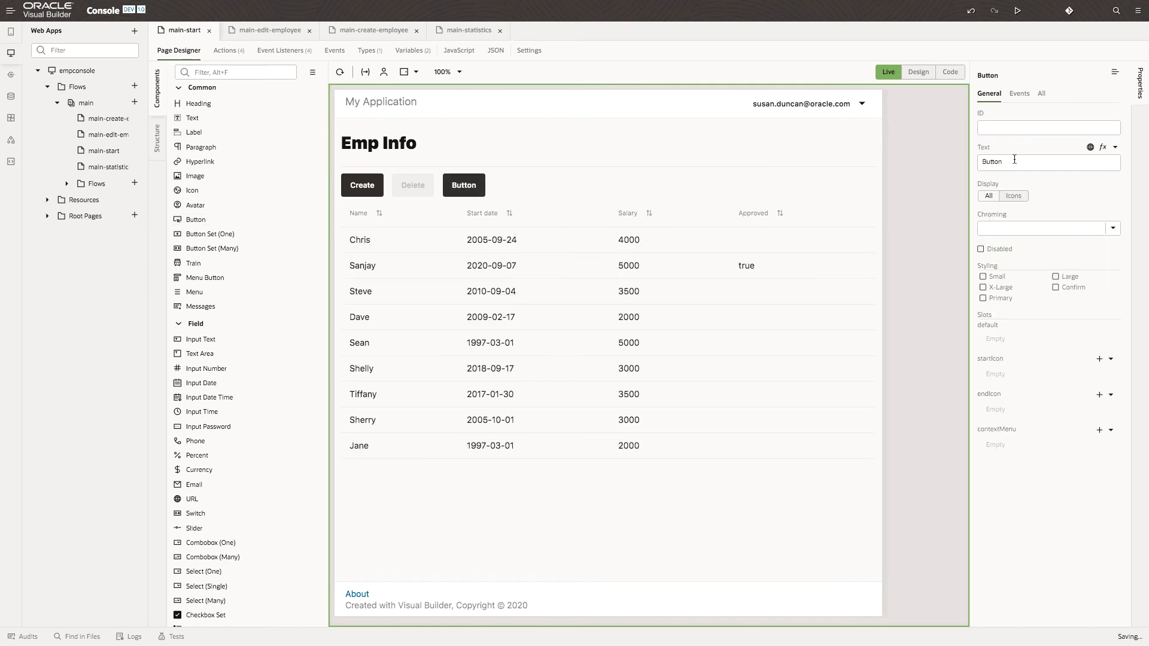
text(Start)
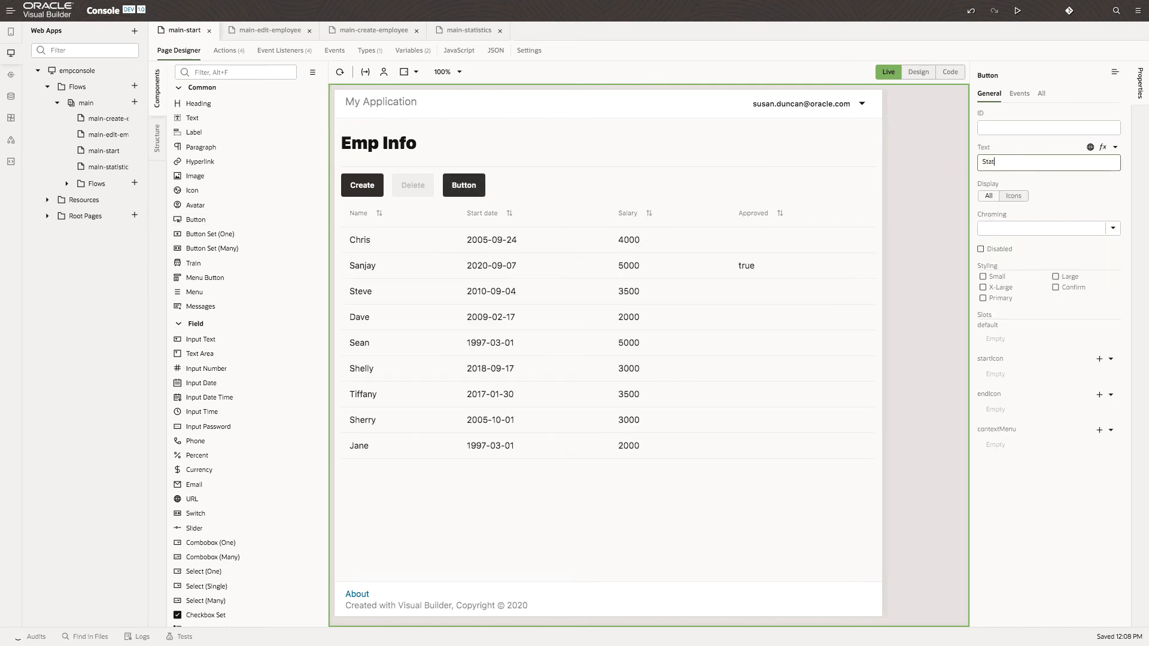
text(s)
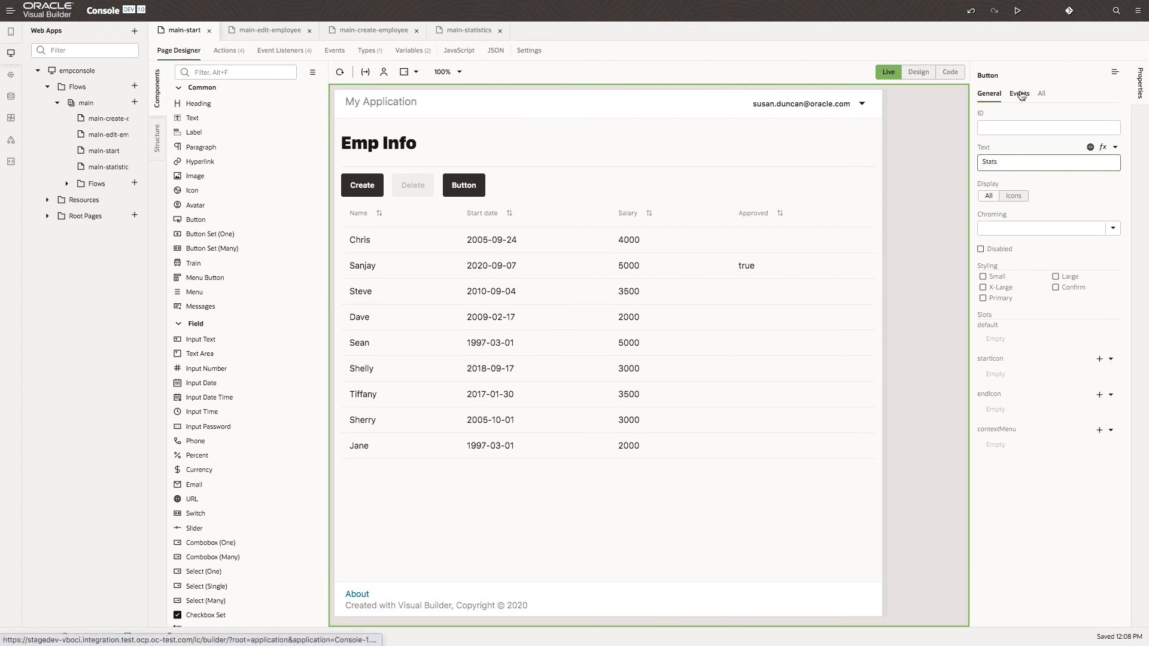
click(1018, 93)
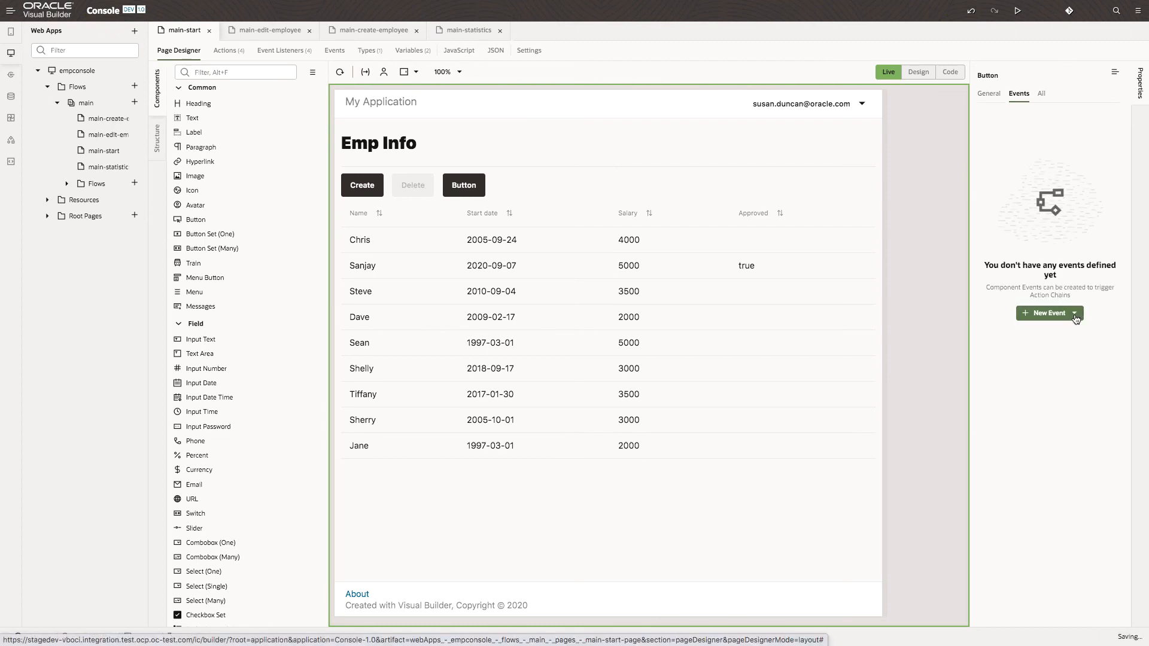
Step: Create a new event whose ButtonActionChain Navigate action targets main-statistics
click(1075, 318)
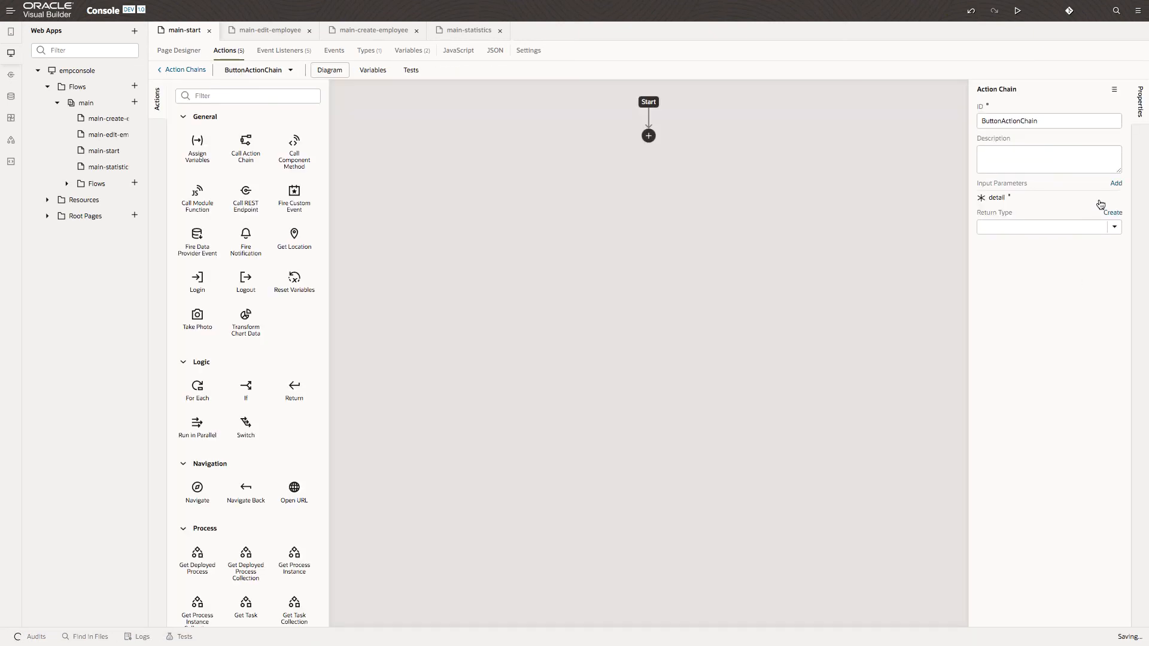
mouse_move(198, 491)
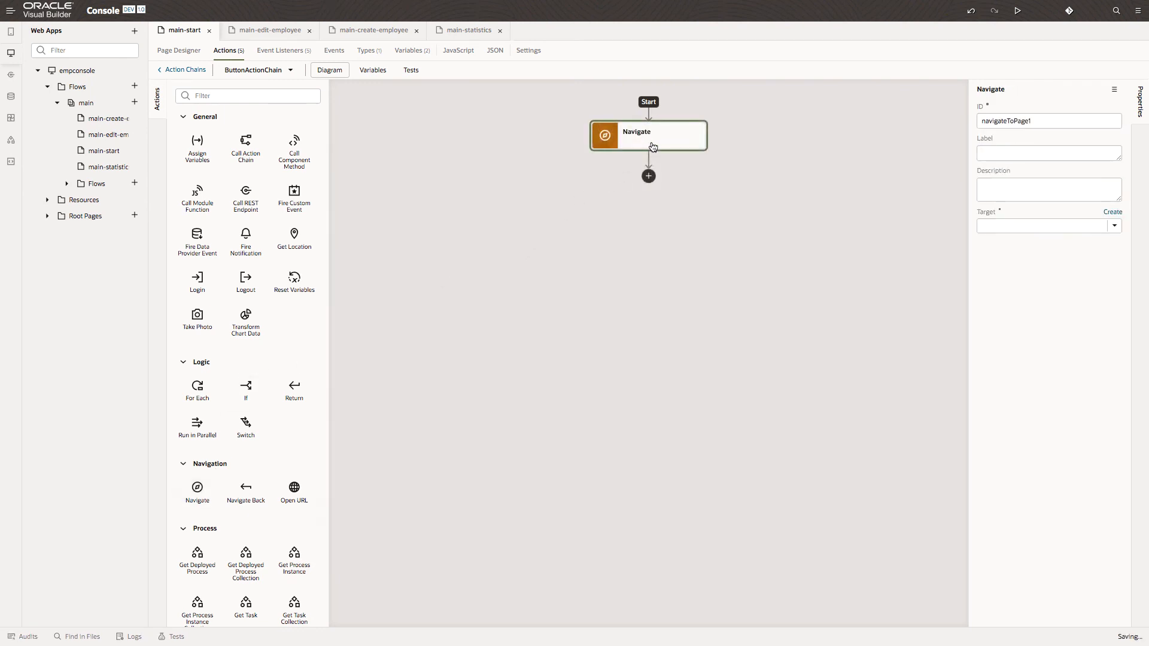
click(1114, 227)
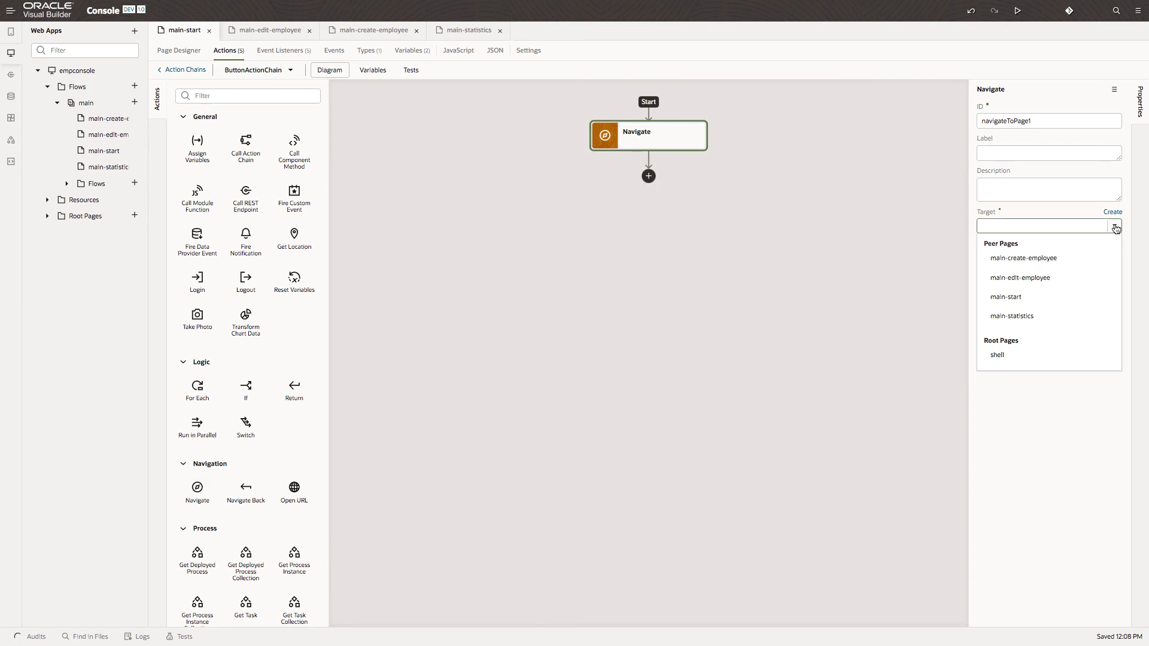
click(1012, 316)
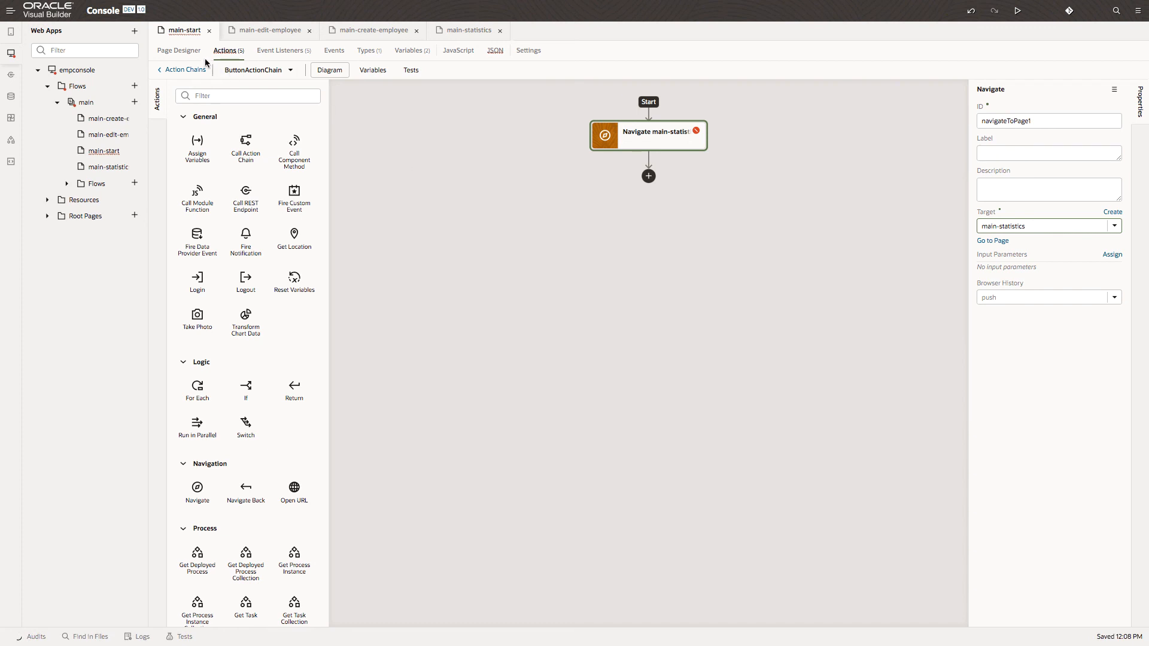
click(178, 50)
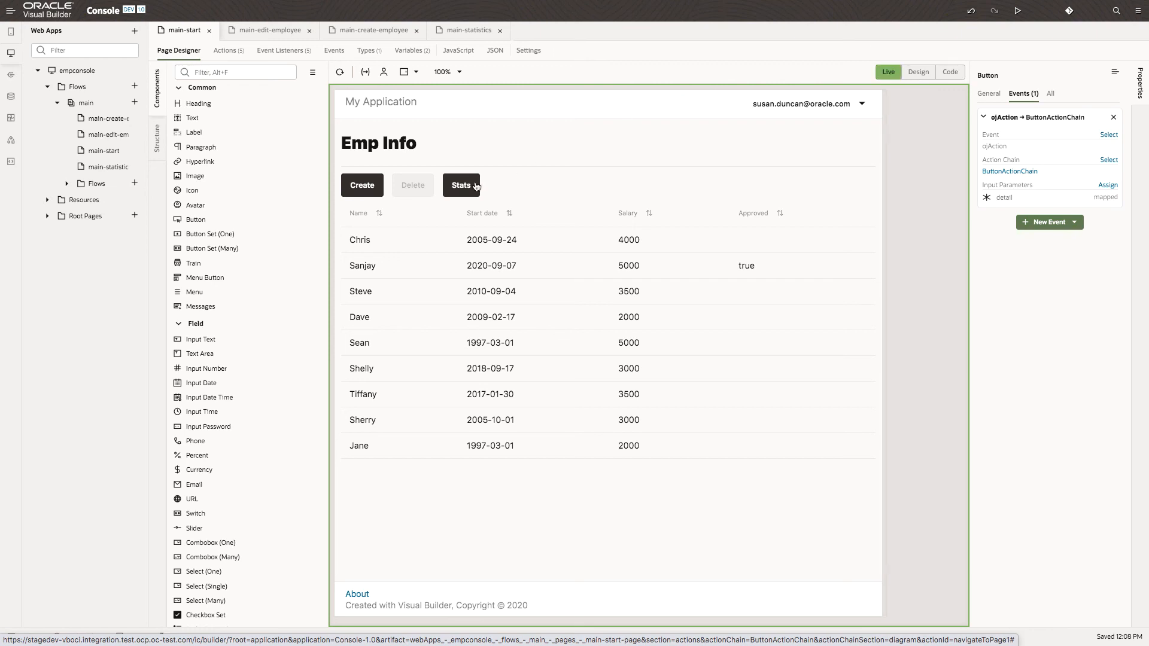
Step: Use the Stats button in Live mode to navigate to main-statistics
click(467, 30)
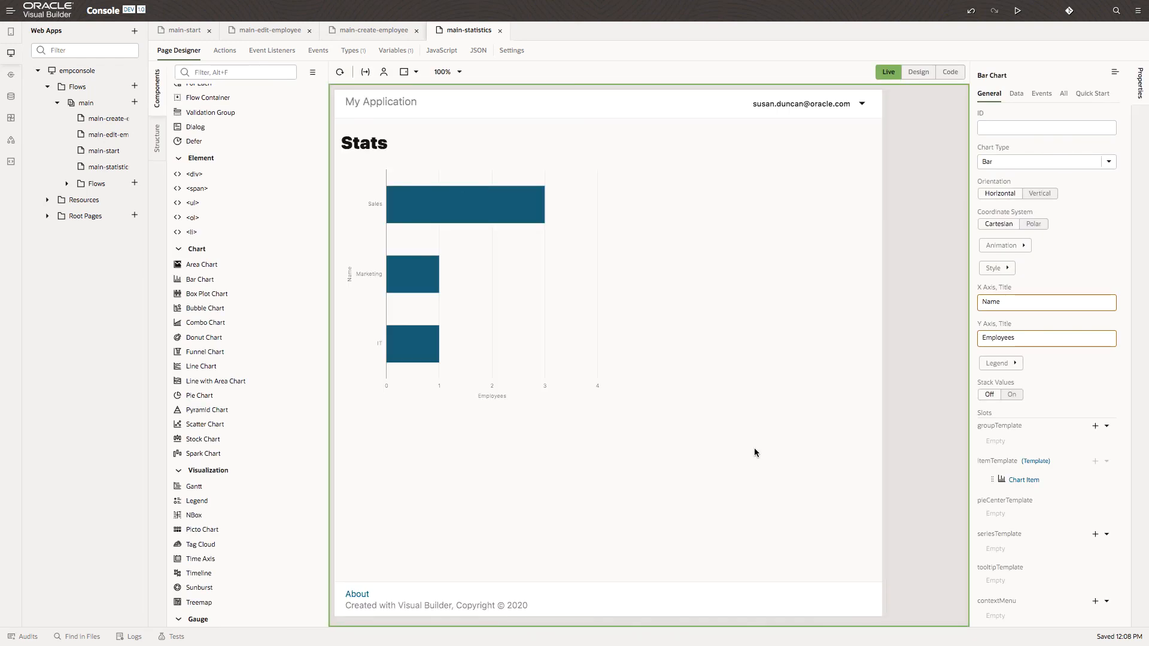
mouse_move(474, 465)
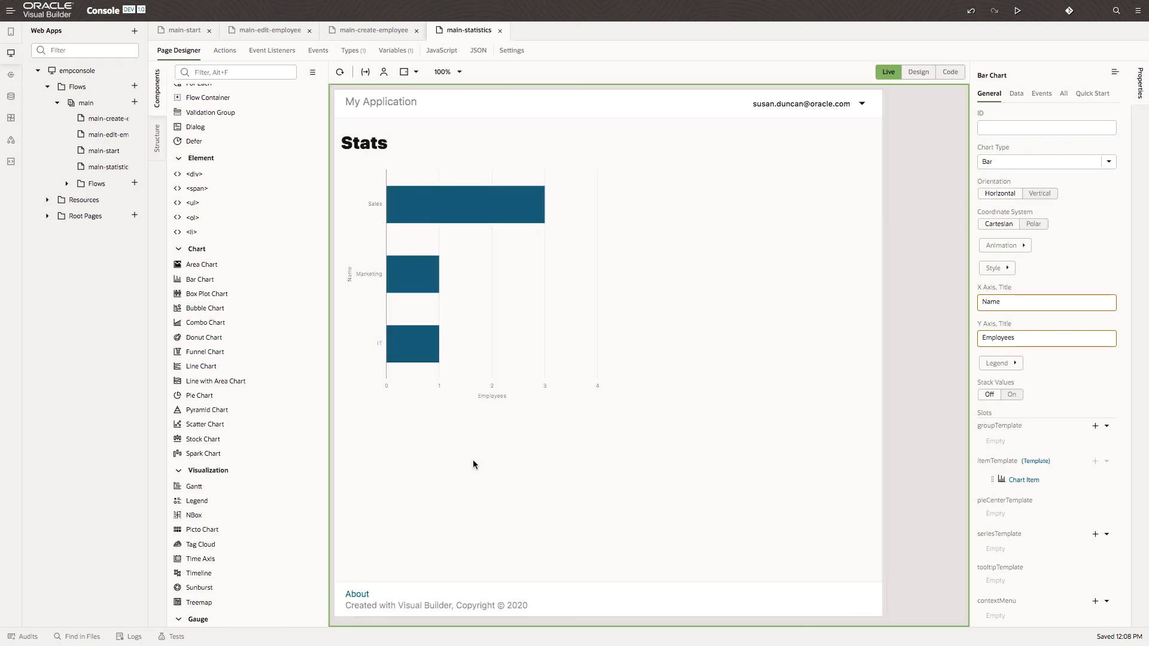